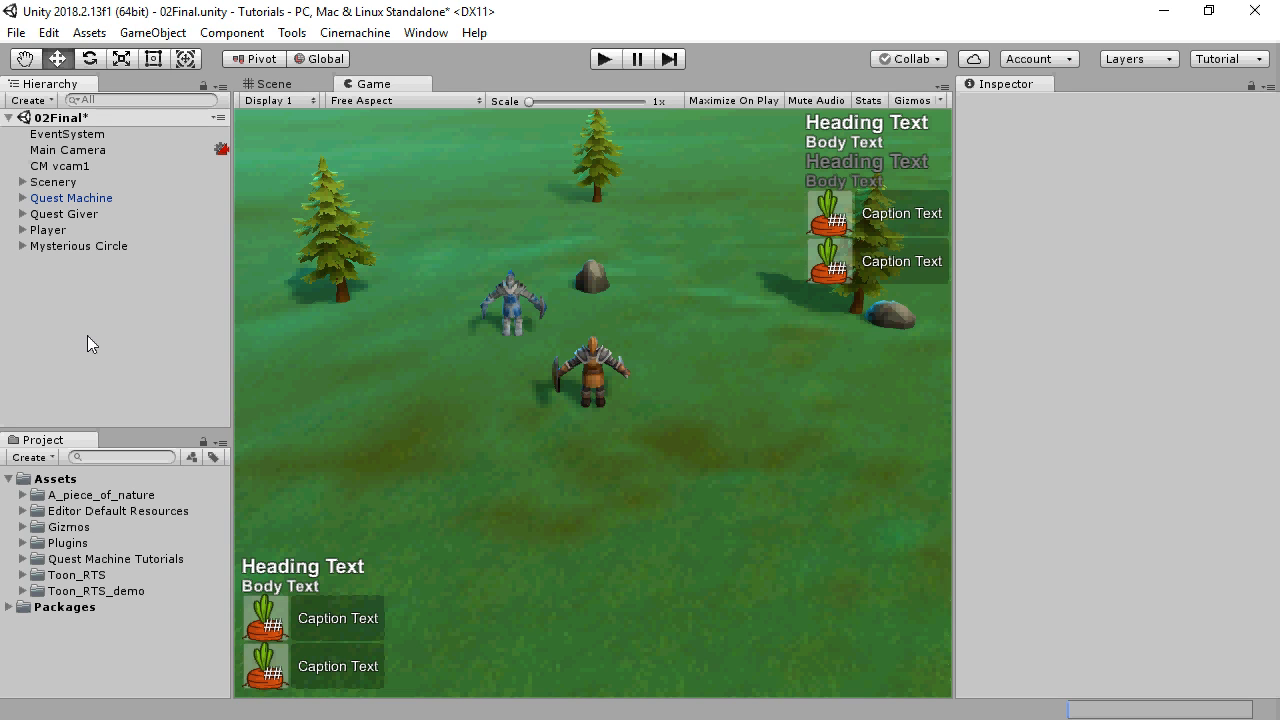
pyautogui.moveTo(632, 76)
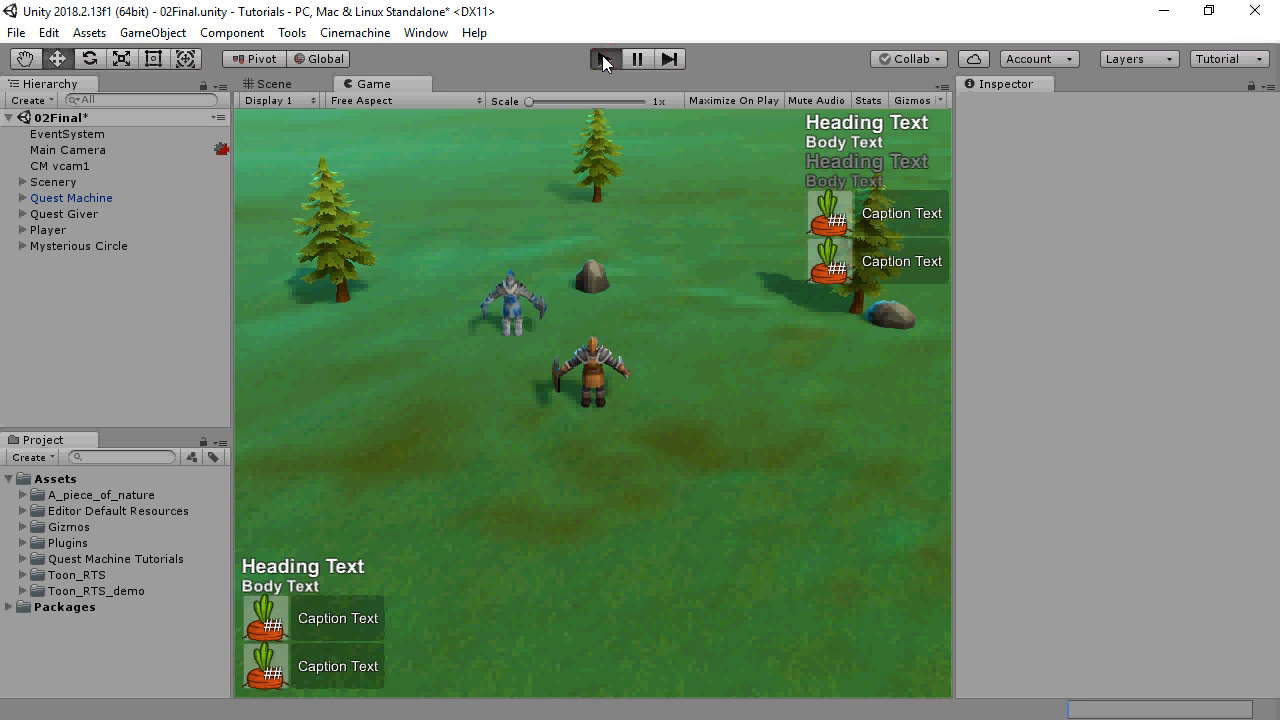
# Step: Play-test the scene and accept the Explore the Mysterious Circle quest from the quest giver
pyautogui.click(604, 58)
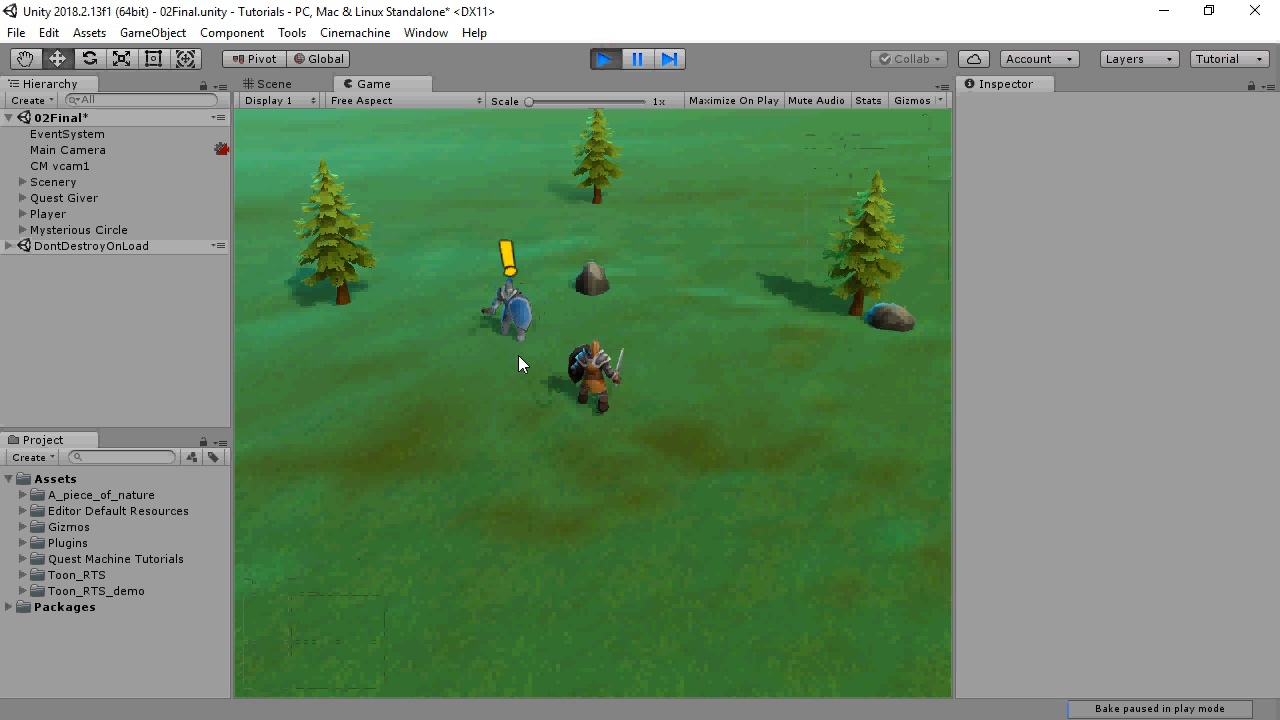
pyautogui.click(516, 300)
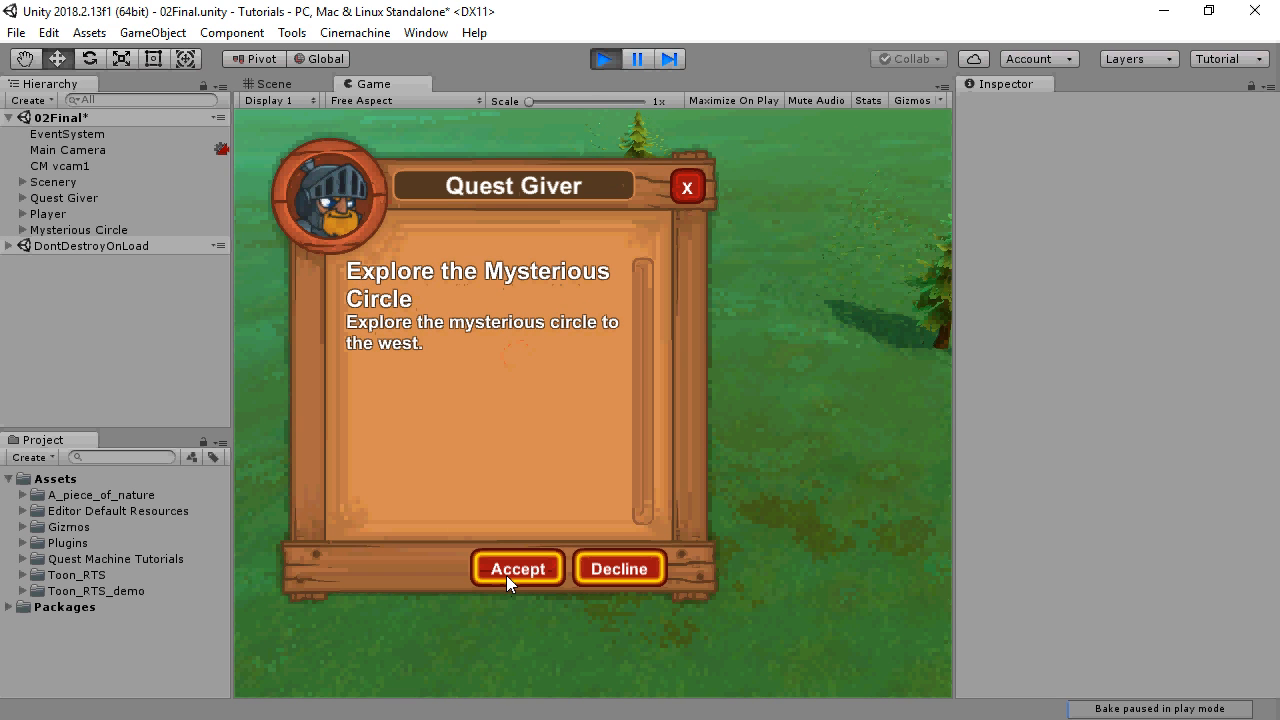
pyautogui.click(516, 568)
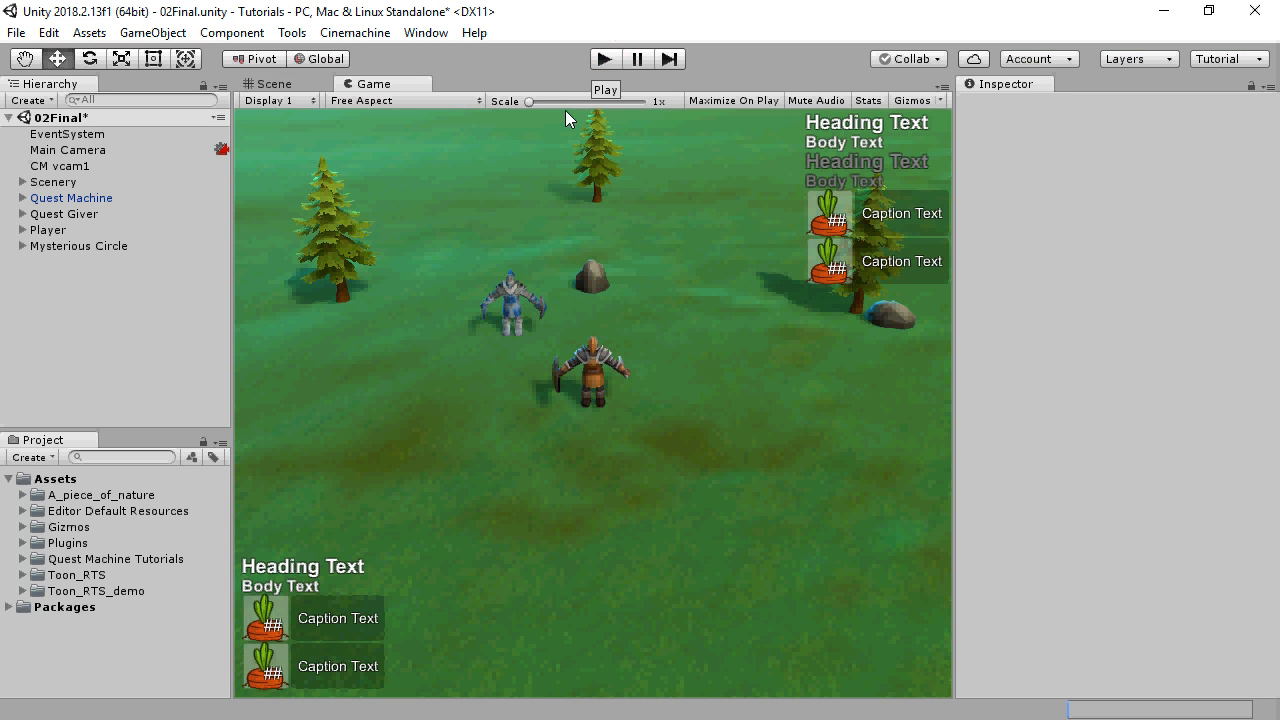
# Step: Reveal the Plugins folder and review installed packages, including Physics 2D, in the Package Manager
pyautogui.click(8, 544)
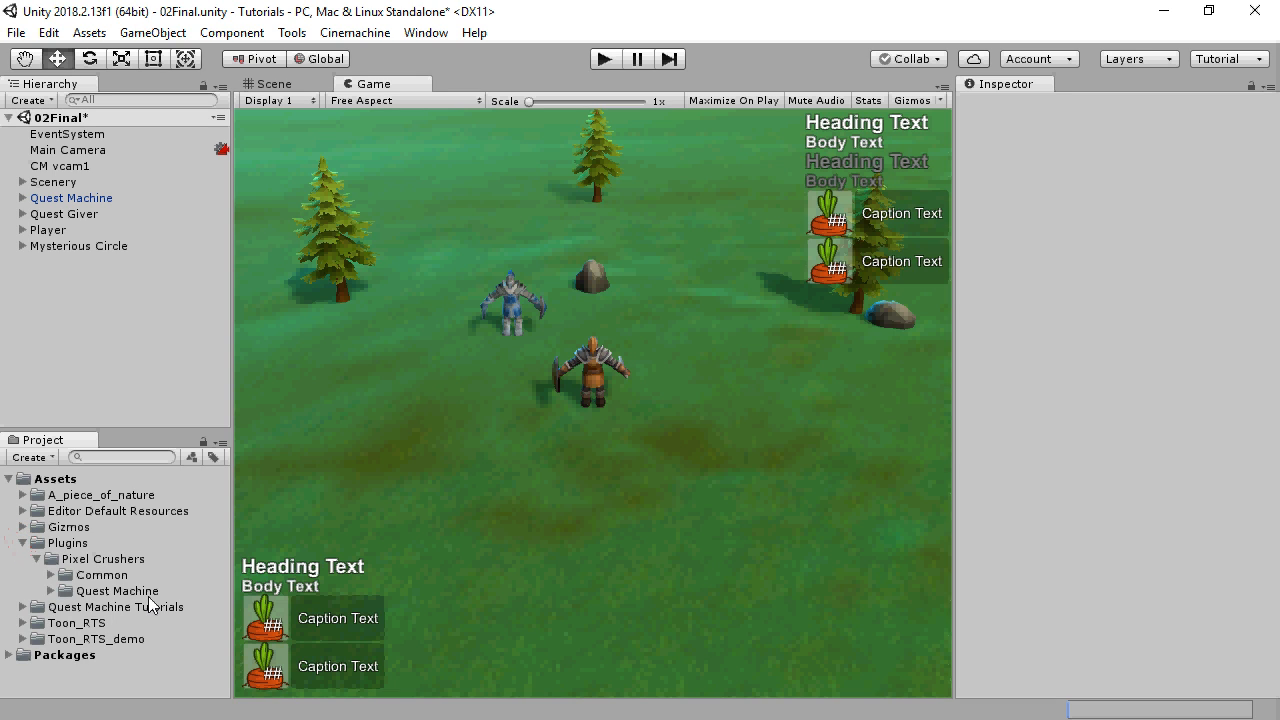
pyautogui.moveTo(90, 24)
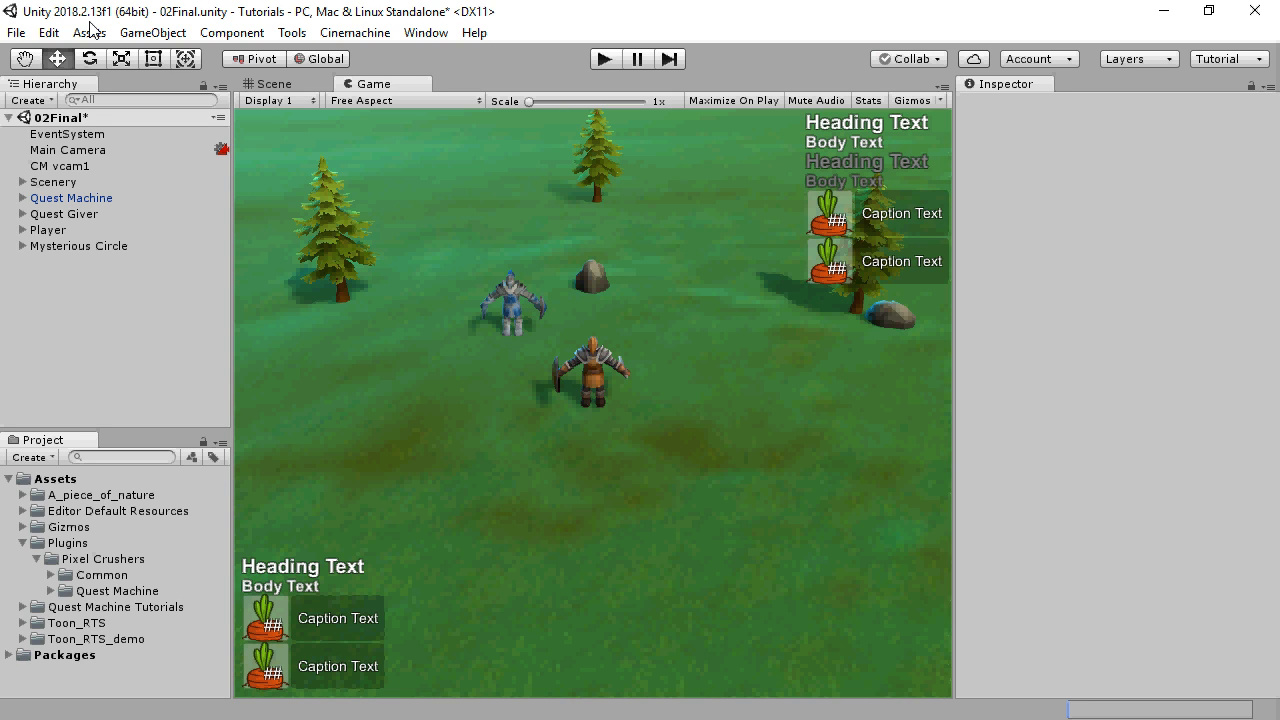
pyautogui.click(424, 32)
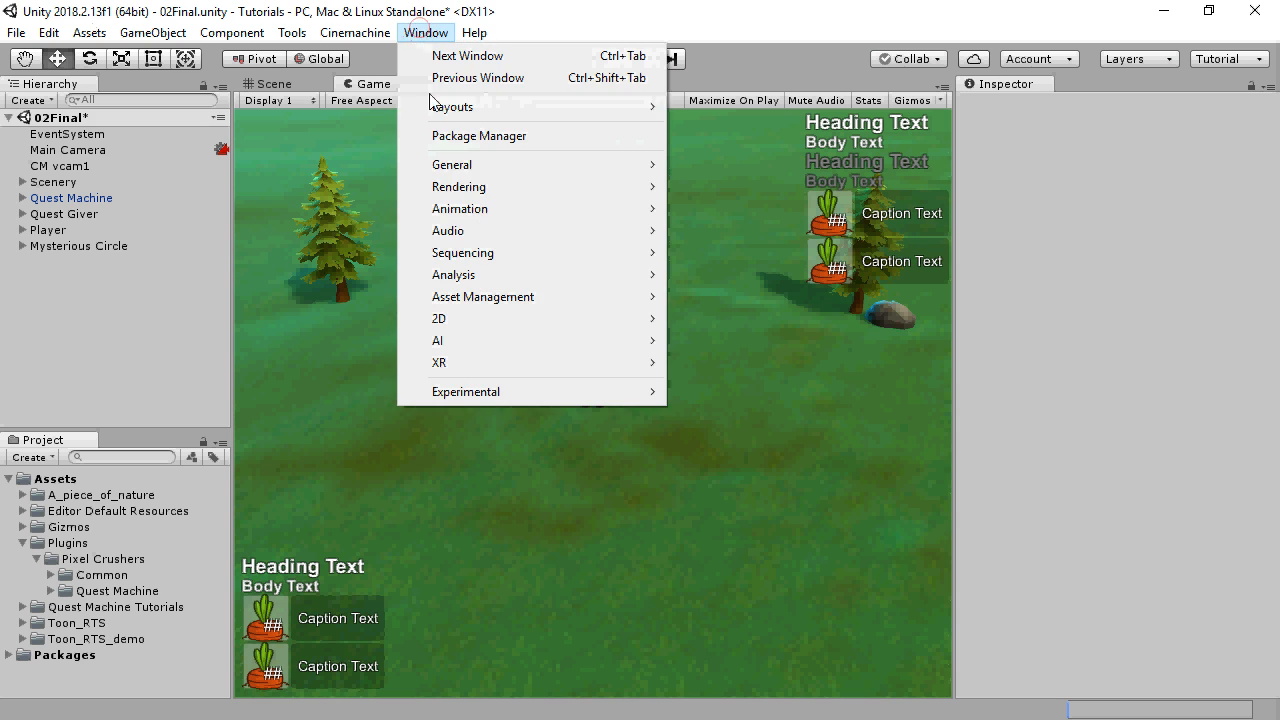
pyautogui.click(478, 136)
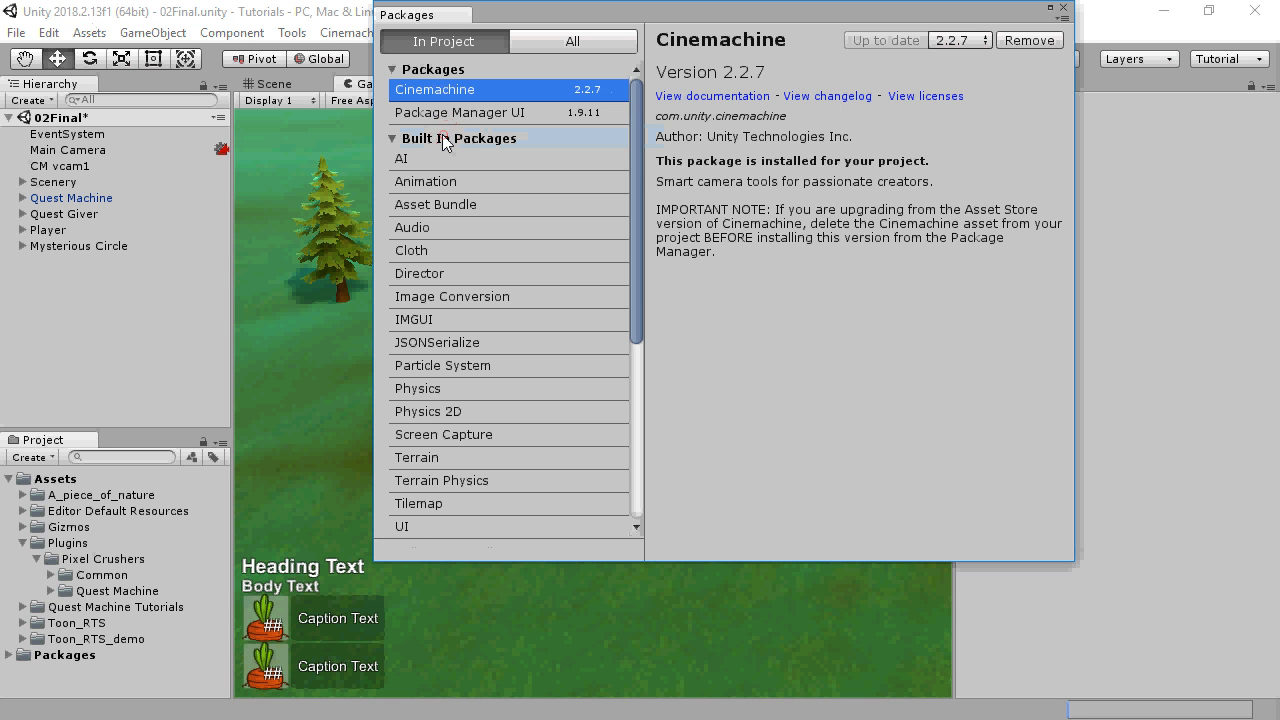
pyautogui.click(428, 412)
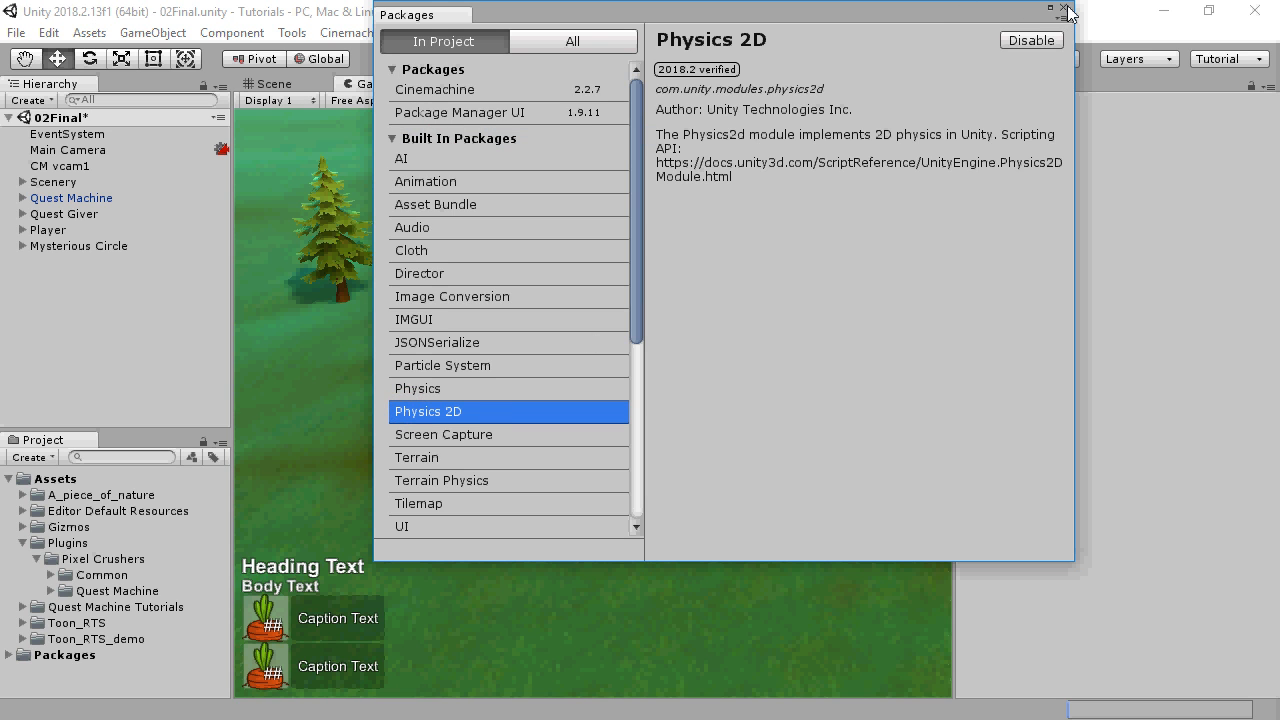
pyautogui.click(1068, 14)
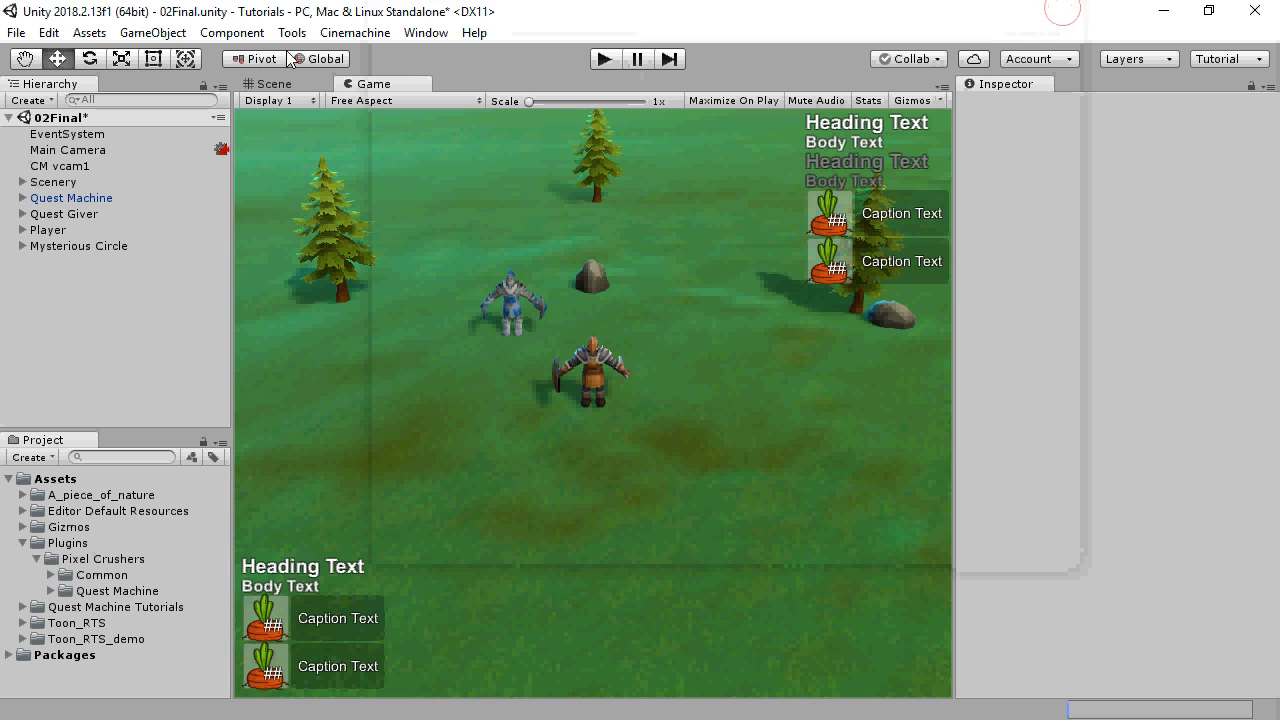
pyautogui.click(292, 32)
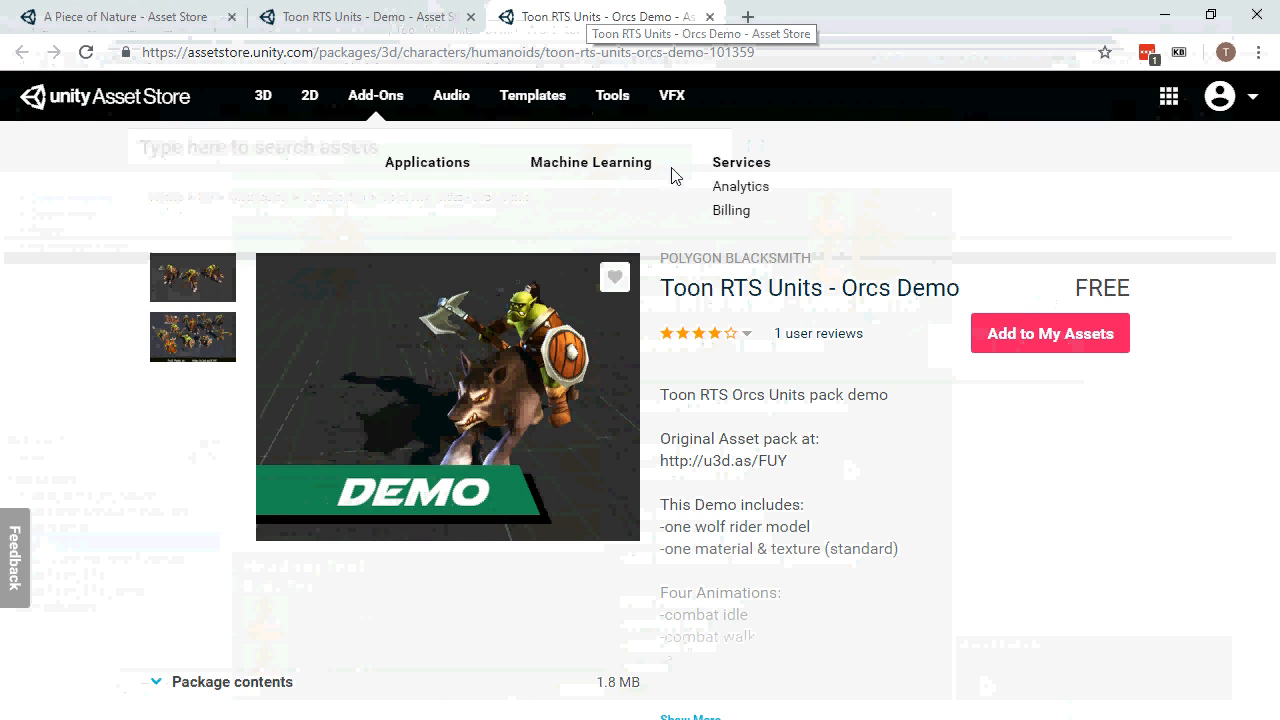
# Step: View the Toon RTS Units - Demo asset page, then return to the Unity editor
pyautogui.click(368, 16)
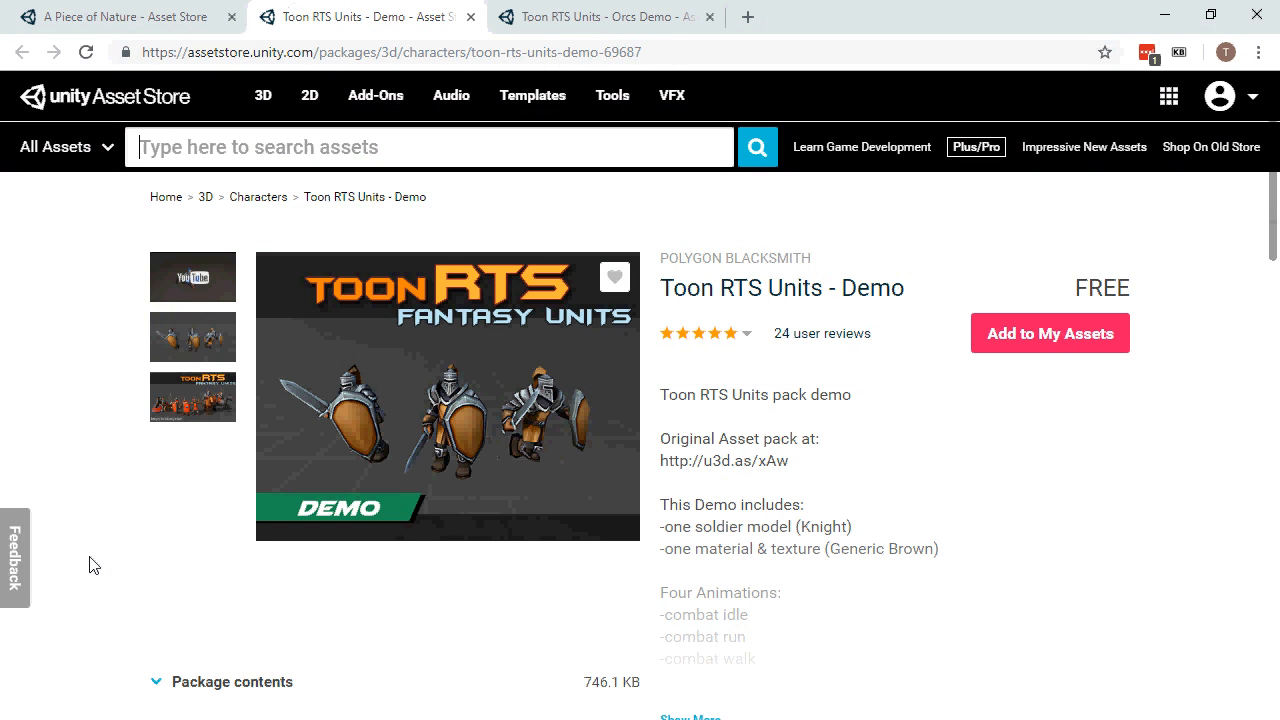
pyautogui.click(120, 16)
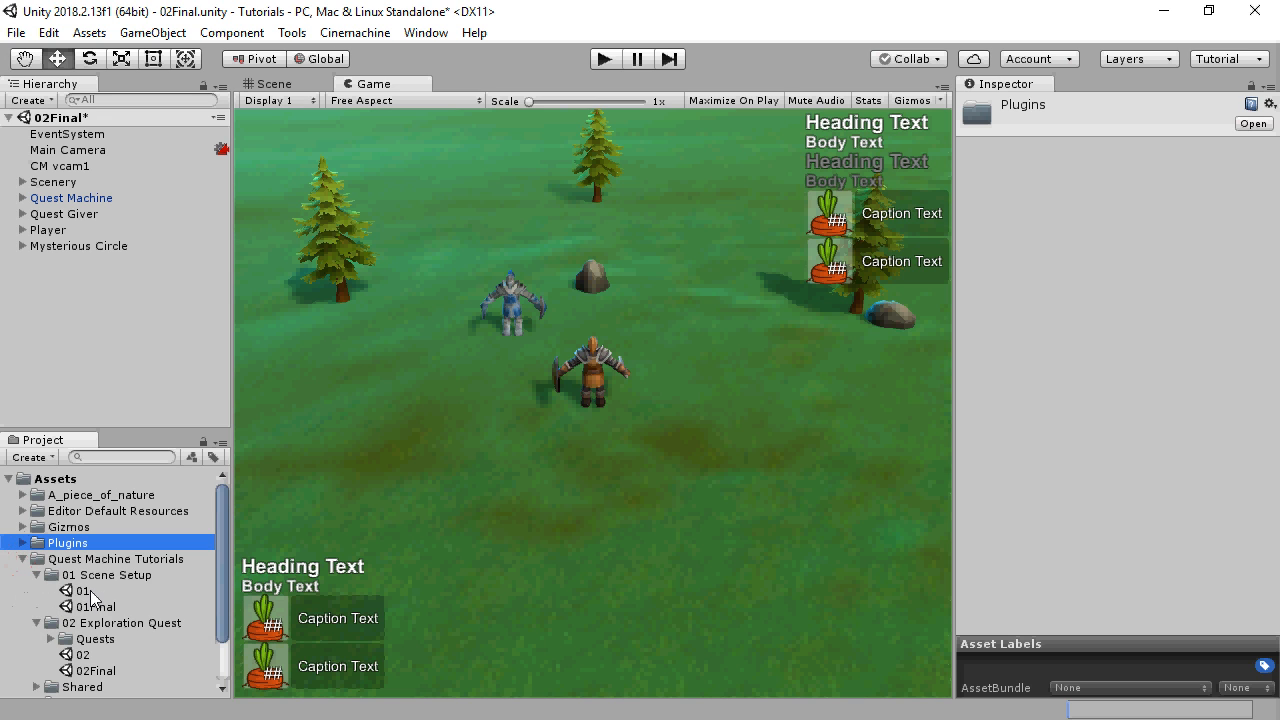
# Step: Load scene 01 discarding 02Final changes and edit the Player's NavMeshAgentAnimator script
pyautogui.doubleClick(80, 590)
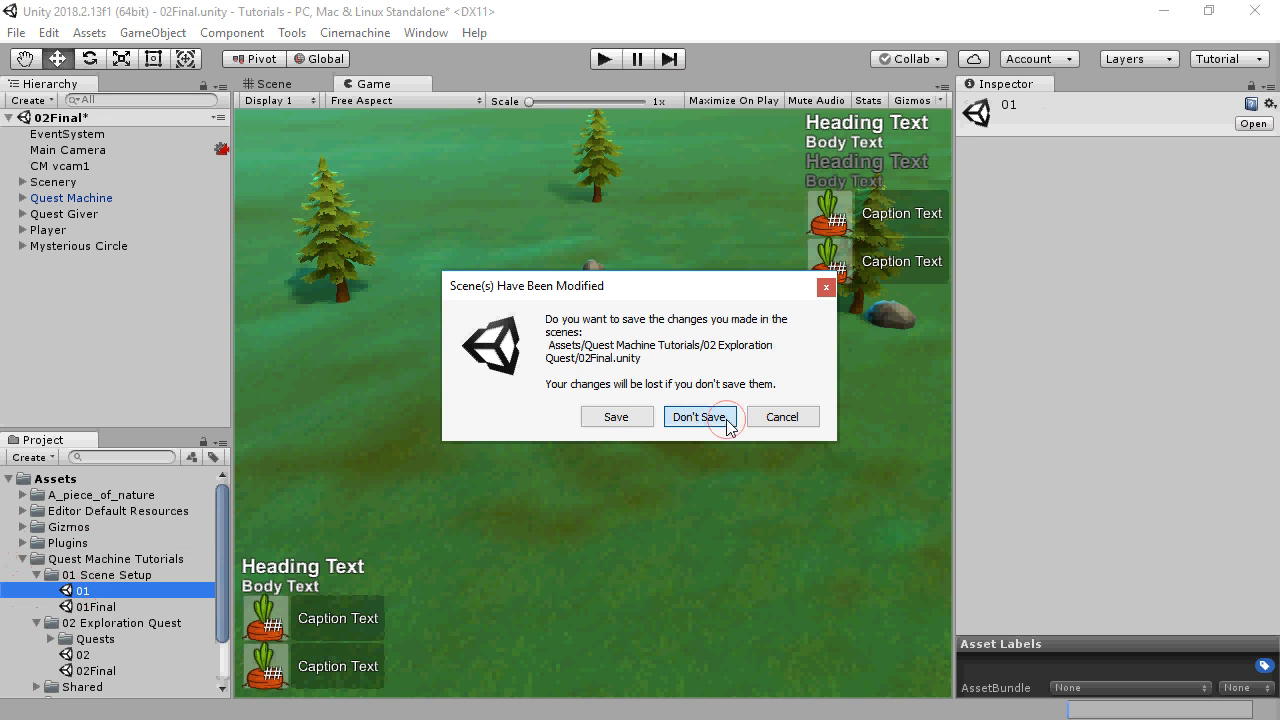
pyautogui.click(700, 416)
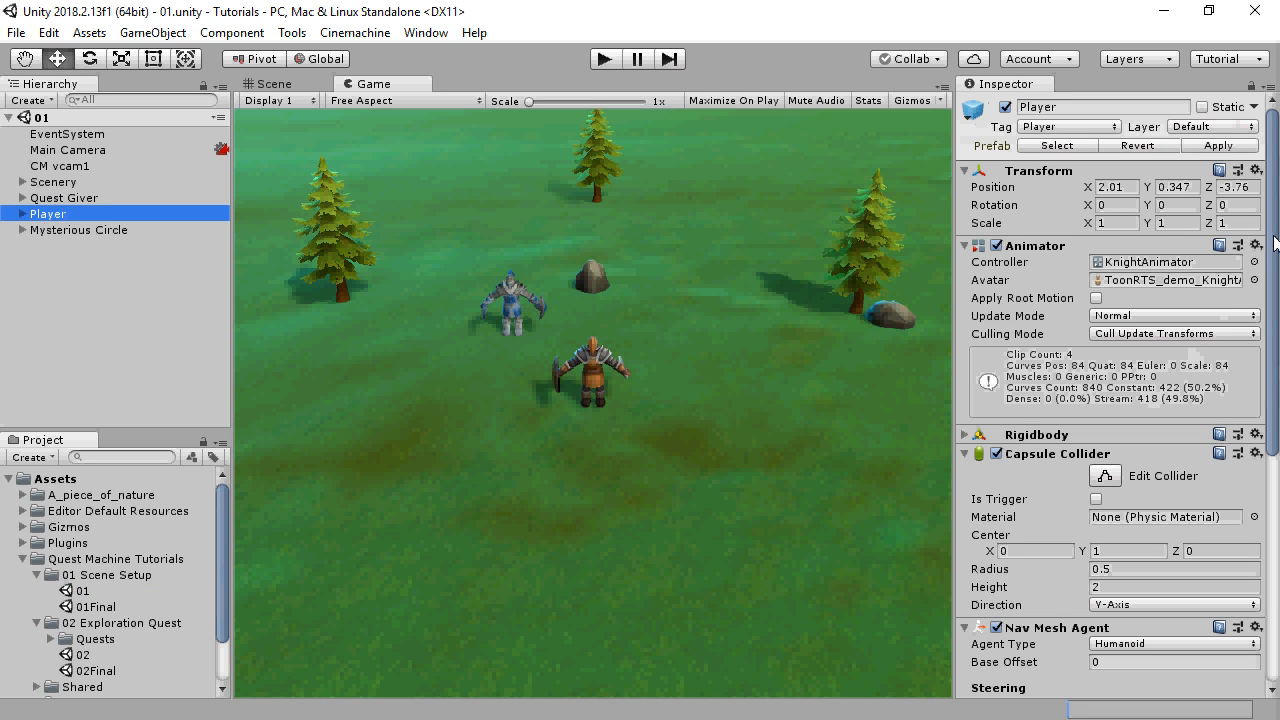
pyautogui.scroll(-3)
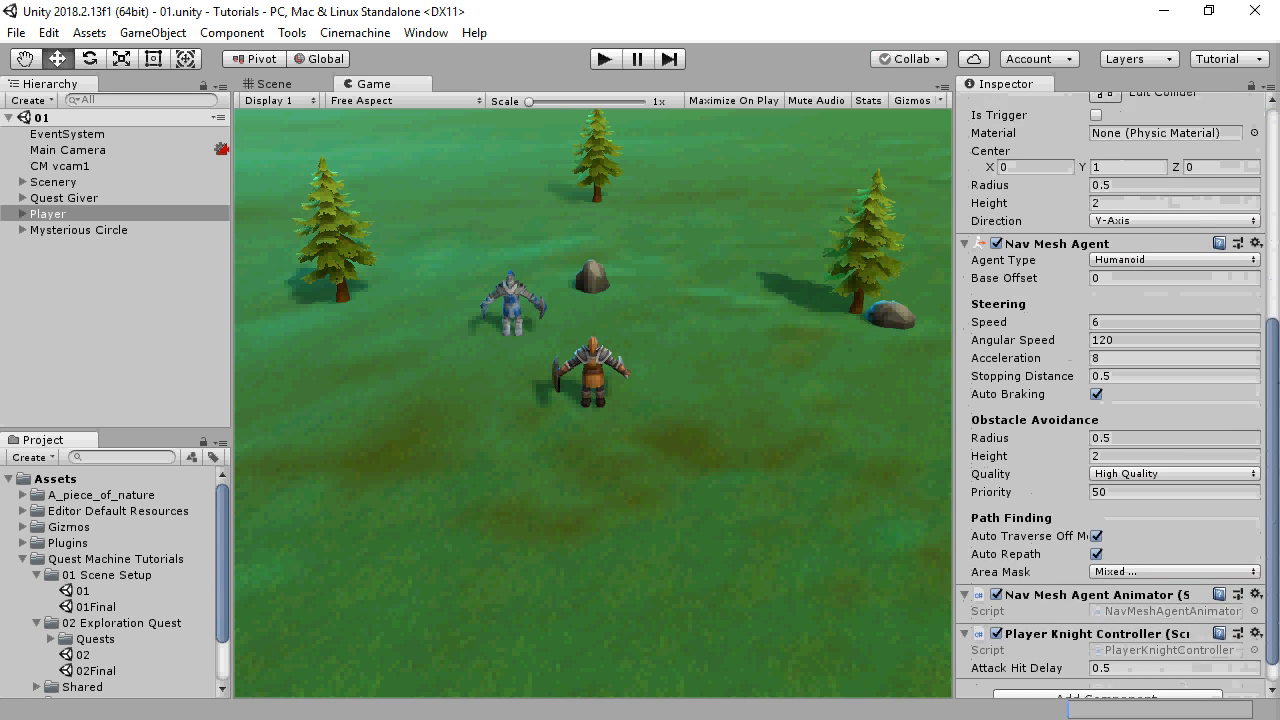
pyautogui.scroll(-3)
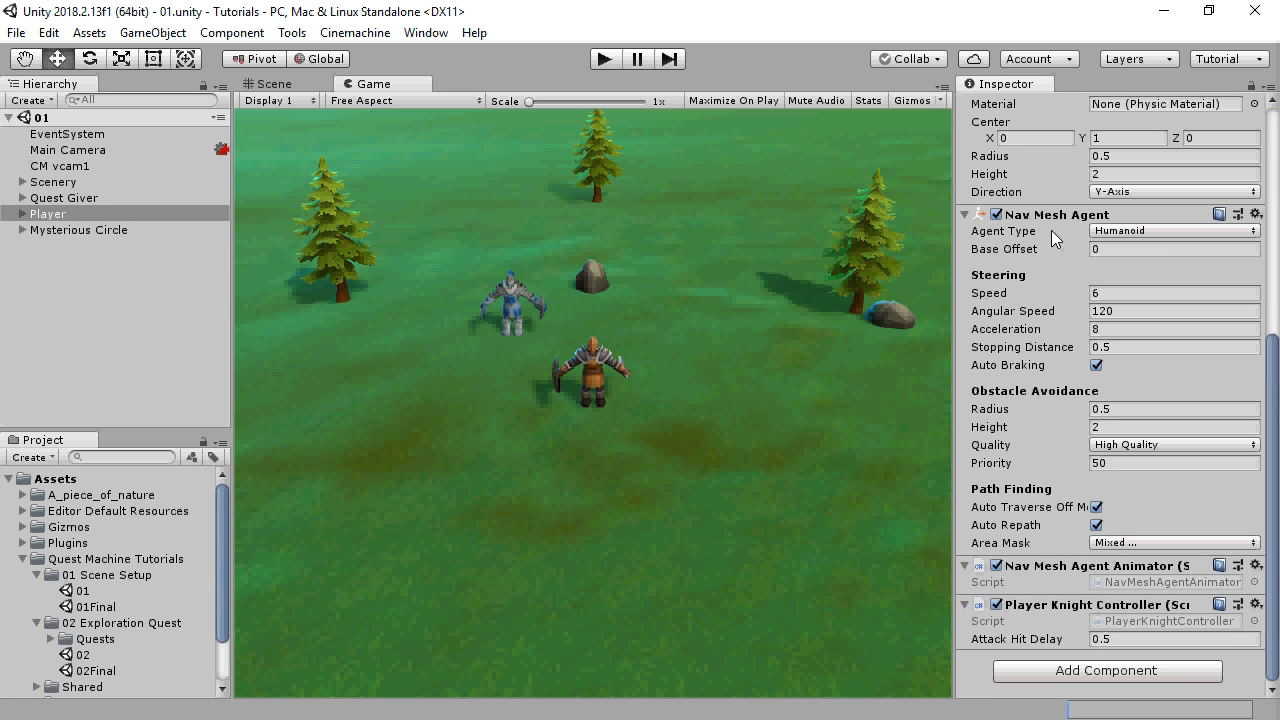
pyautogui.moveTo(1132, 552)
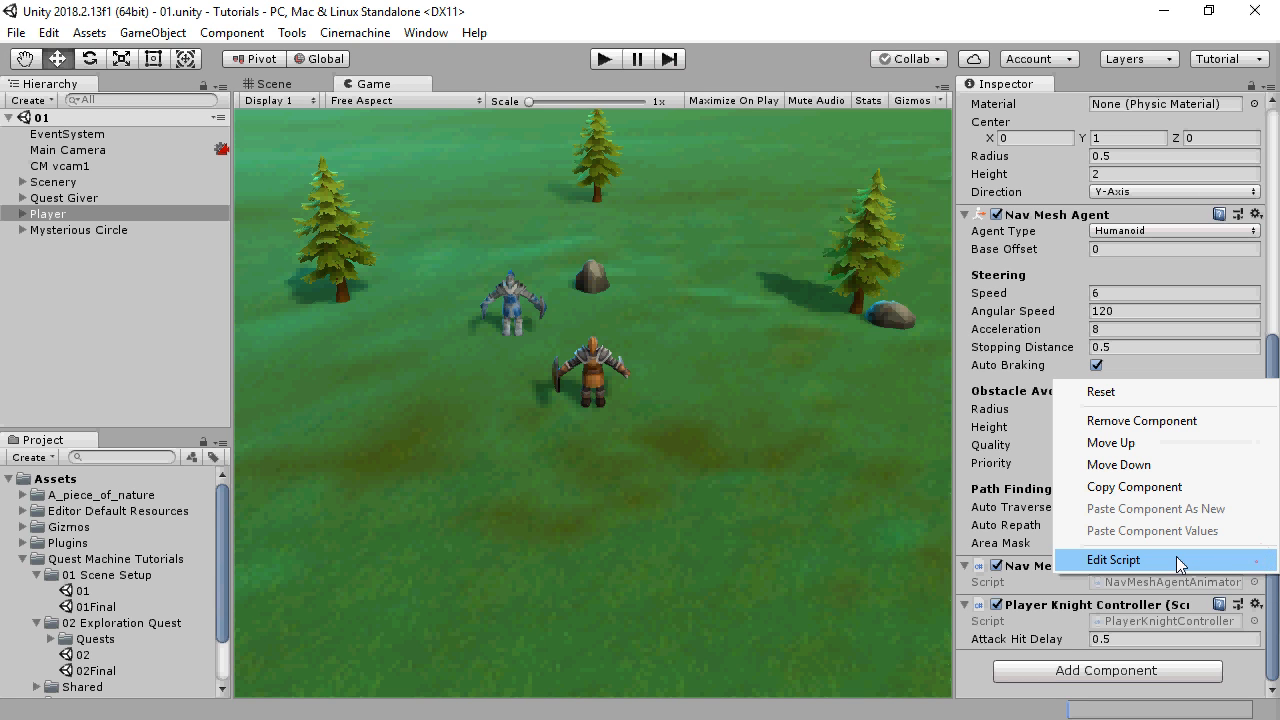
pyautogui.click(1112, 560)
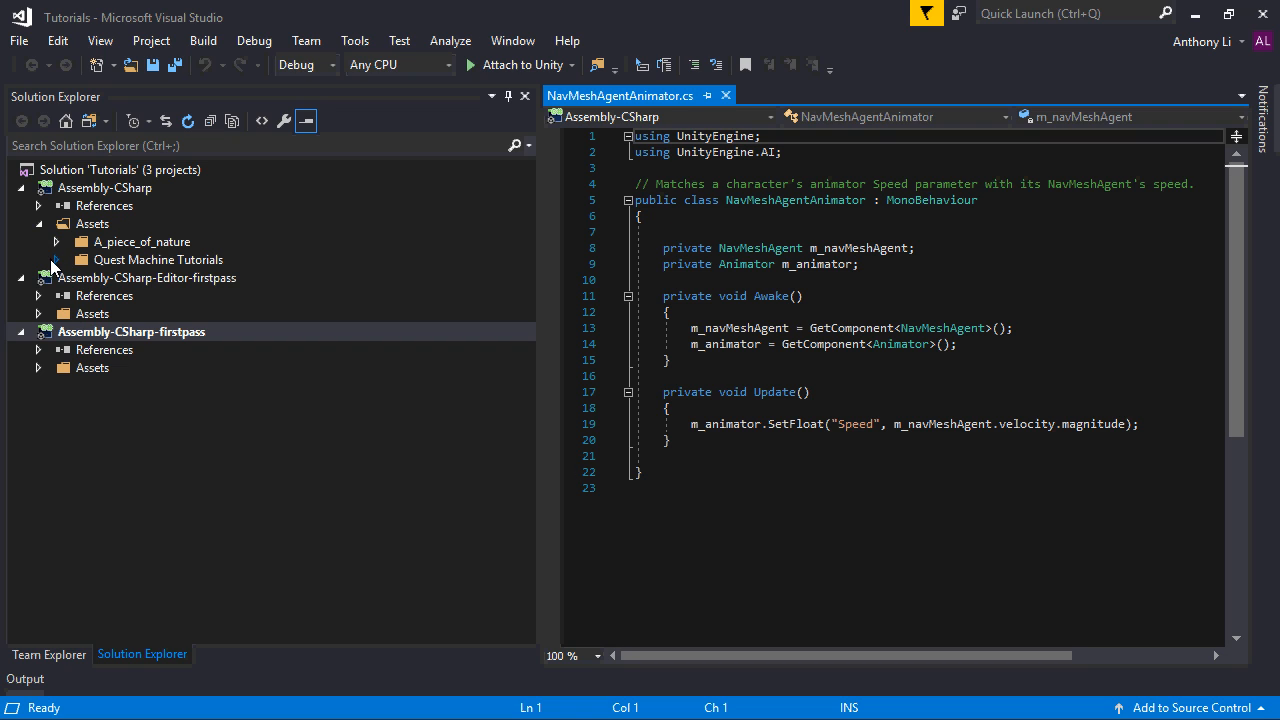
# Step: Open PlayerKnightController.cs from Quest Machine Tutorials > Shared > Scripts and scroll to its attack logic
pyautogui.click(56, 260)
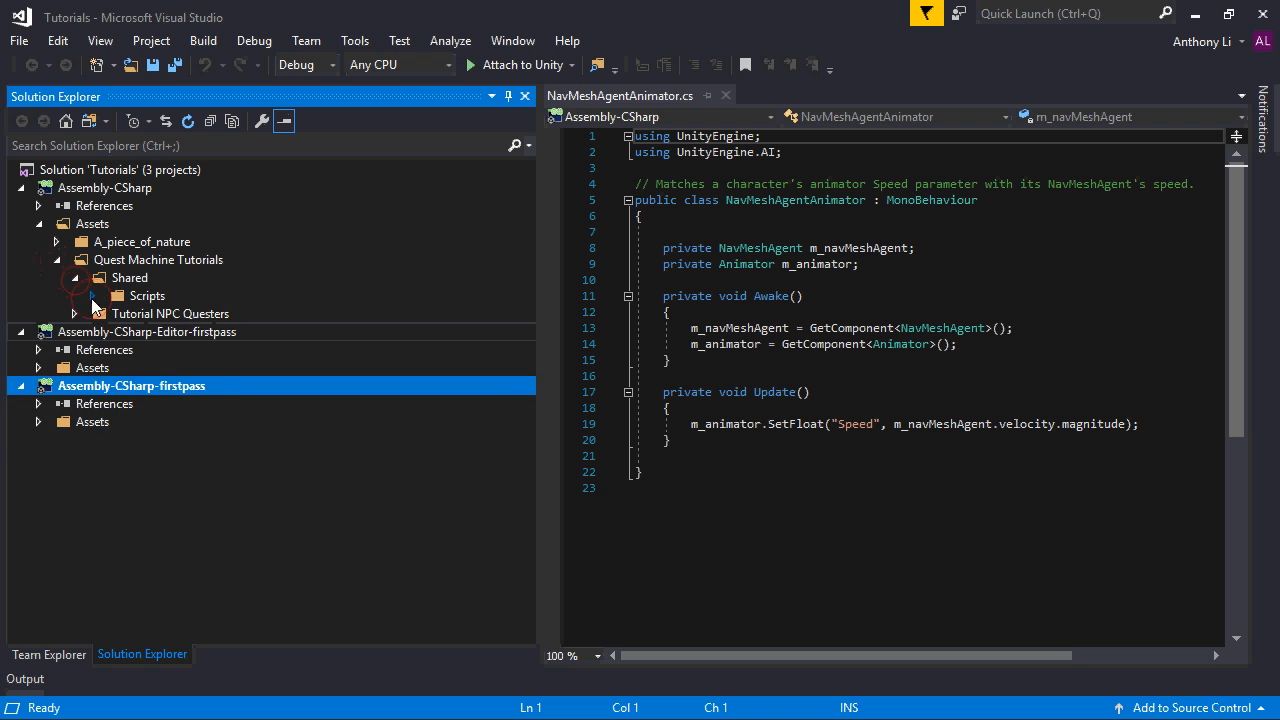
pyautogui.doubleClick(216, 348)
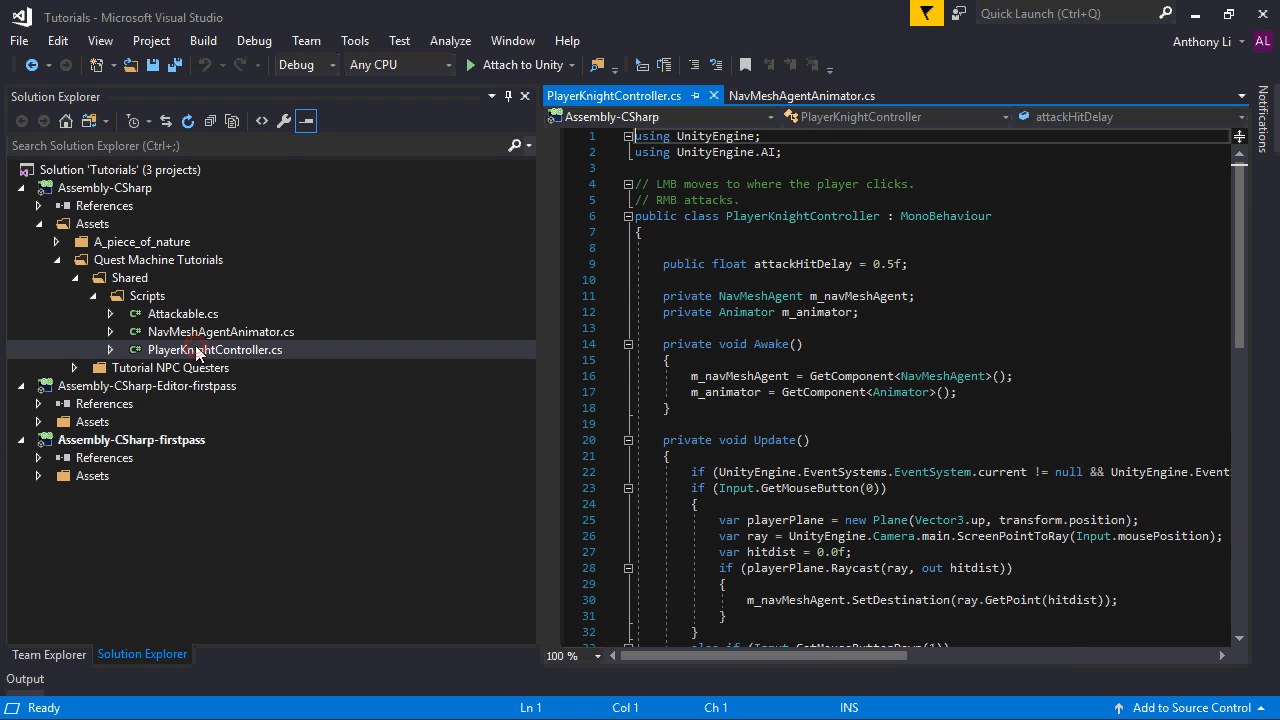
pyautogui.scroll(-3)
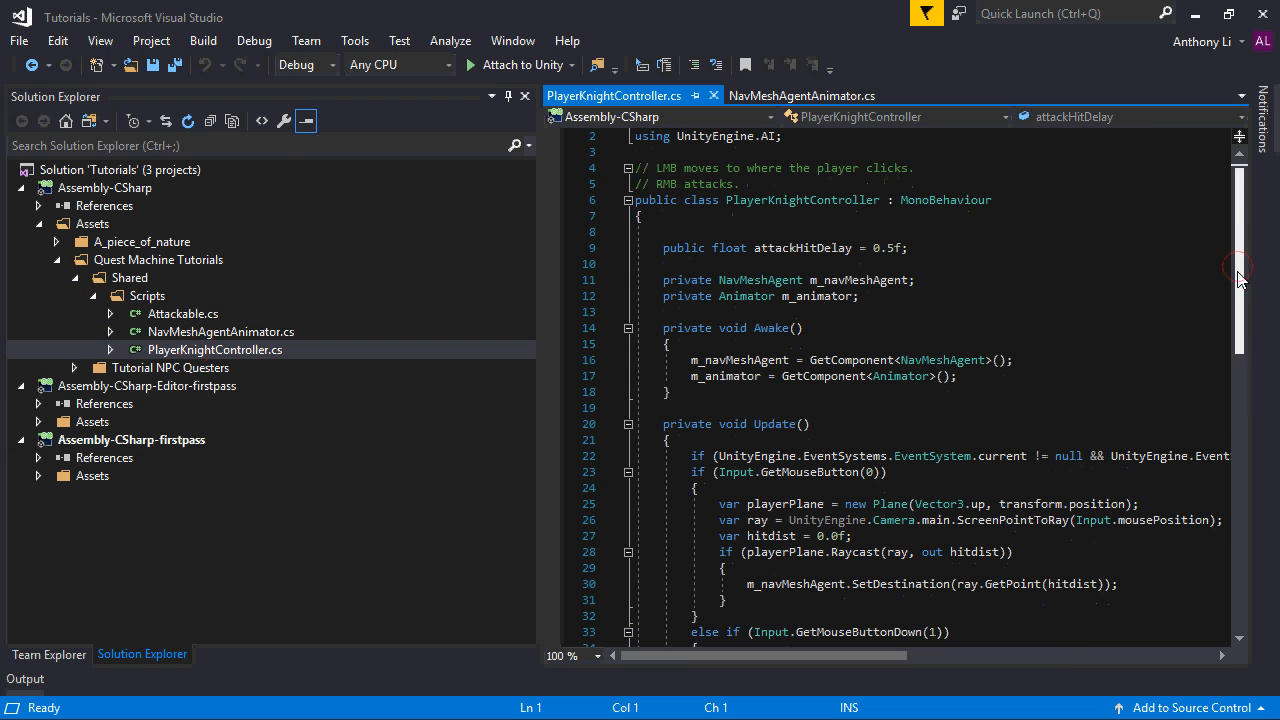
pyautogui.scroll(-3)
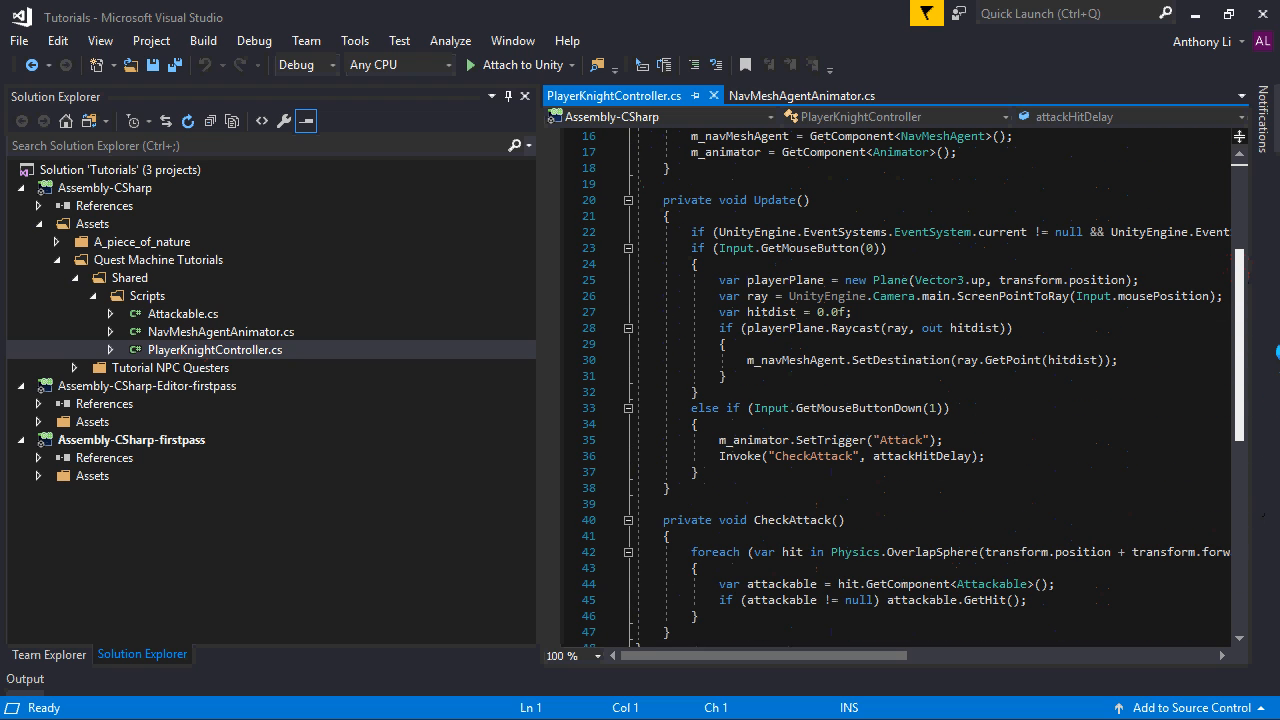
pyautogui.moveTo(810, 248)
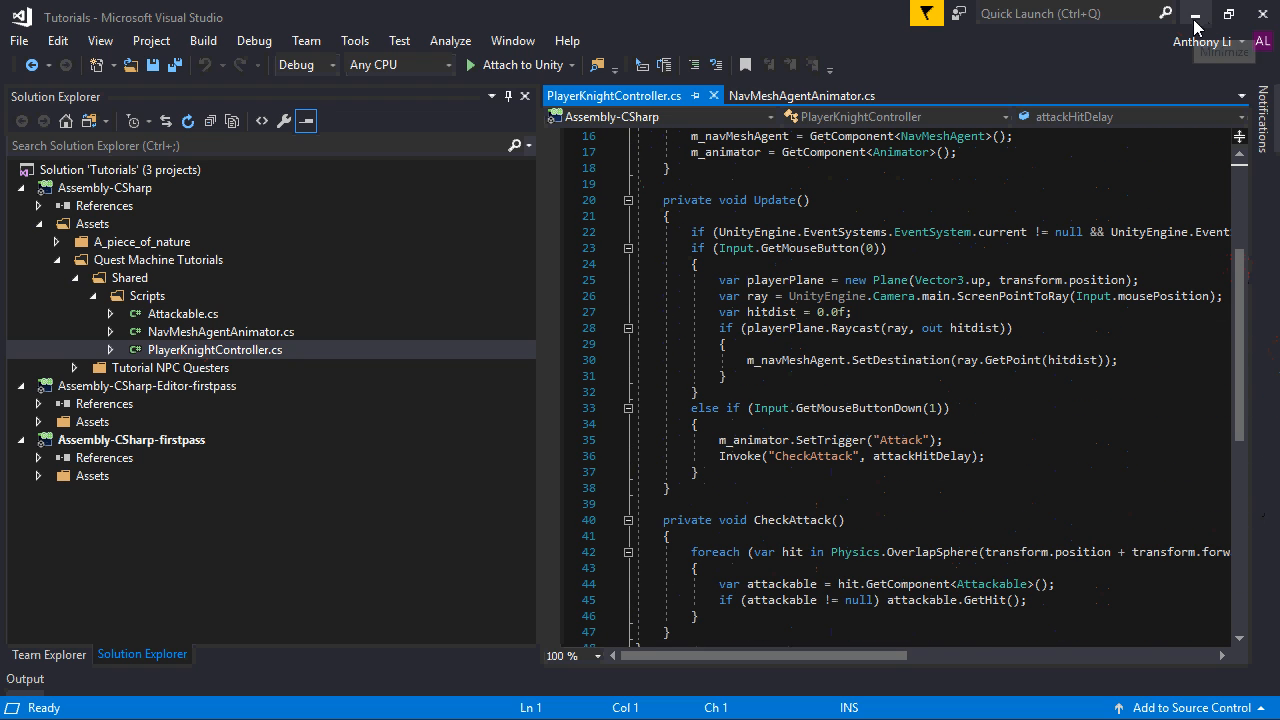
pyautogui.click(1196, 14)
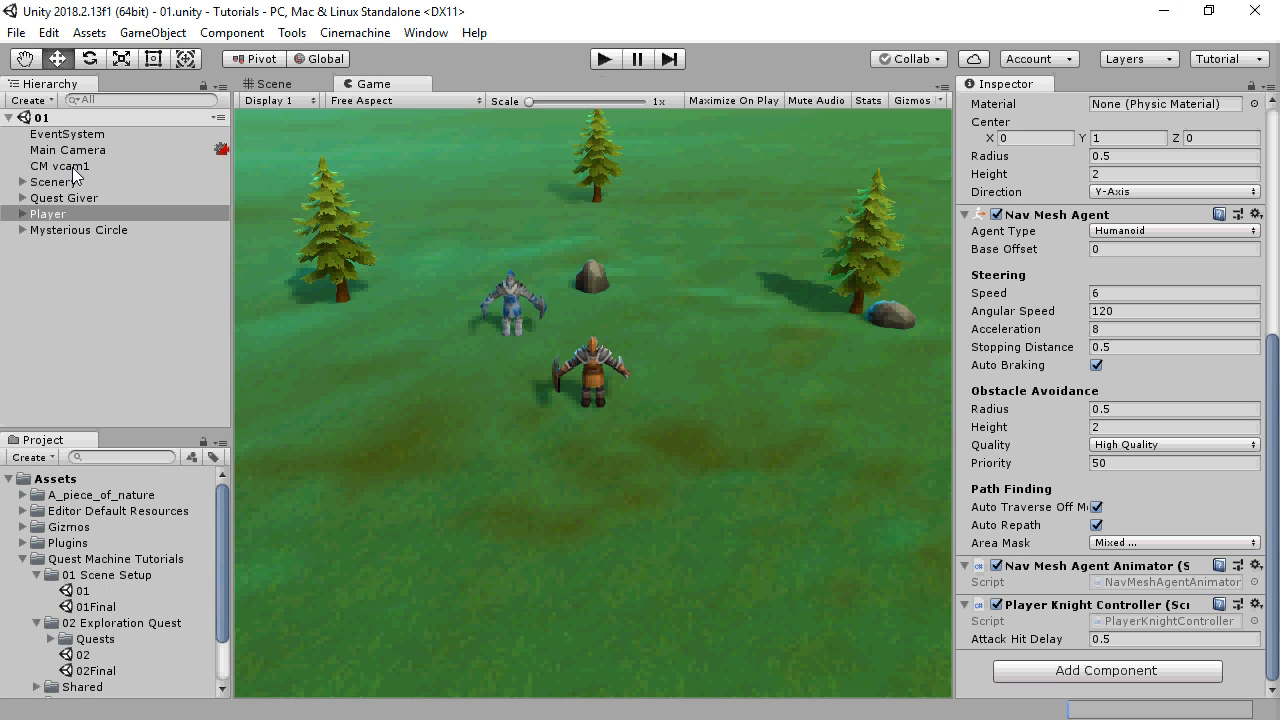
pyautogui.click(68, 148)
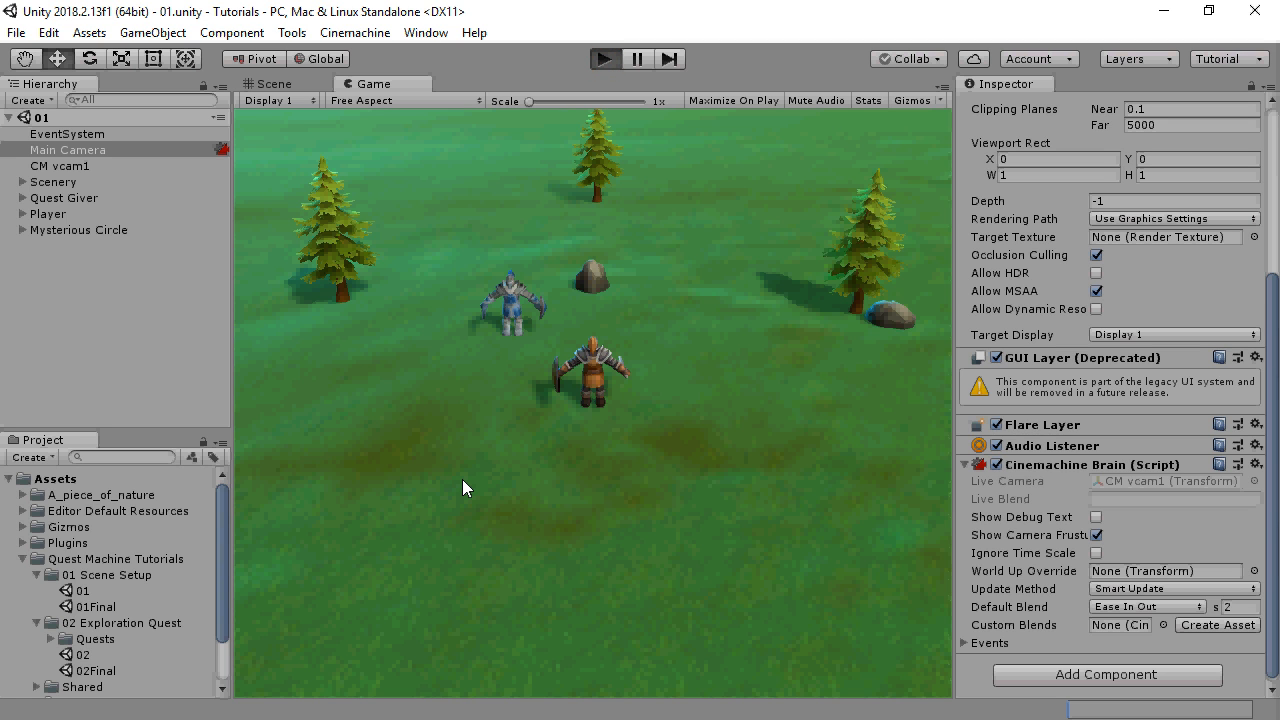
pyautogui.click(604, 58)
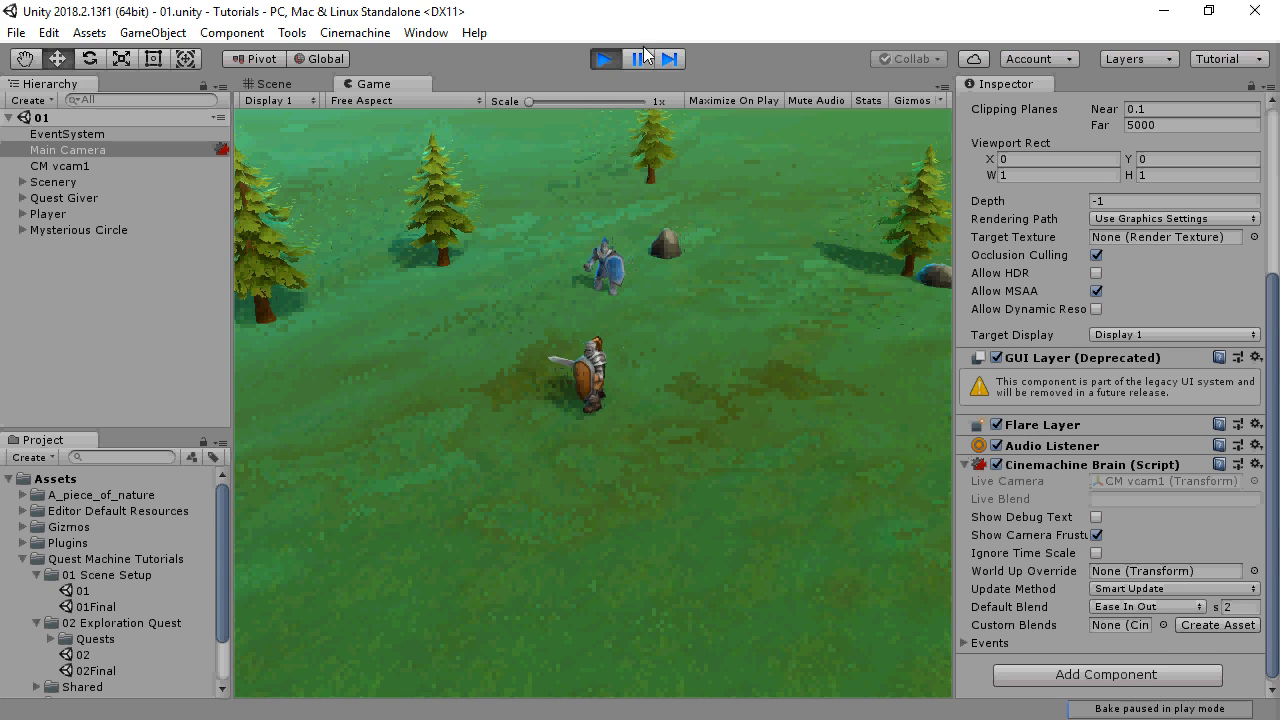
pyautogui.click(636, 58)
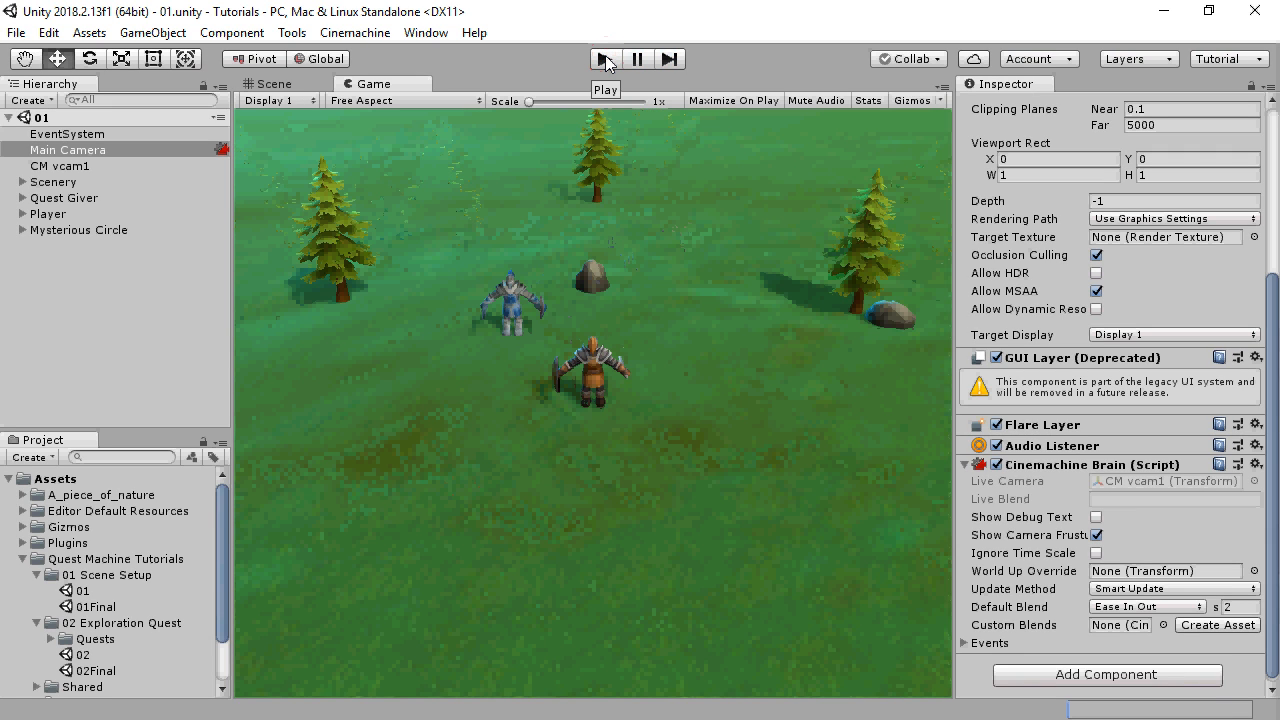
# Step: Inspect the Quest Giver in the Scene view, then select the Mysterious Circle of stones
pyautogui.click(64, 198)
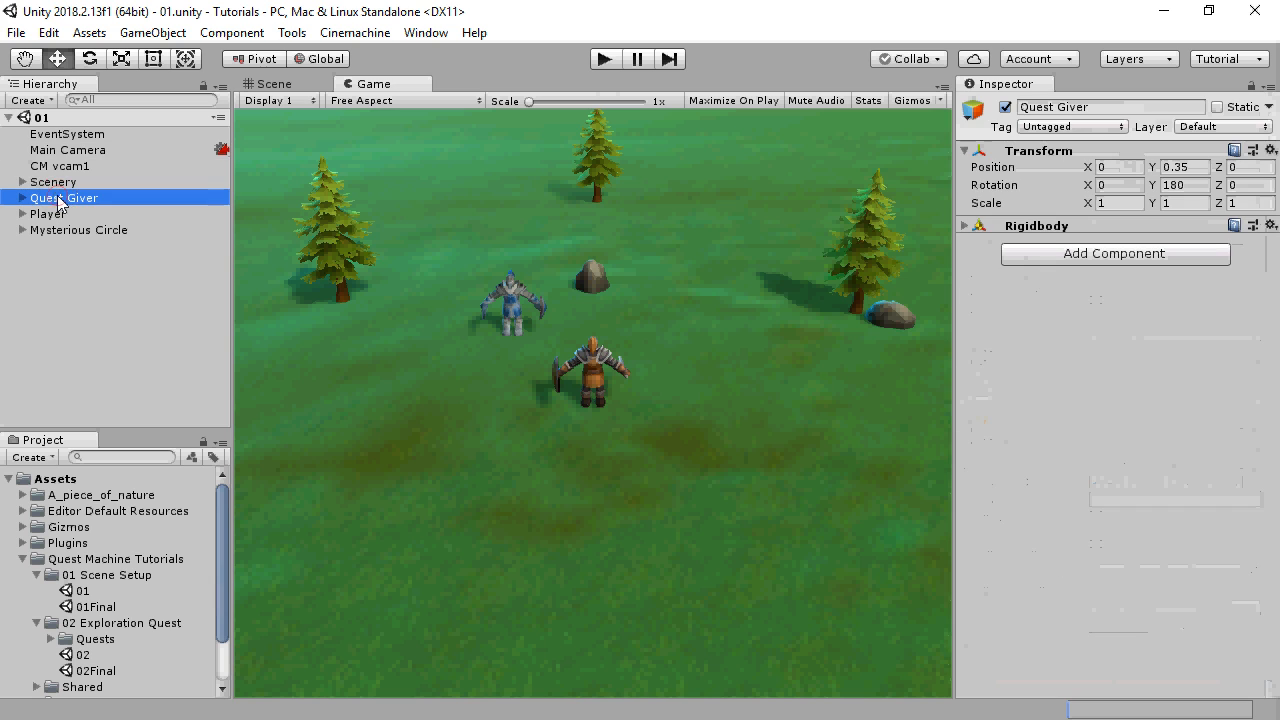
pyautogui.moveTo(436, 188)
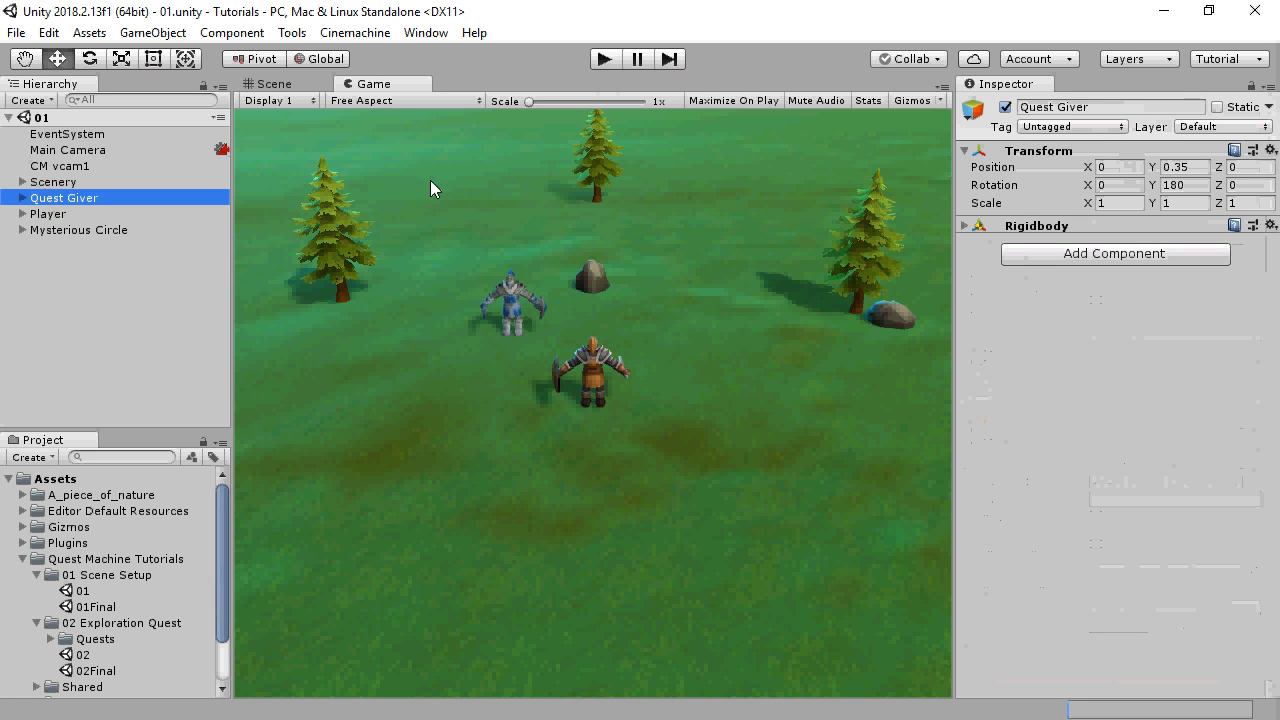
pyautogui.click(274, 84)
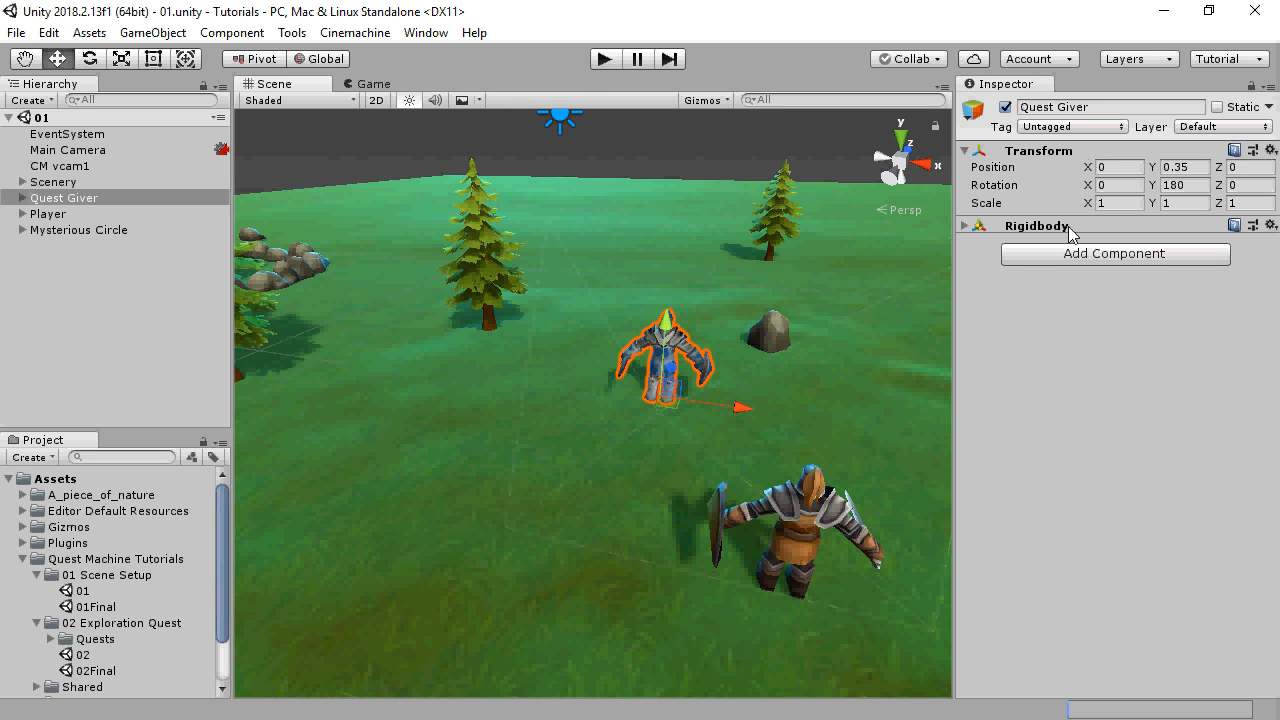
pyautogui.moveTo(398, 304)
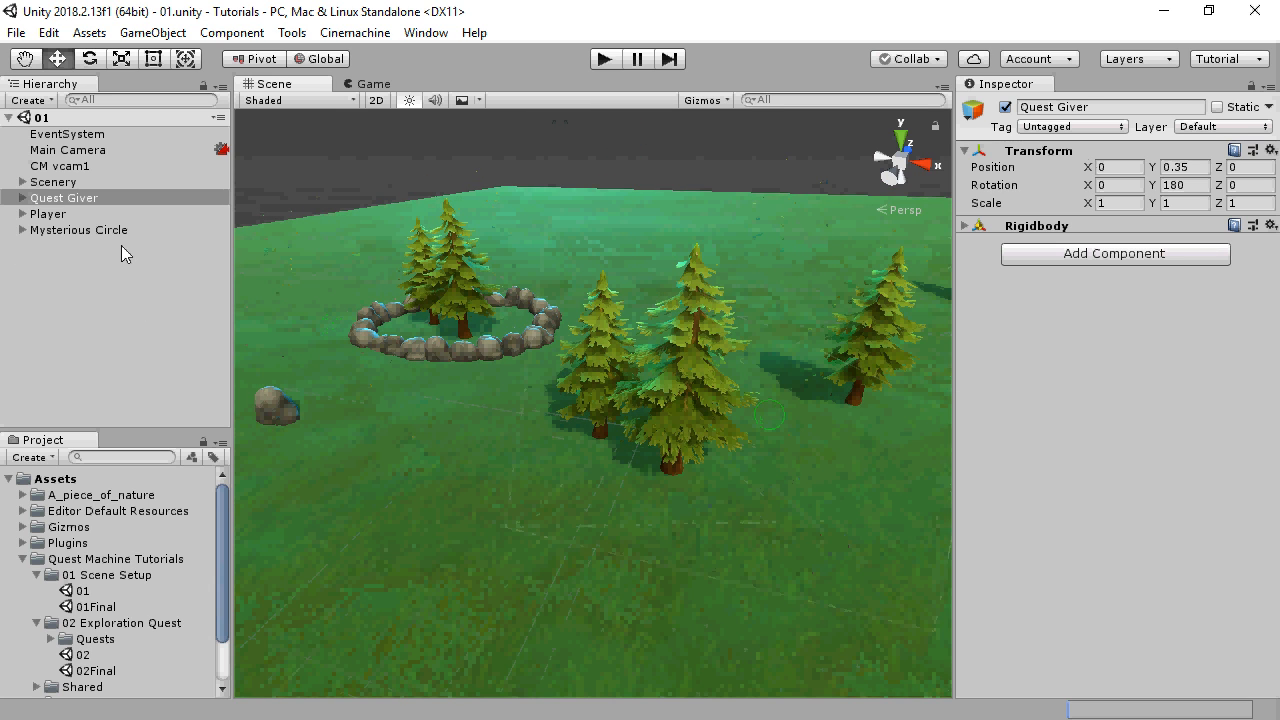
pyautogui.click(78, 228)
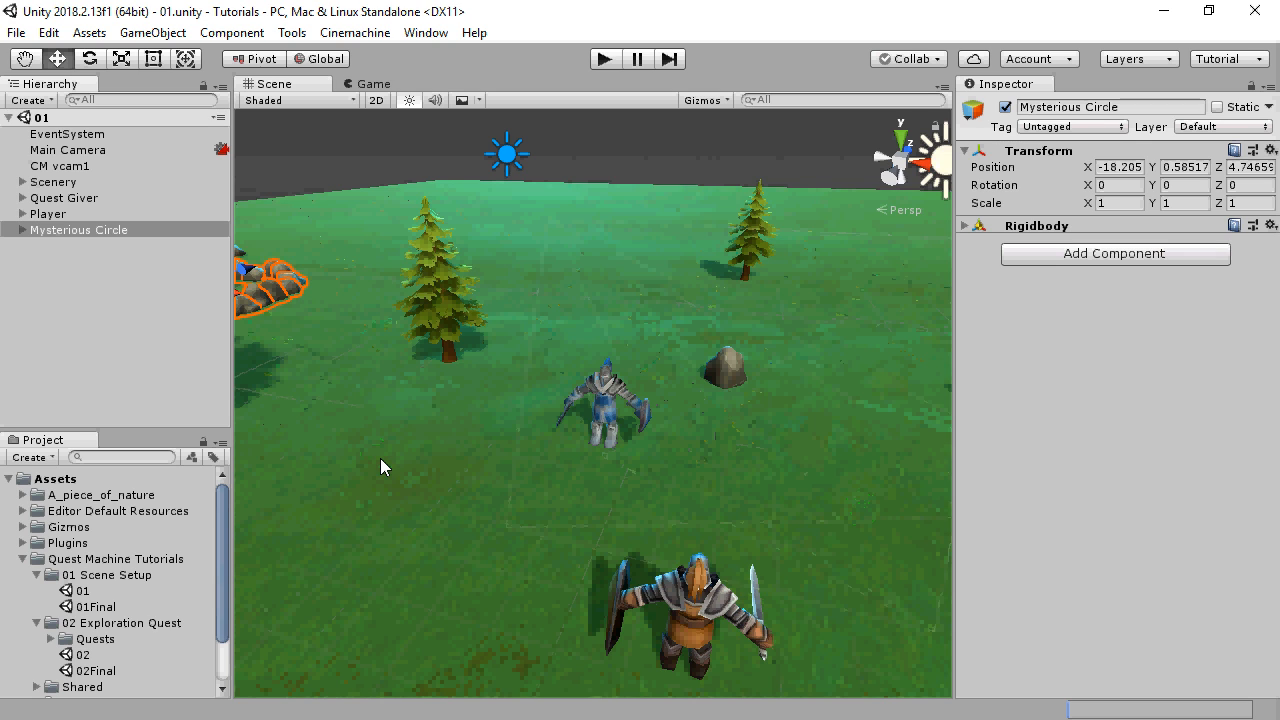
pyautogui.moveTo(32, 572)
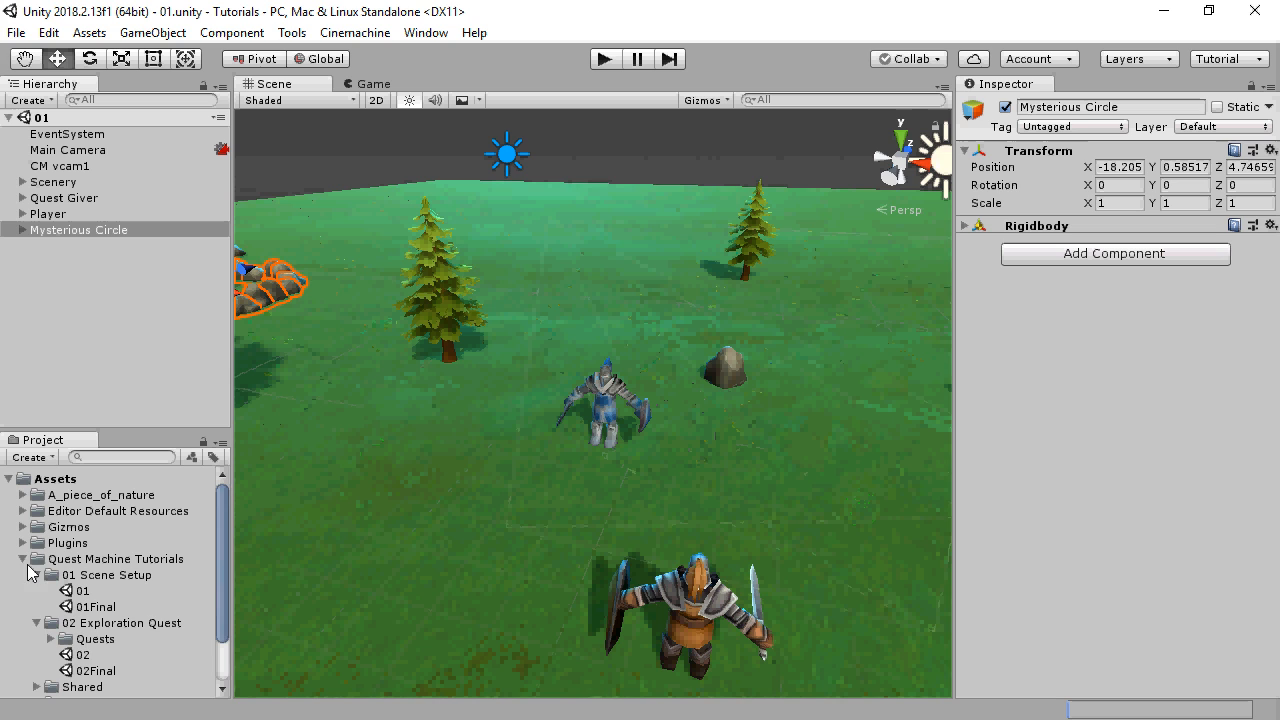
# Step: Navigate to Plugins > Pixel Crushers > Quest Machine > Prefabs in the Project panel
pyautogui.click(24, 560)
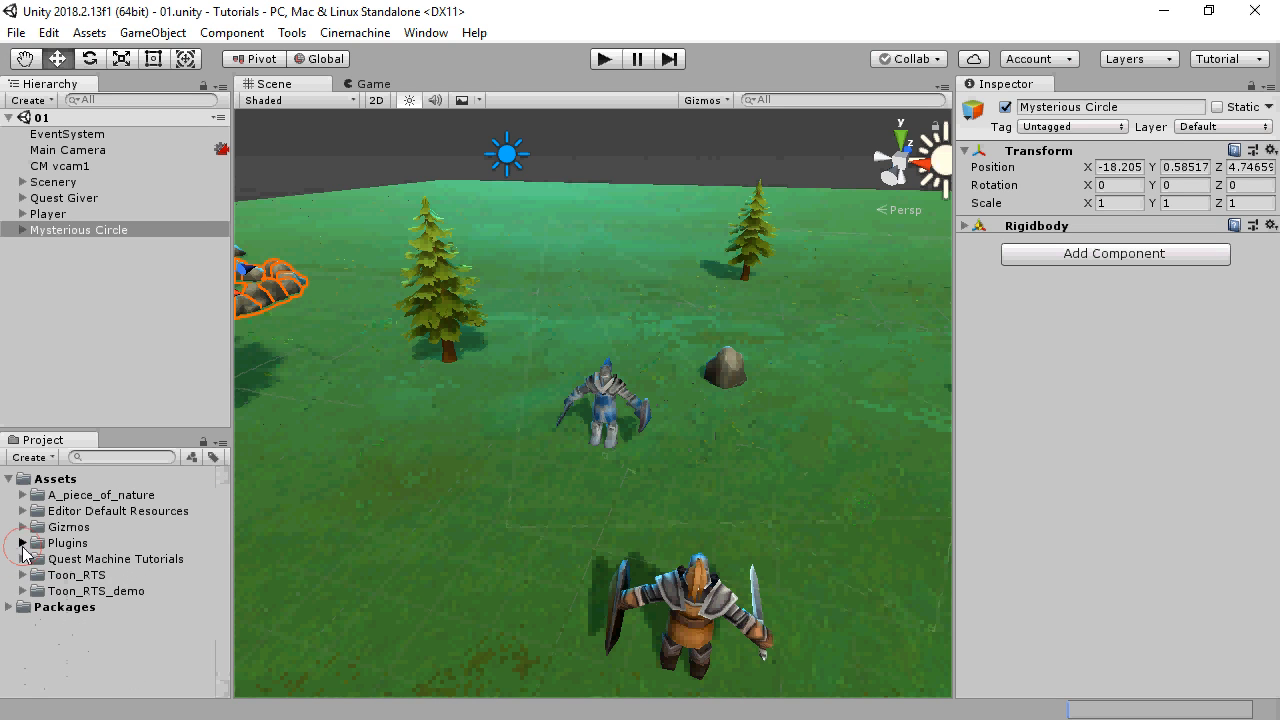
pyautogui.click(36, 544)
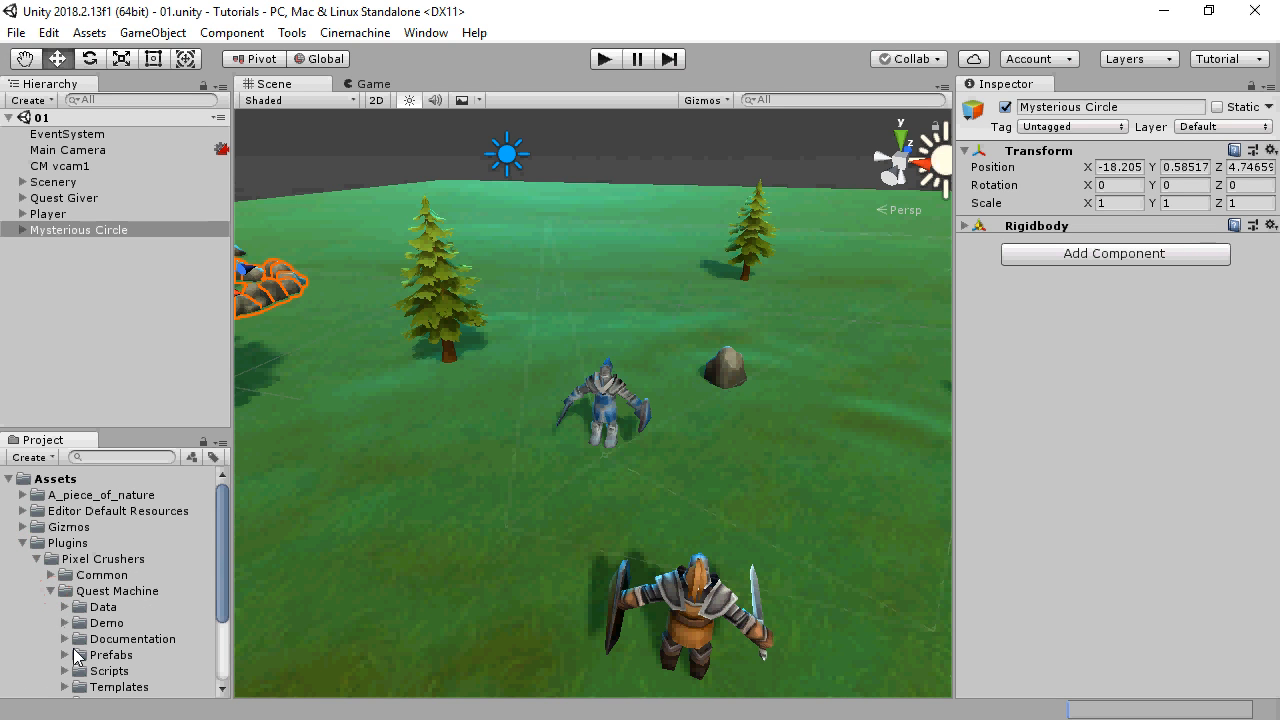
pyautogui.click(64, 656)
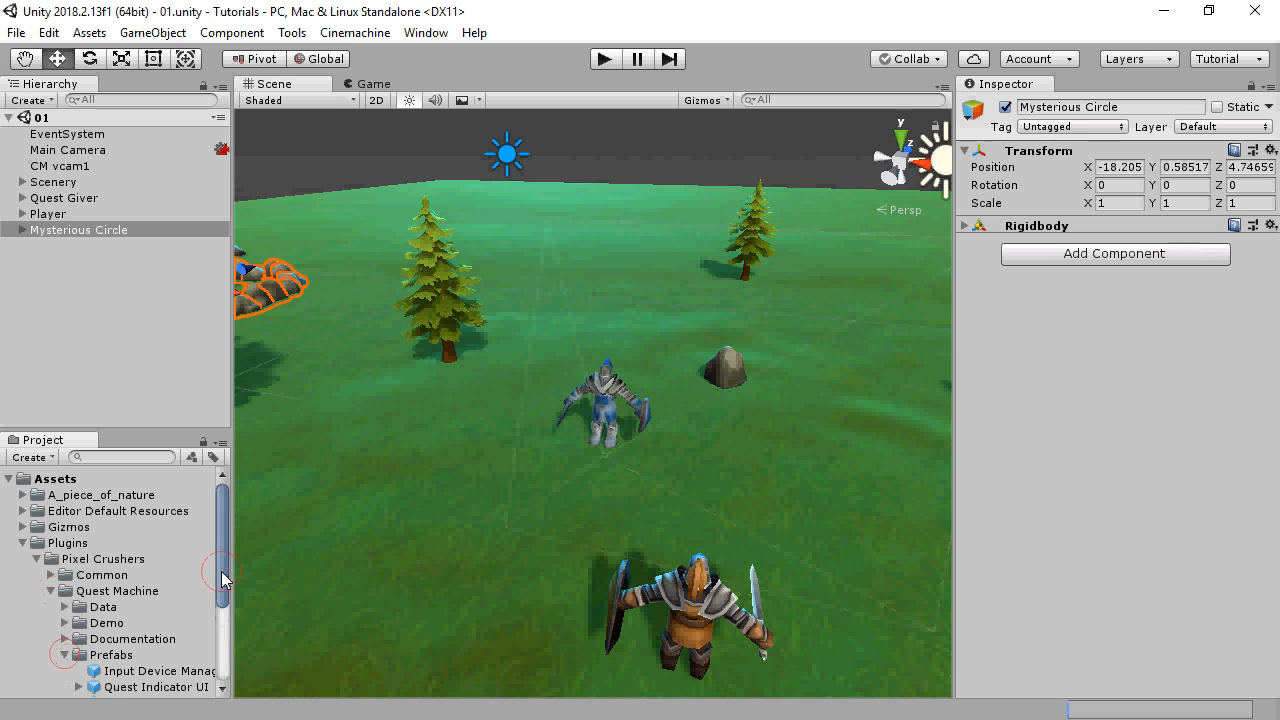
pyautogui.scroll(-3)
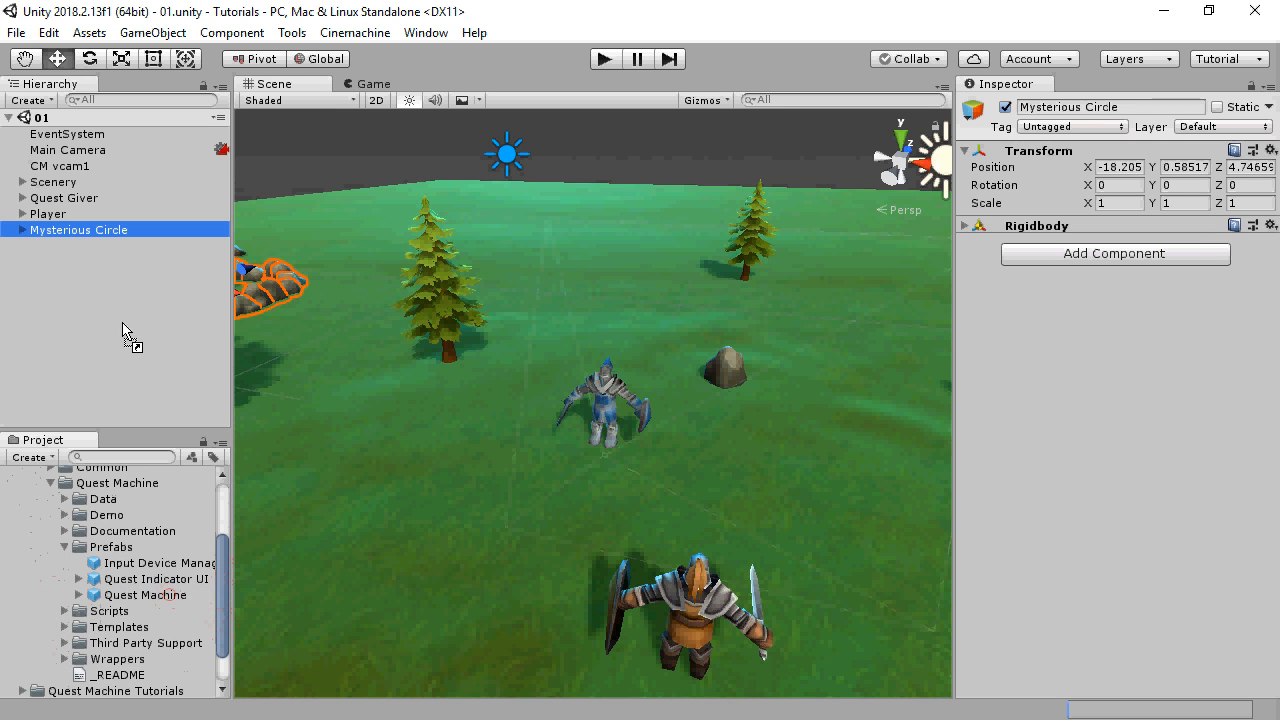
# Step: Place the Quest Machine prefab in the scene and expand its canvas of dialogue, journal, alert and HUD UIs
pyautogui.click(72, 244)
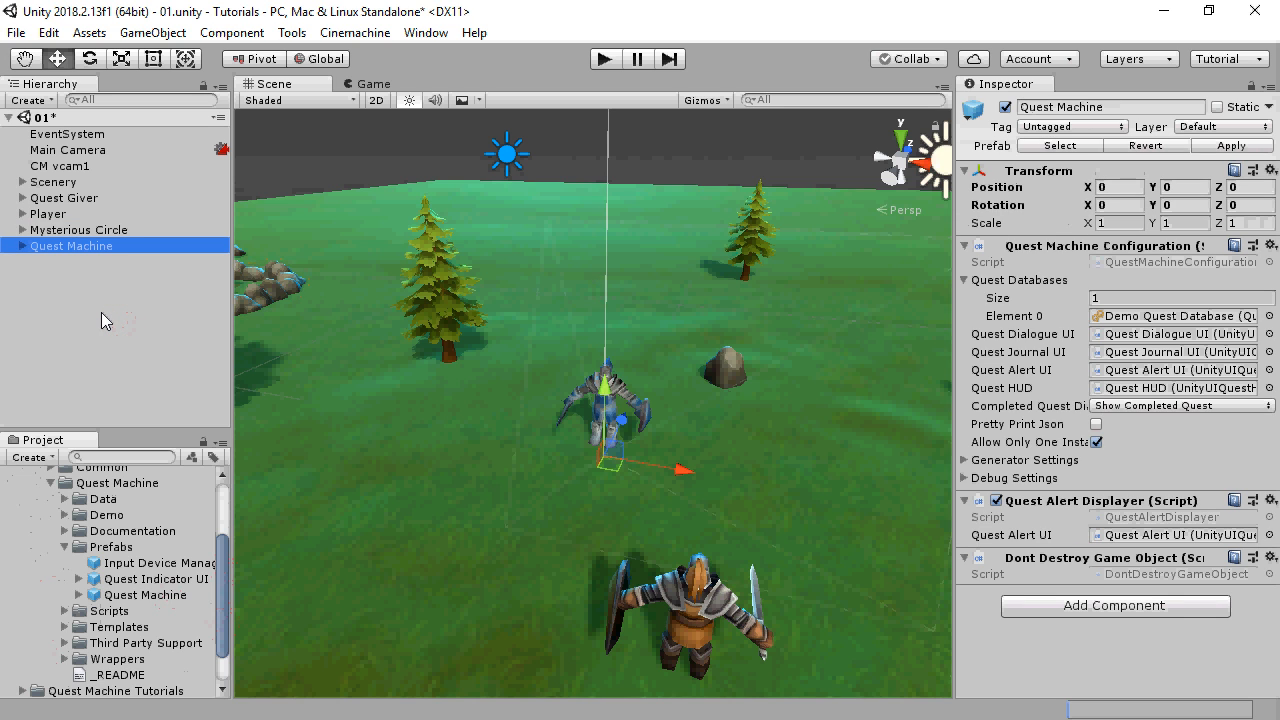
pyautogui.click(18, 246)
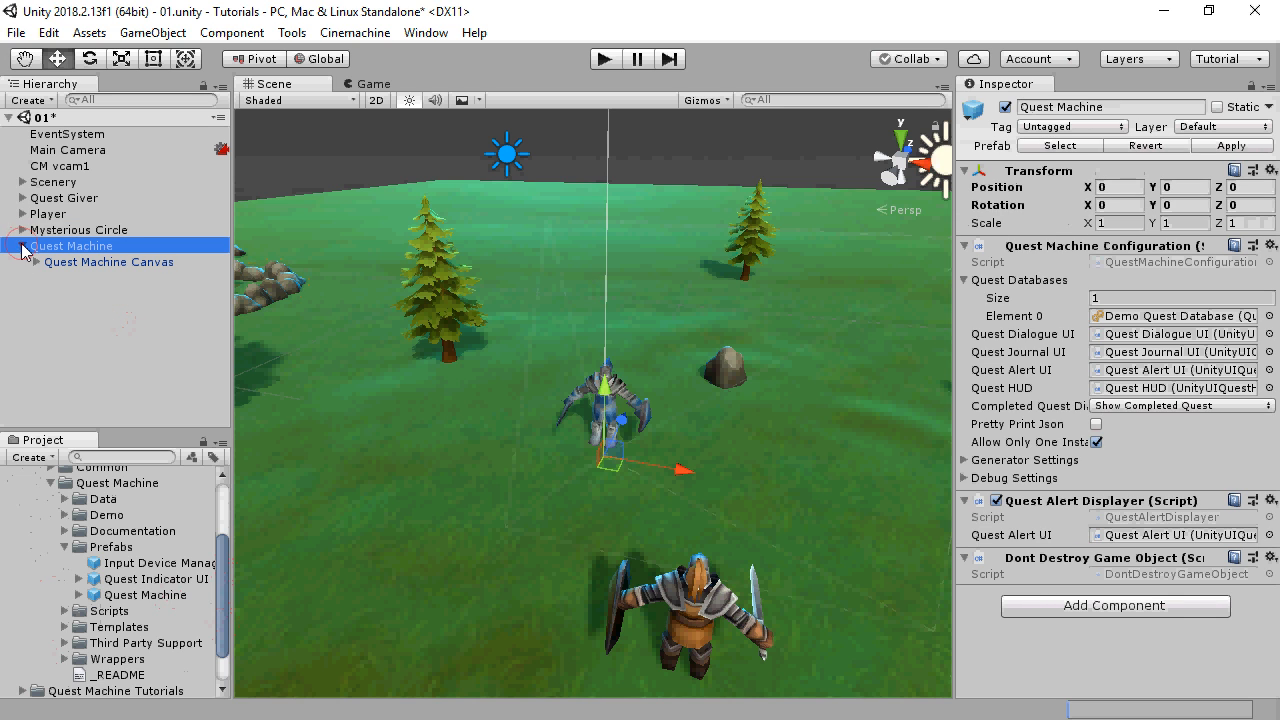
pyautogui.click(38, 262)
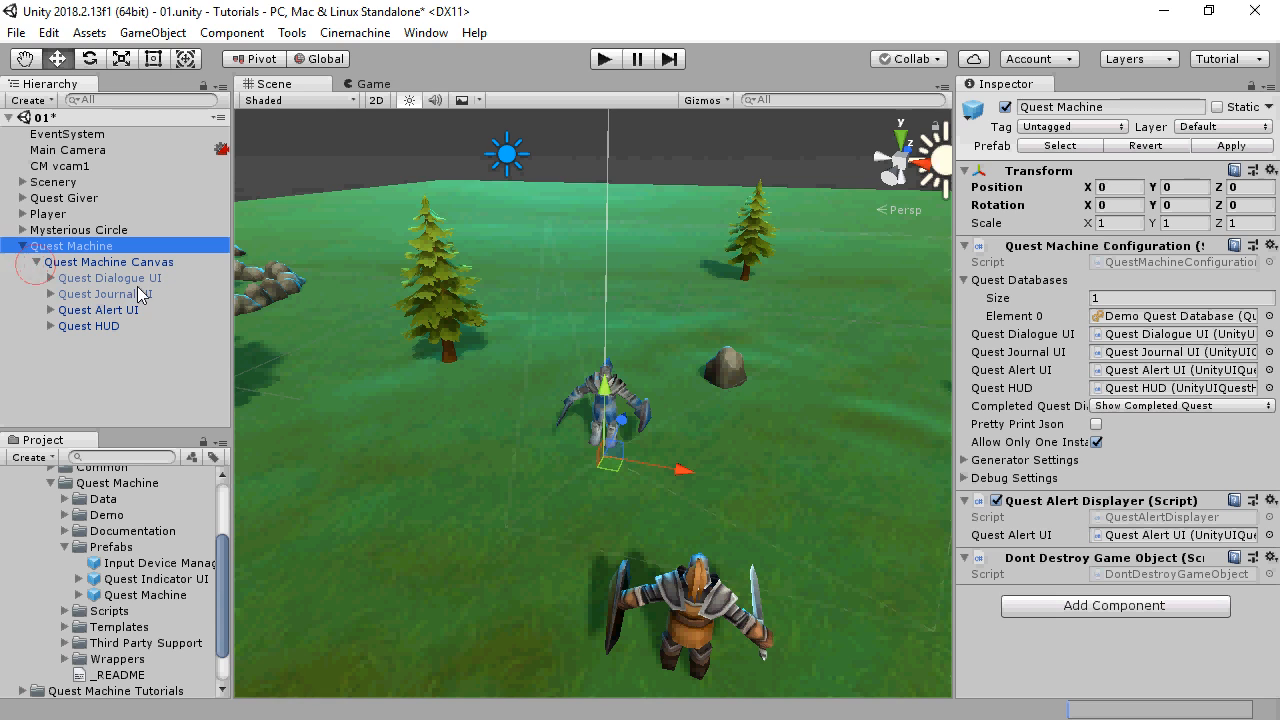
pyautogui.moveTo(168, 300)
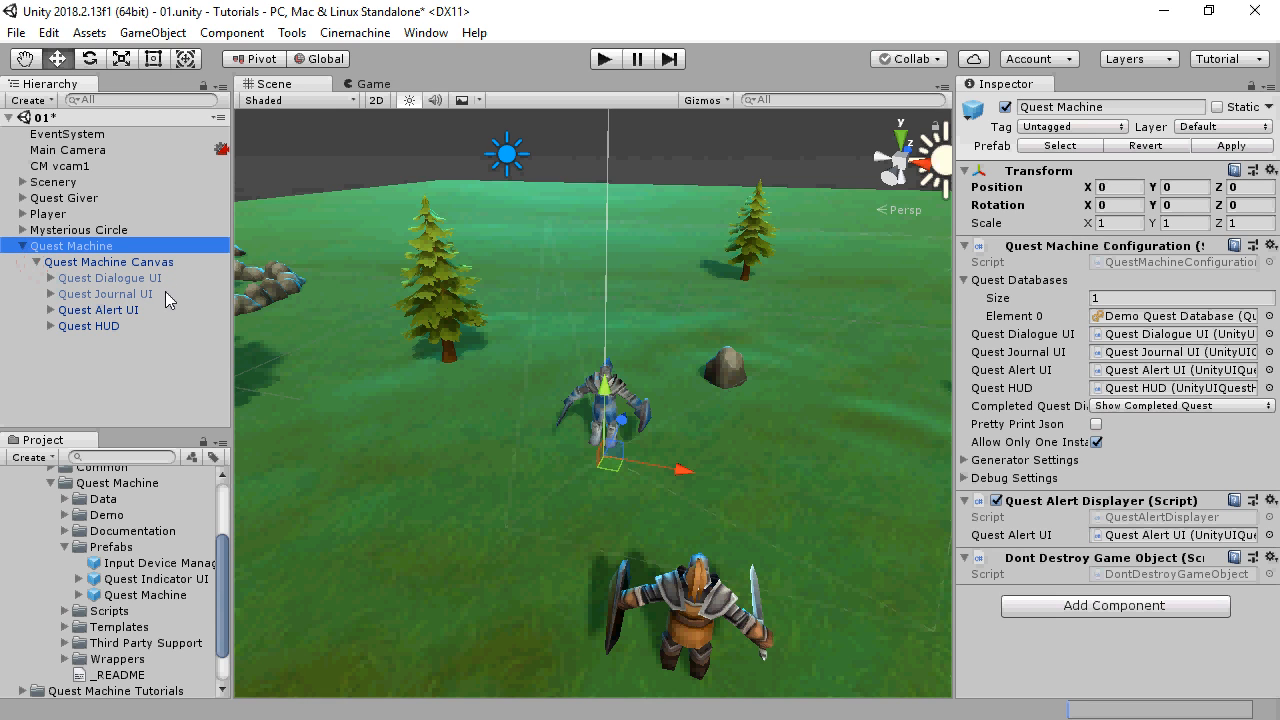
pyautogui.moveTo(128, 328)
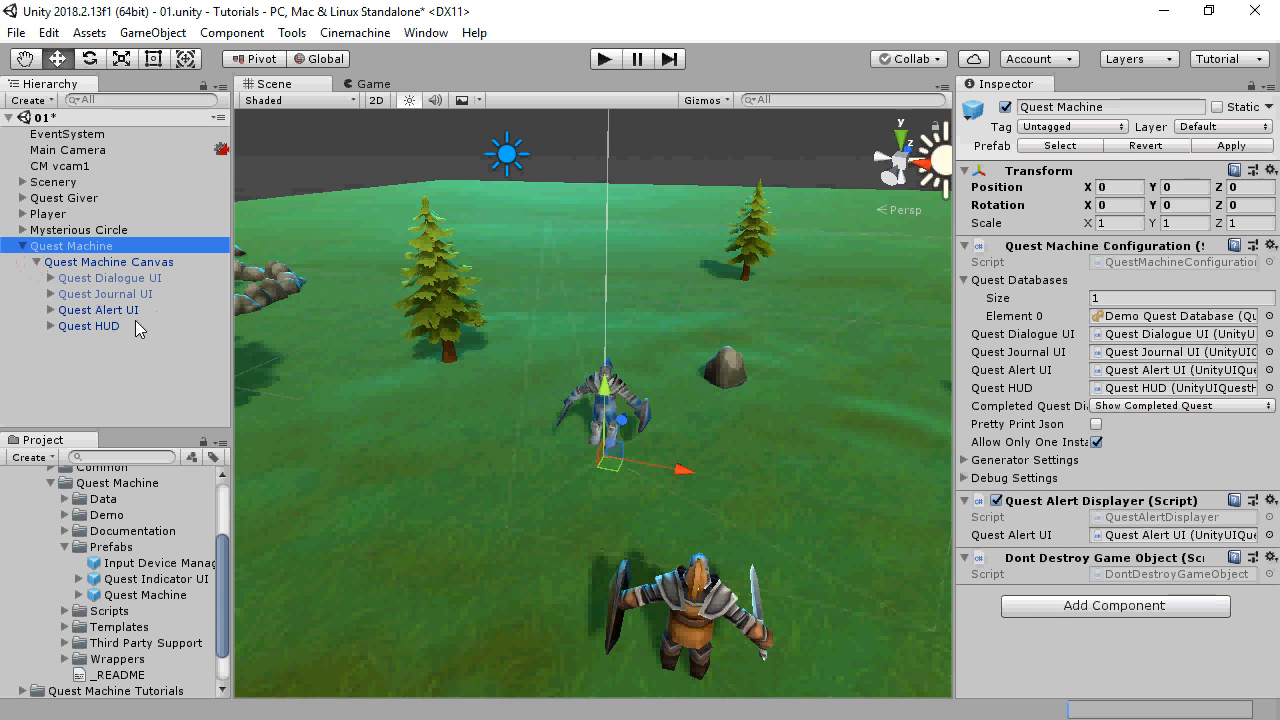
pyautogui.moveTo(1156, 572)
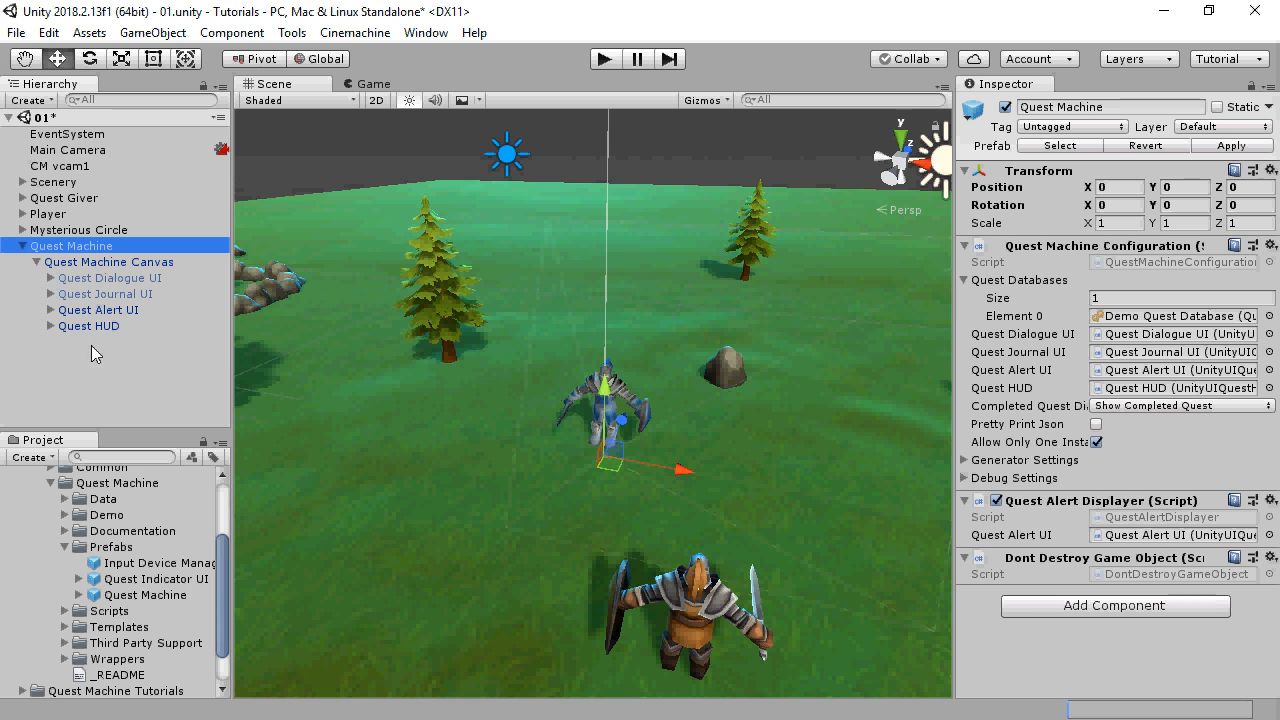
pyautogui.scroll(3)
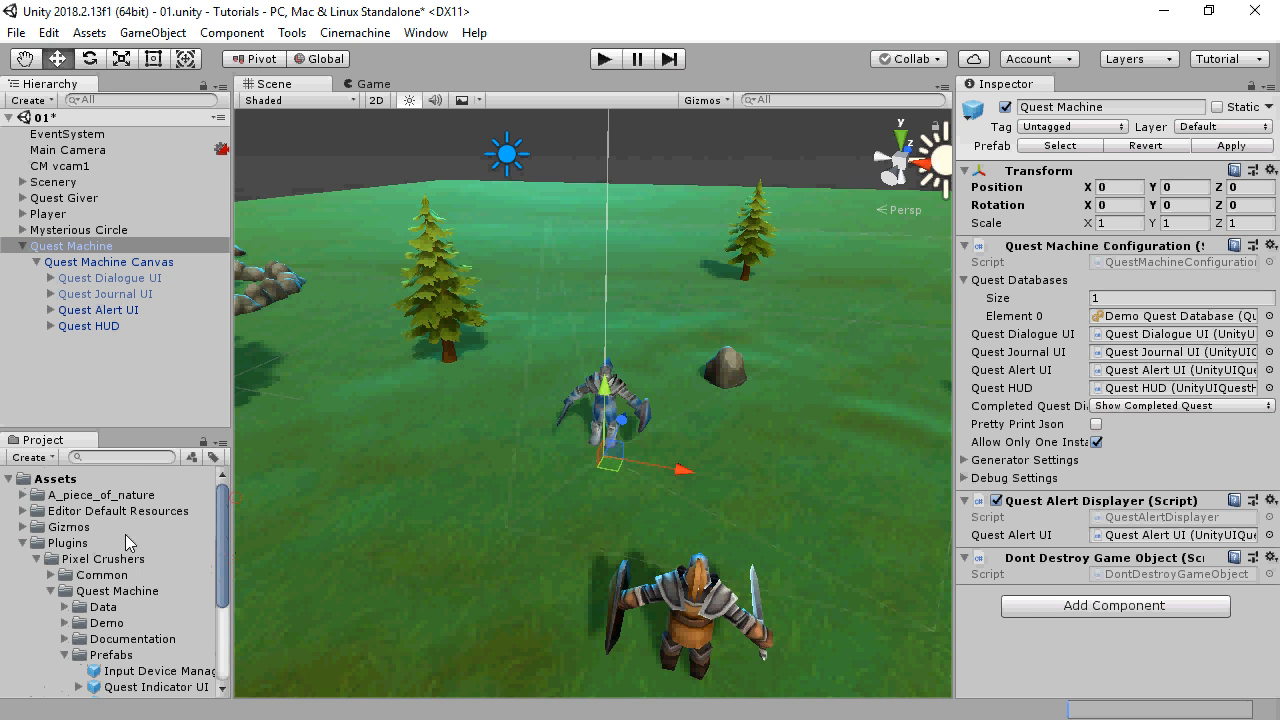
# Step: Create a New Quest Database in 01 Scene Setup and assign it to Quest Machine's databases
pyautogui.click(24, 544)
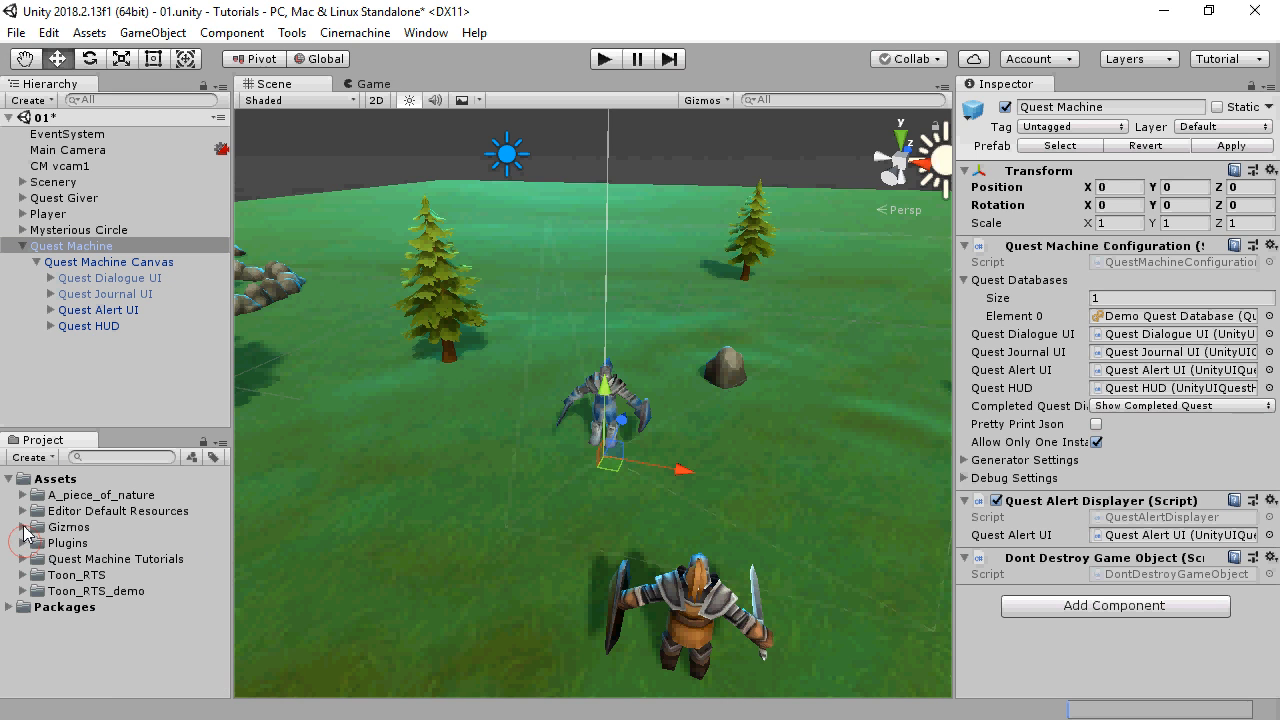
pyautogui.click(18, 560)
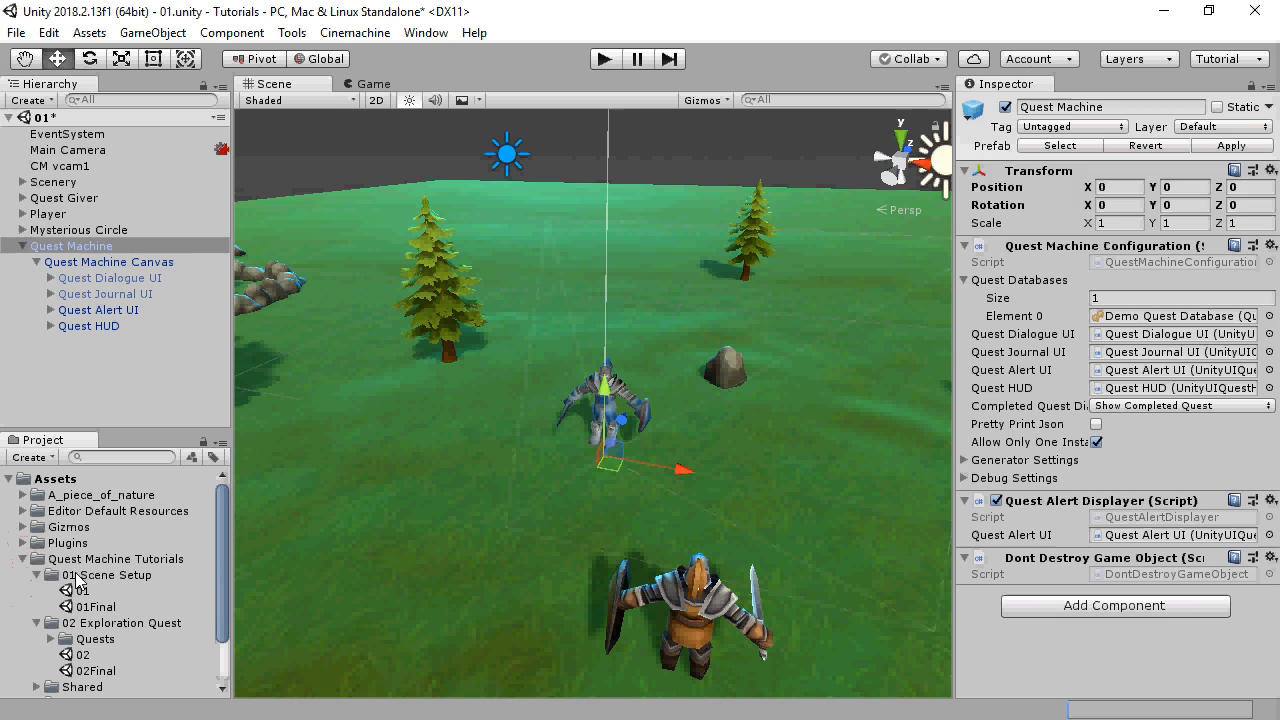
pyautogui.rightClick(116, 588)
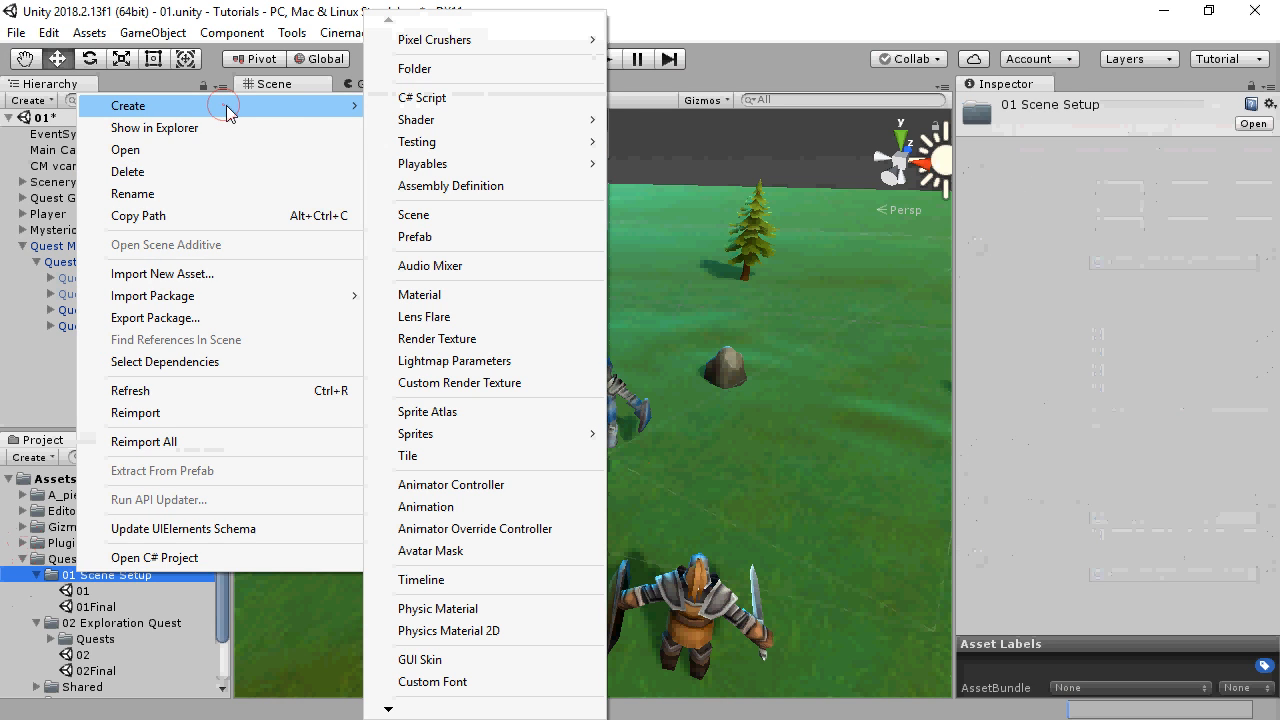
pyautogui.moveTo(434, 40)
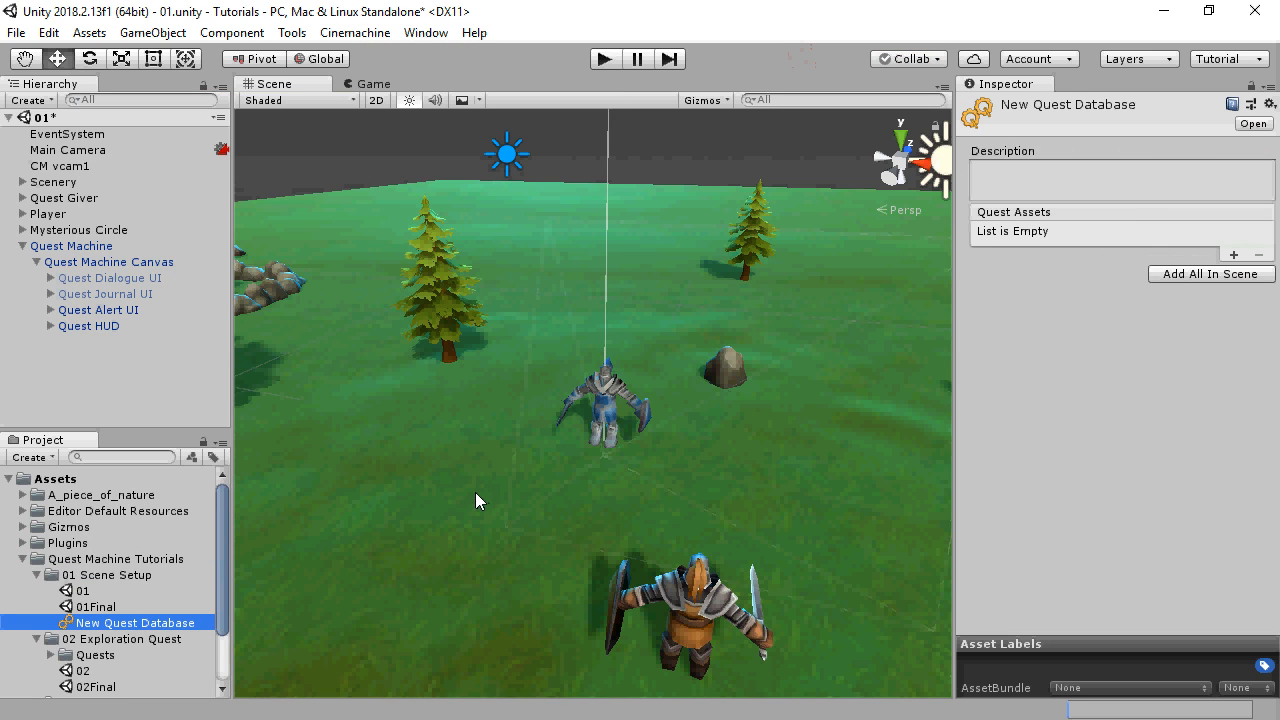
pyautogui.click(72, 246)
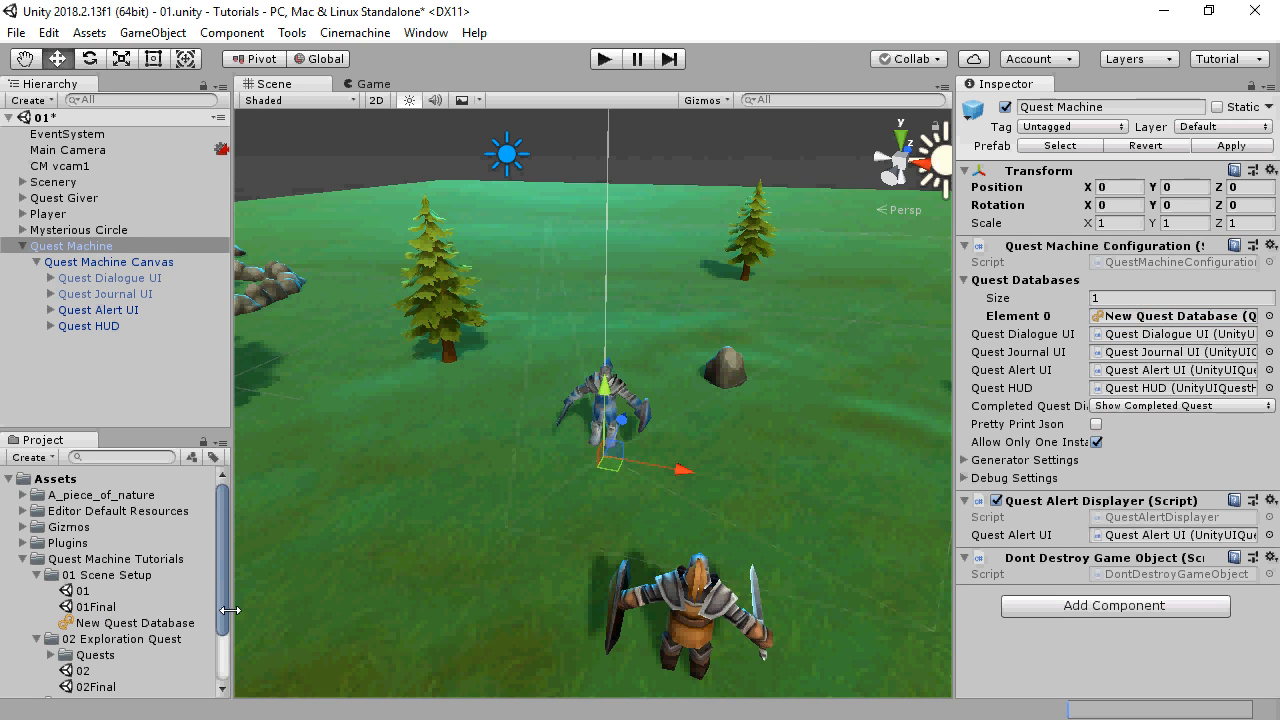
pyautogui.moveTo(196, 622)
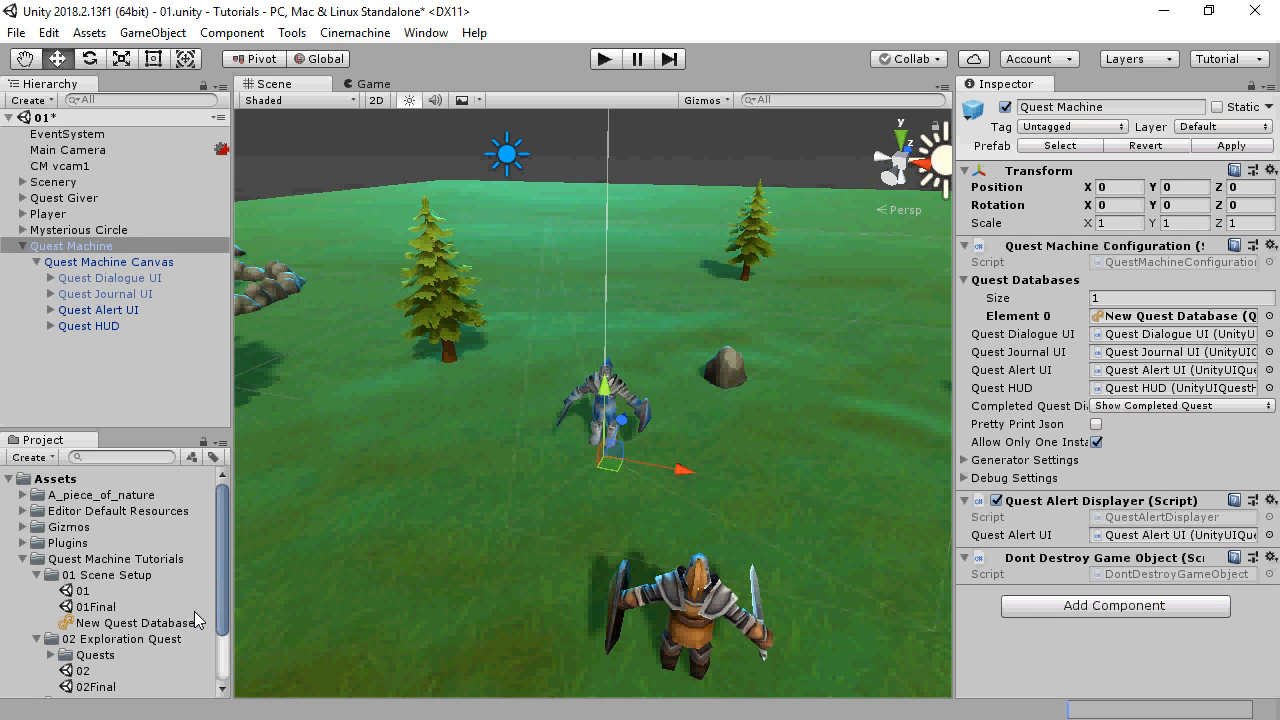
pyautogui.moveTo(172, 550)
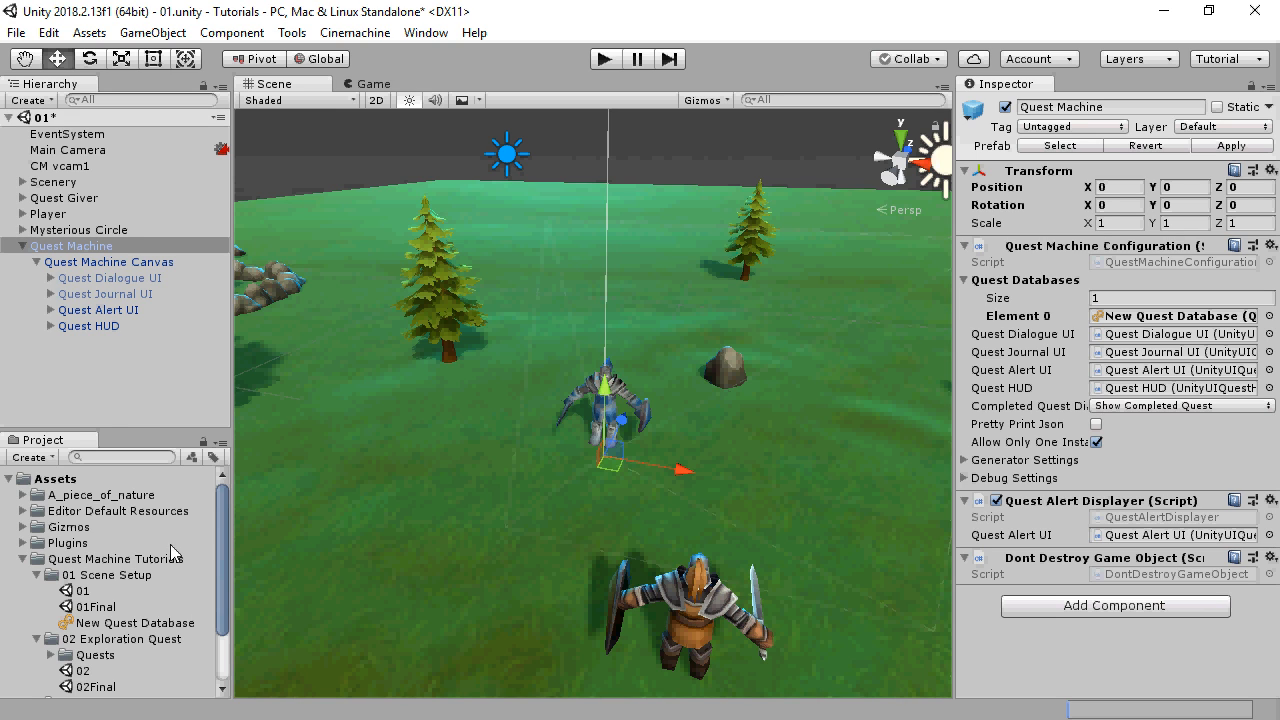
# Step: Add a Quest Journal component to Player with Id and Display Name 'Player'
pyautogui.click(48, 214)
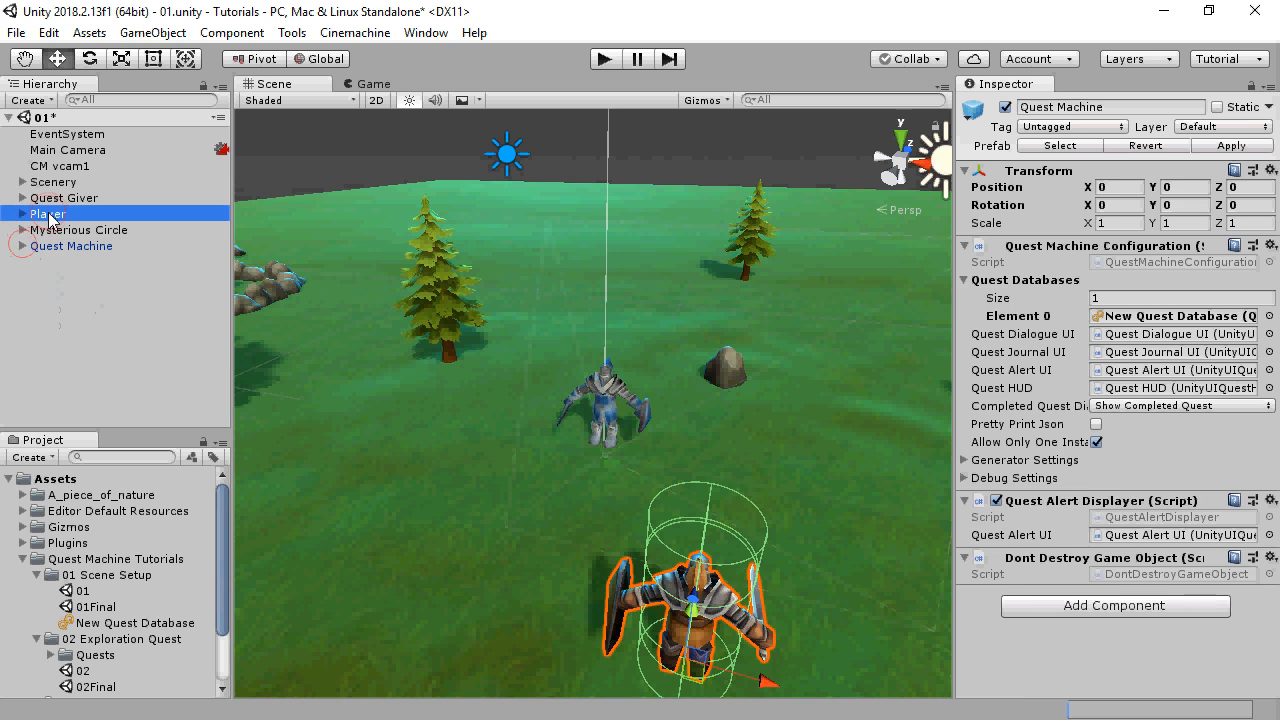
pyautogui.scroll(-3)
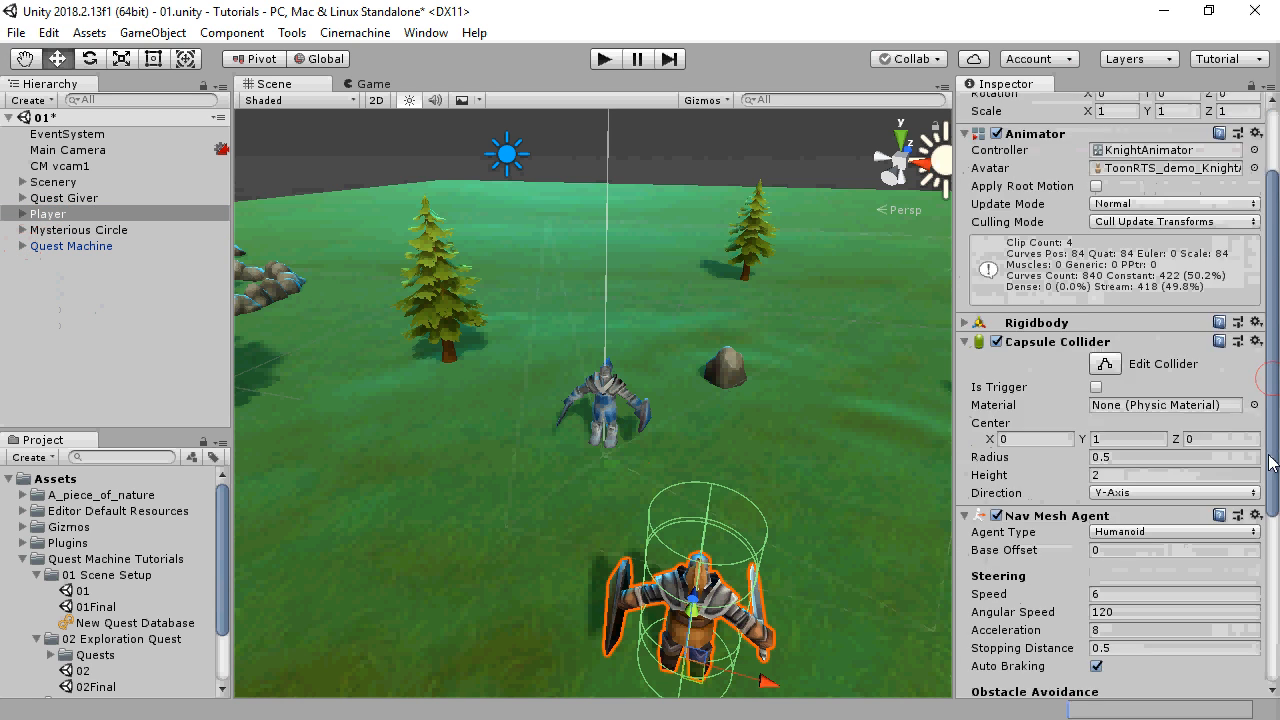
pyautogui.click(1106, 670)
pyautogui.write('quest jour')
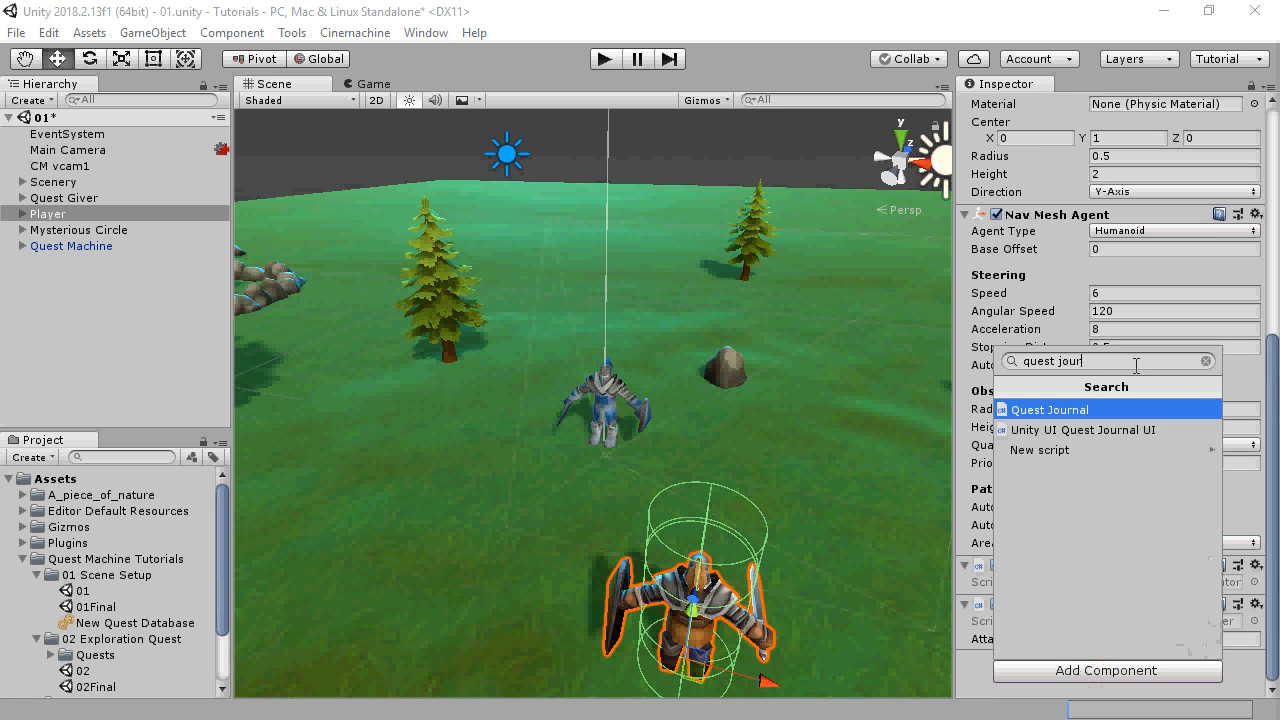
pyautogui.click(1048, 408)
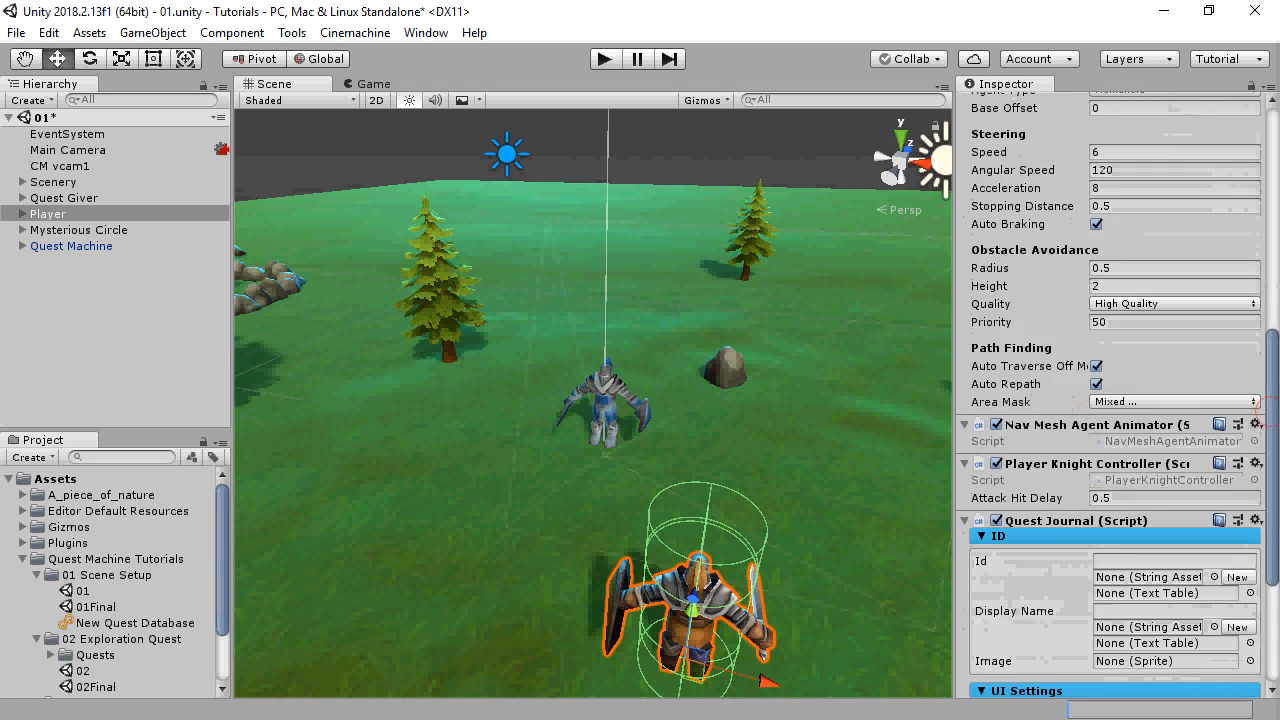
pyautogui.scroll(-3)
pyautogui.write('P')
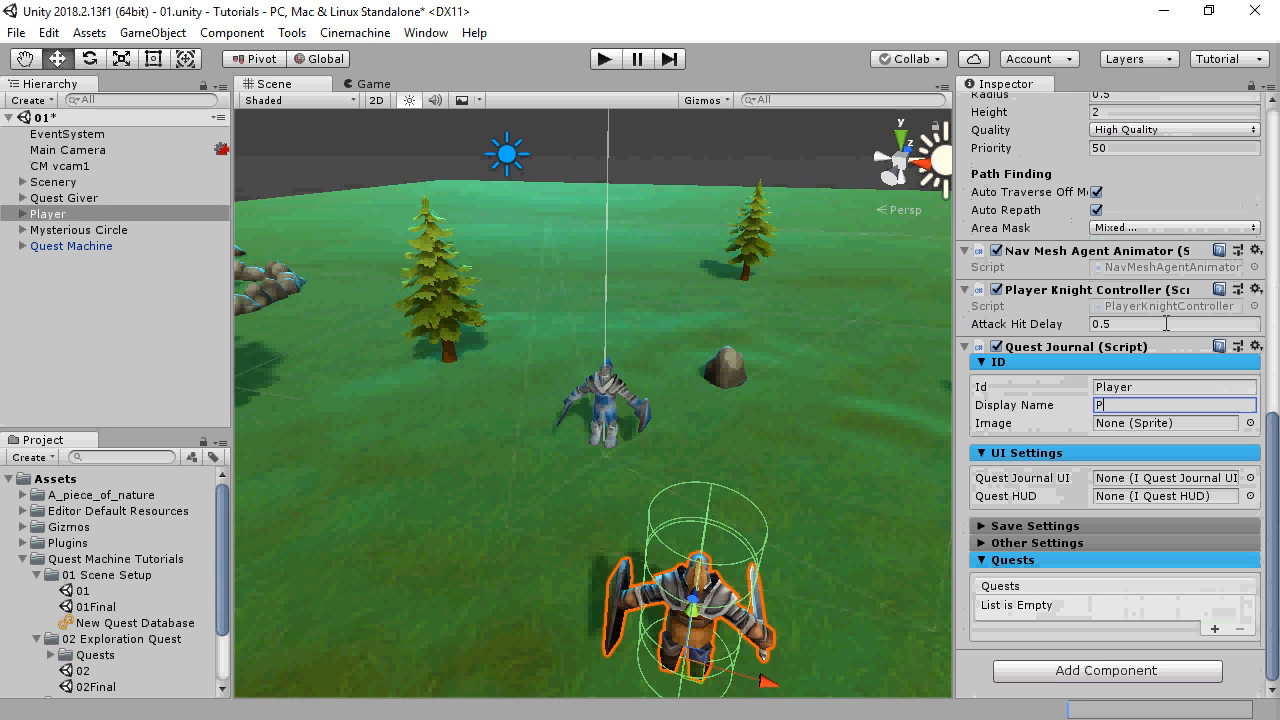
pyautogui.write('layer')
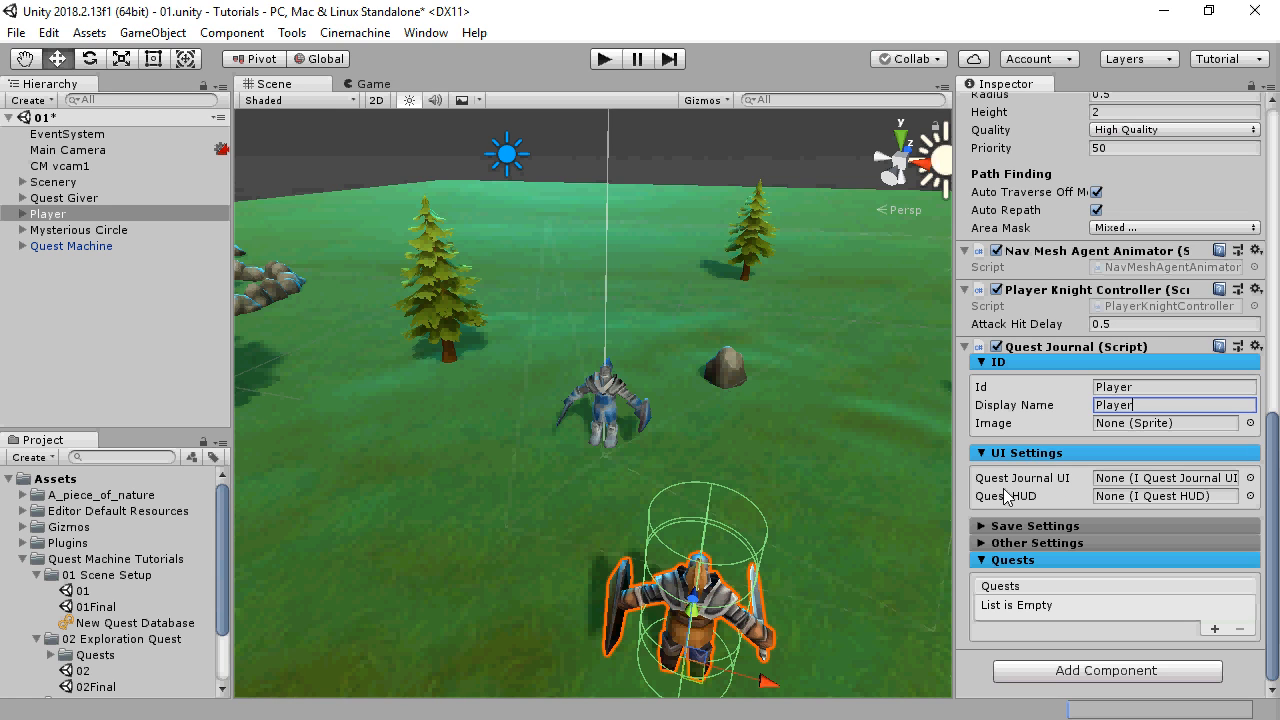
pyautogui.moveTo(1128, 512)
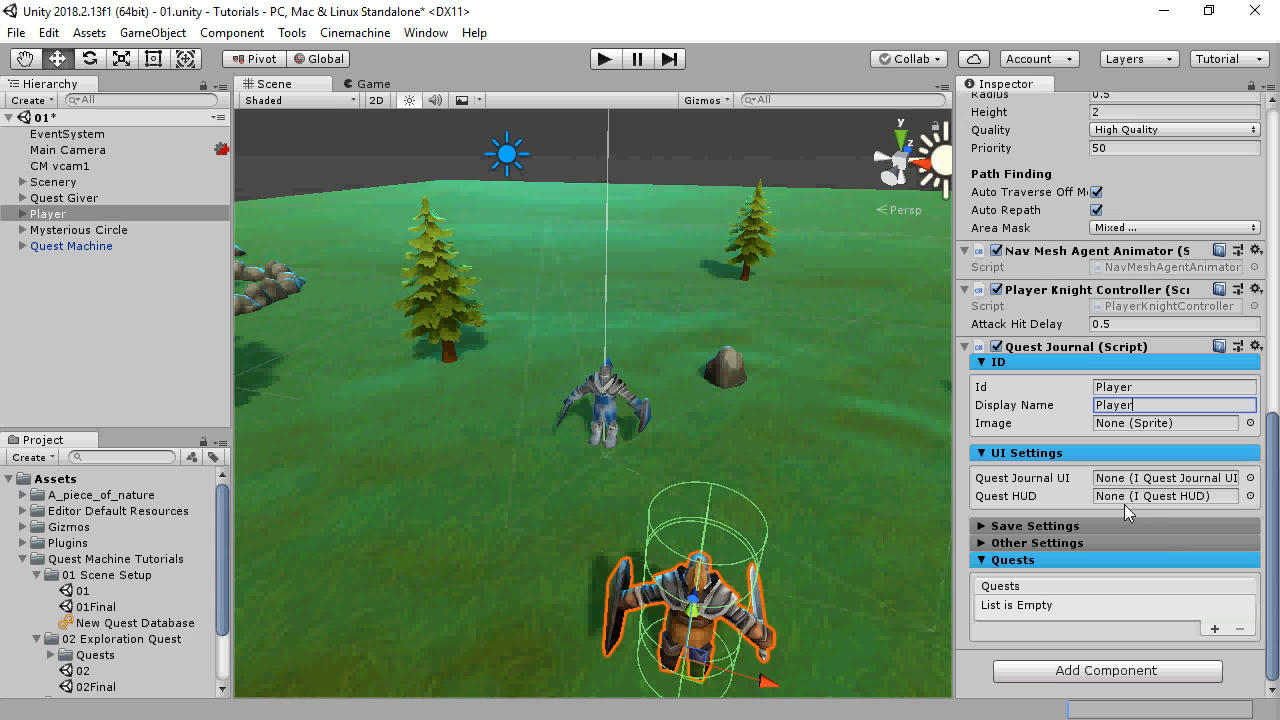
pyautogui.moveTo(1064, 486)
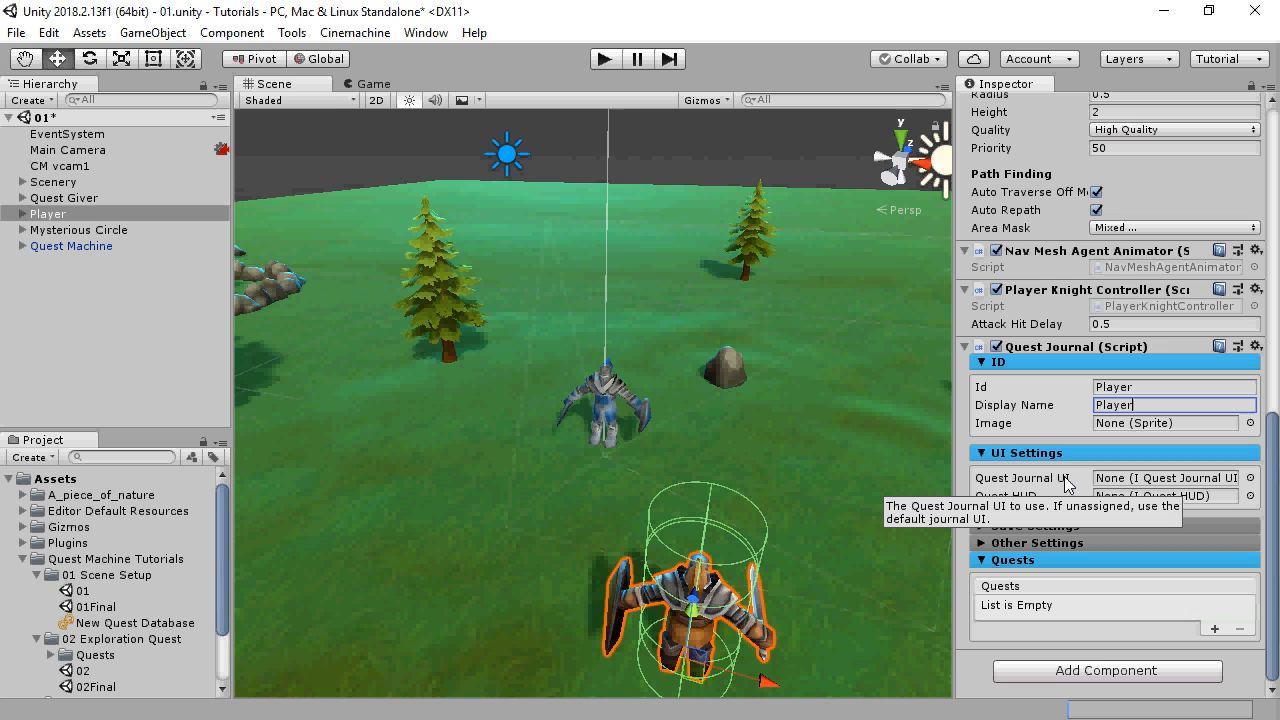
pyautogui.moveTo(78, 198)
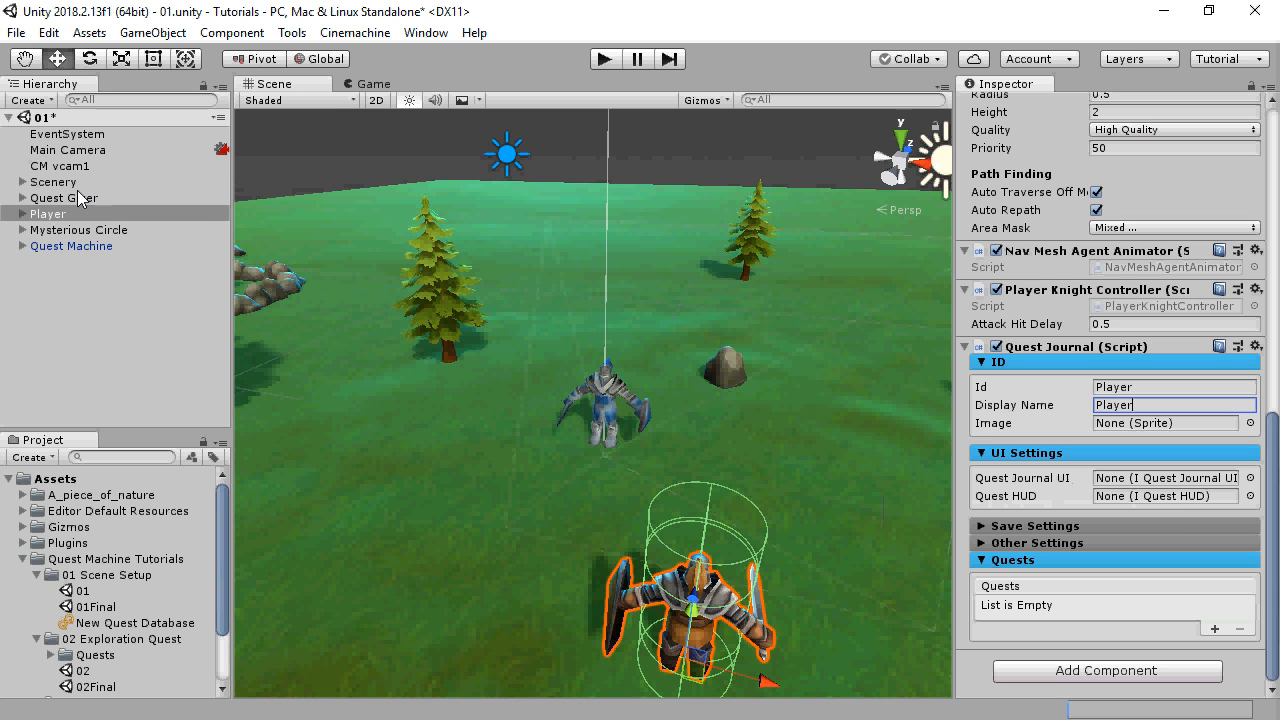
# Step: Give Quest Giver a trigger Sphere Collider, a Player-masked Trigger Event and a Quest Giver component
pyautogui.click(64, 198)
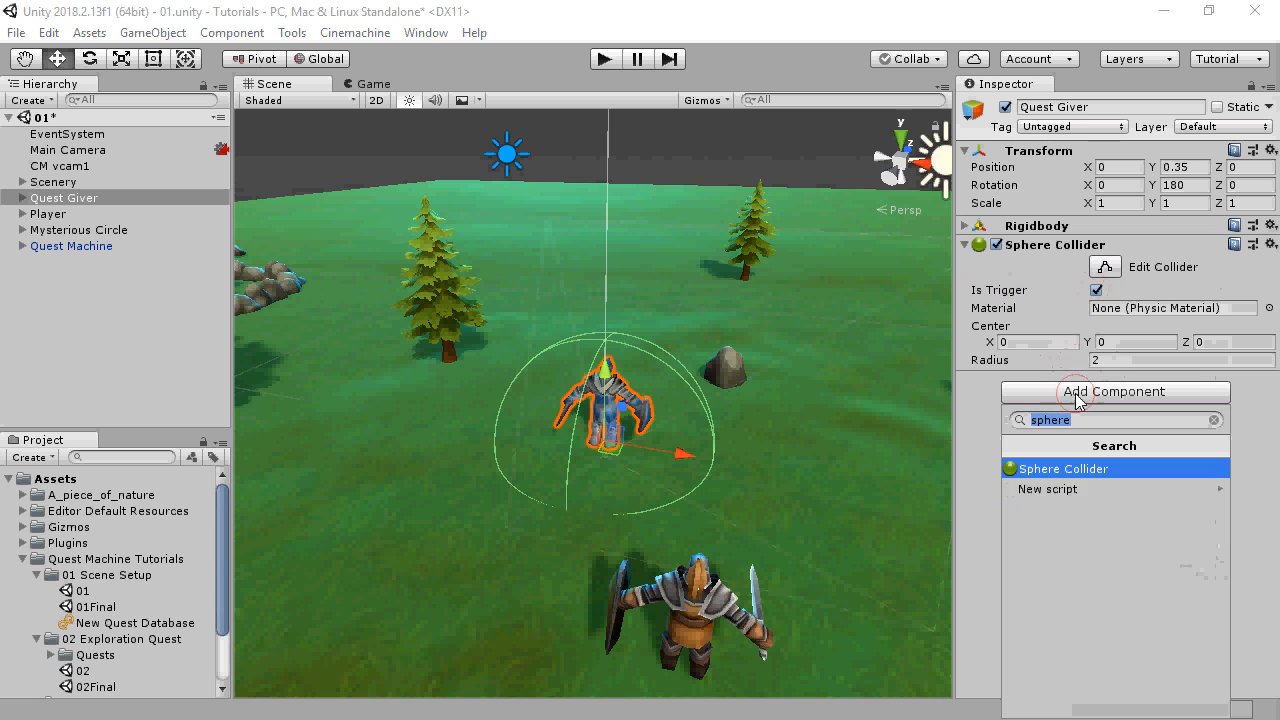
pyautogui.write('trig')
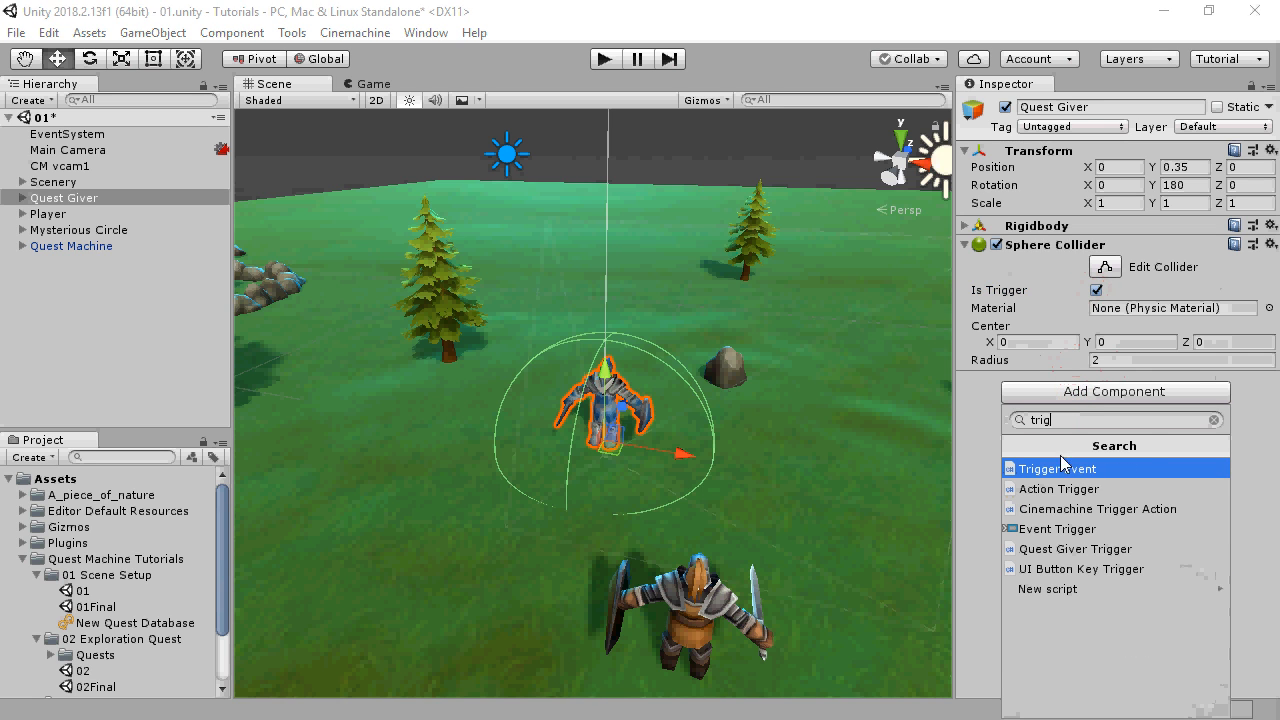
pyautogui.click(1058, 468)
pyautogui.write('quest giv')
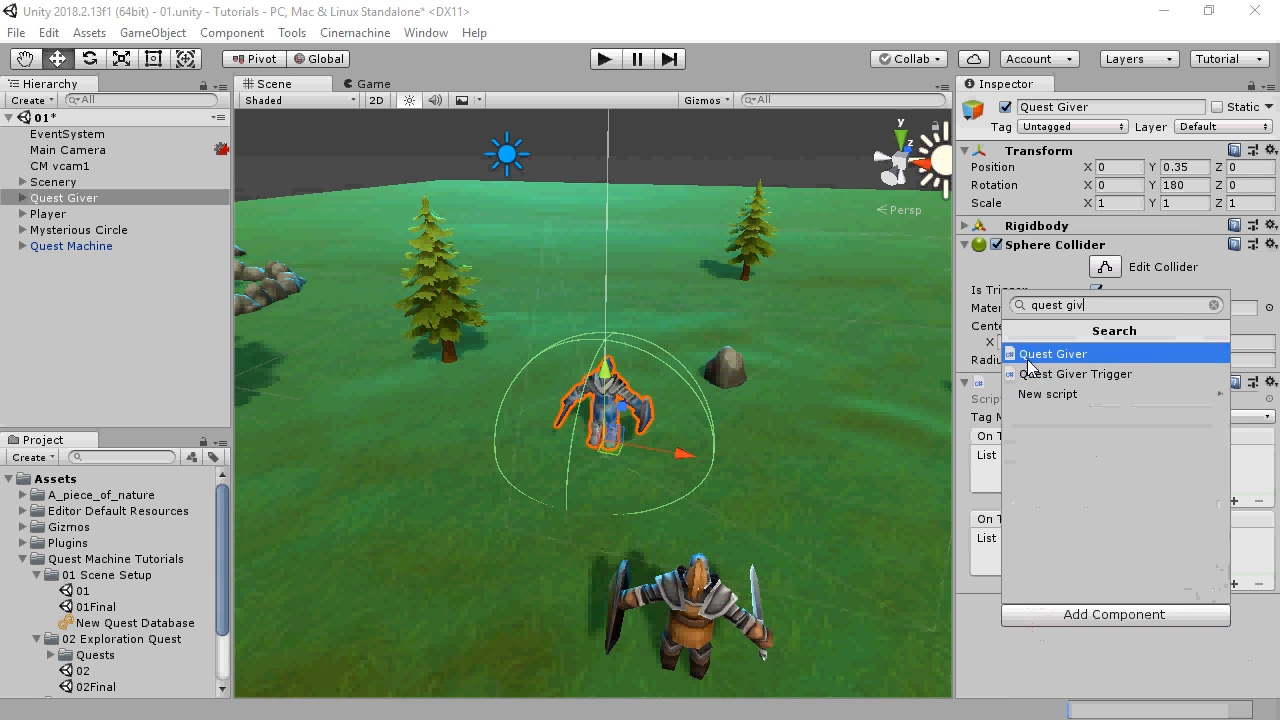
pyautogui.click(1052, 352)
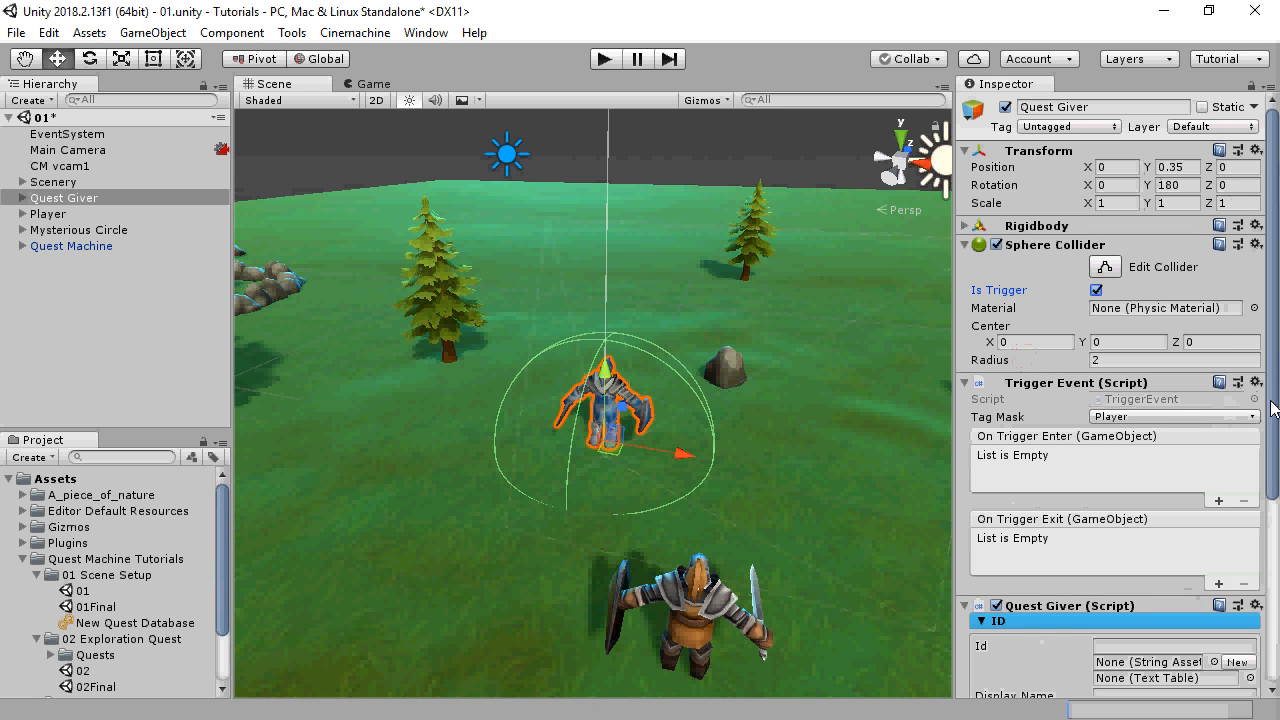
# Step: Enter Captain as the Quest Giver's Id and Display Name
pyautogui.scroll(-3)
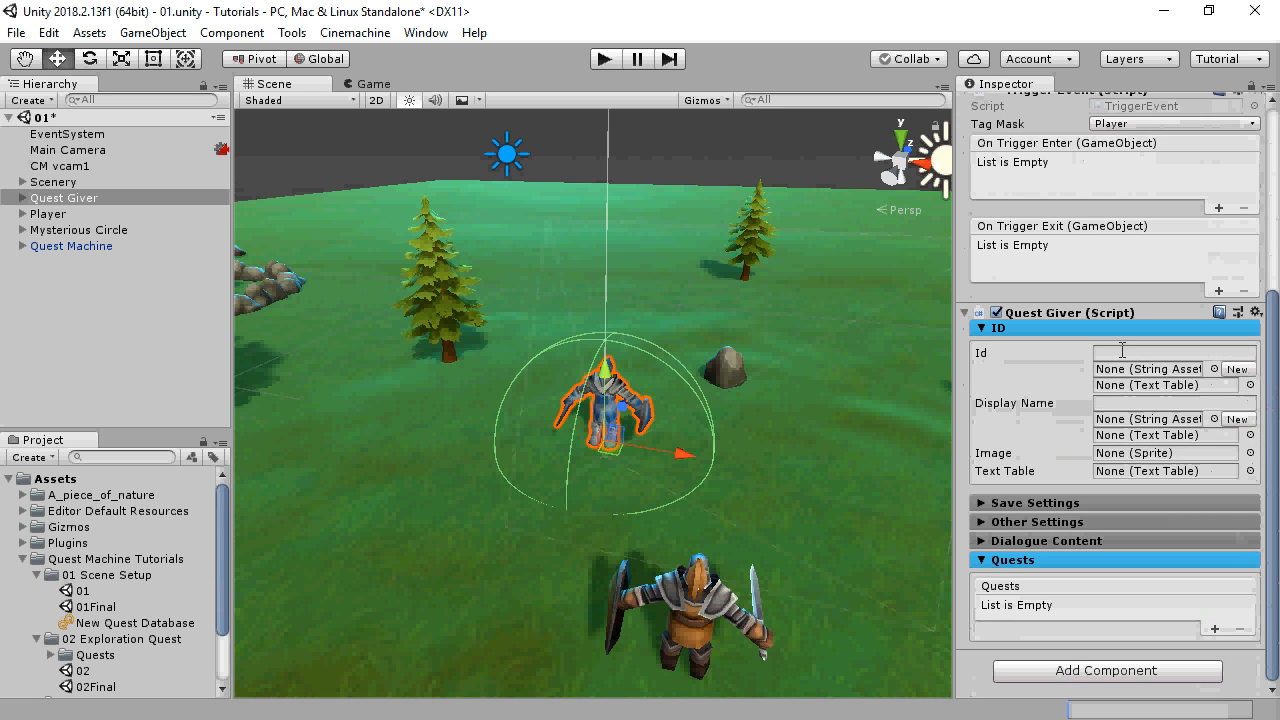
pyautogui.click(1176, 352)
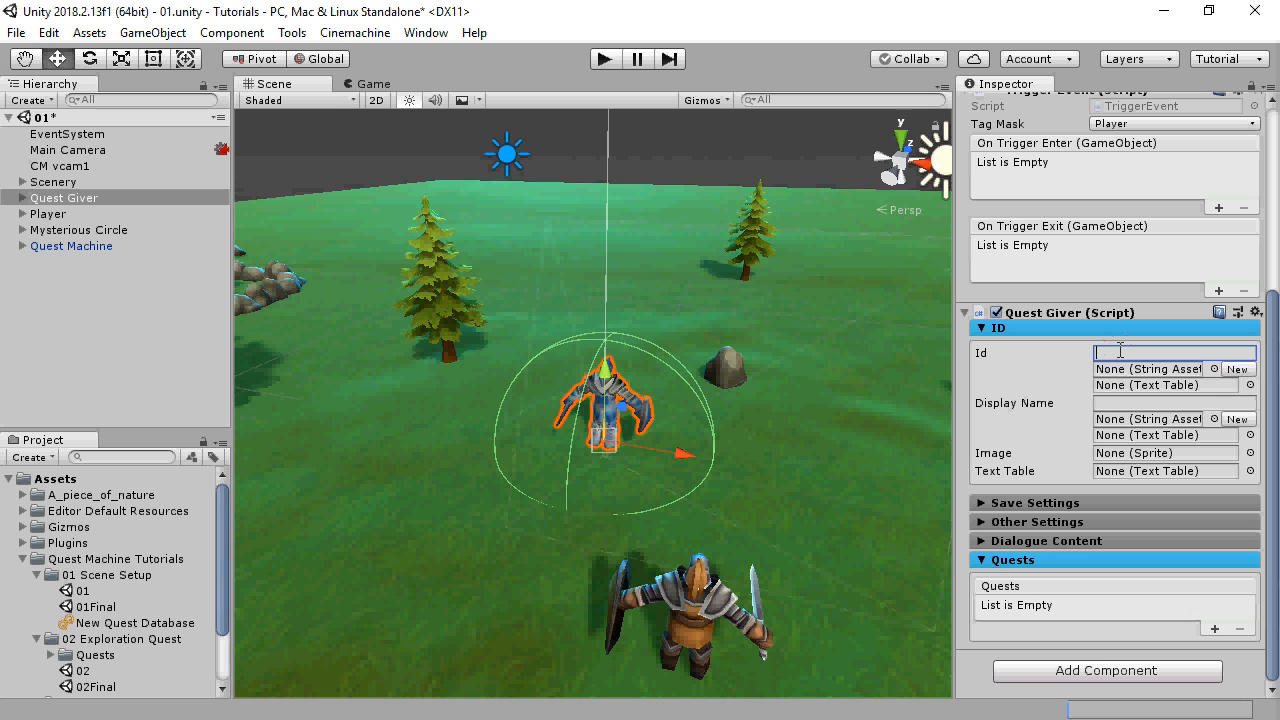
pyautogui.write('Captain')
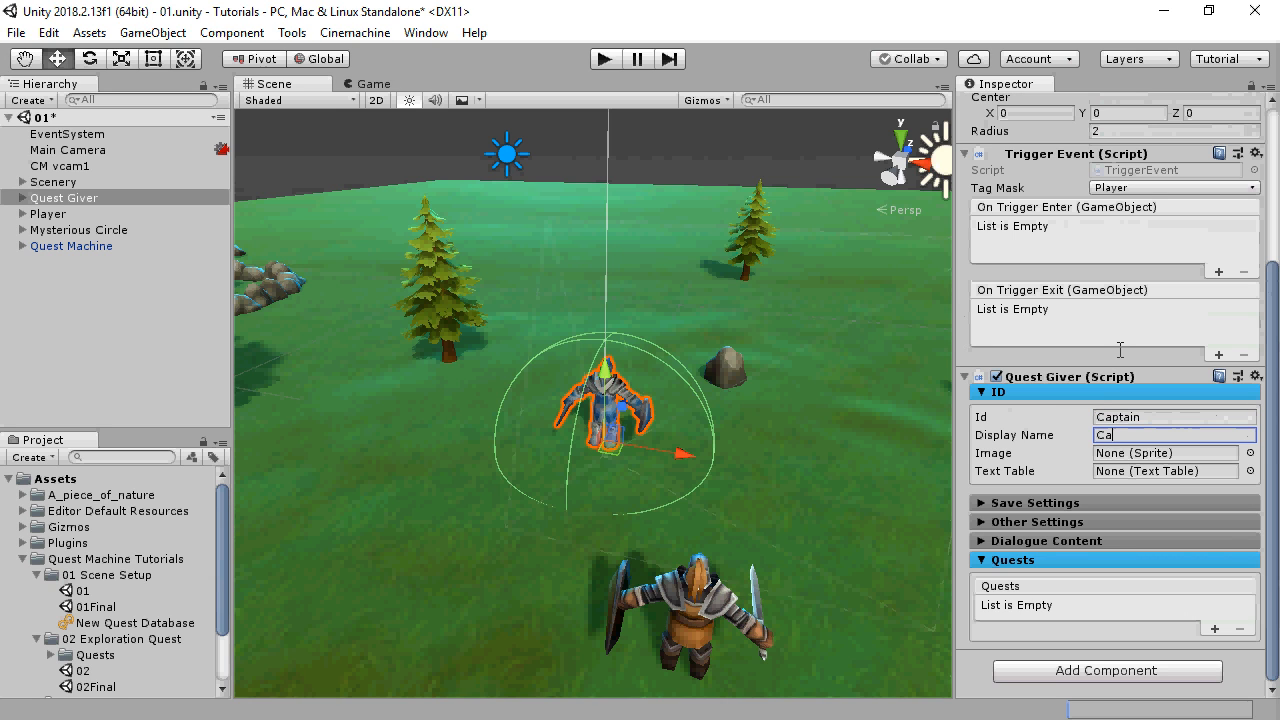
pyautogui.write('ptain')
pyautogui.write('kn')
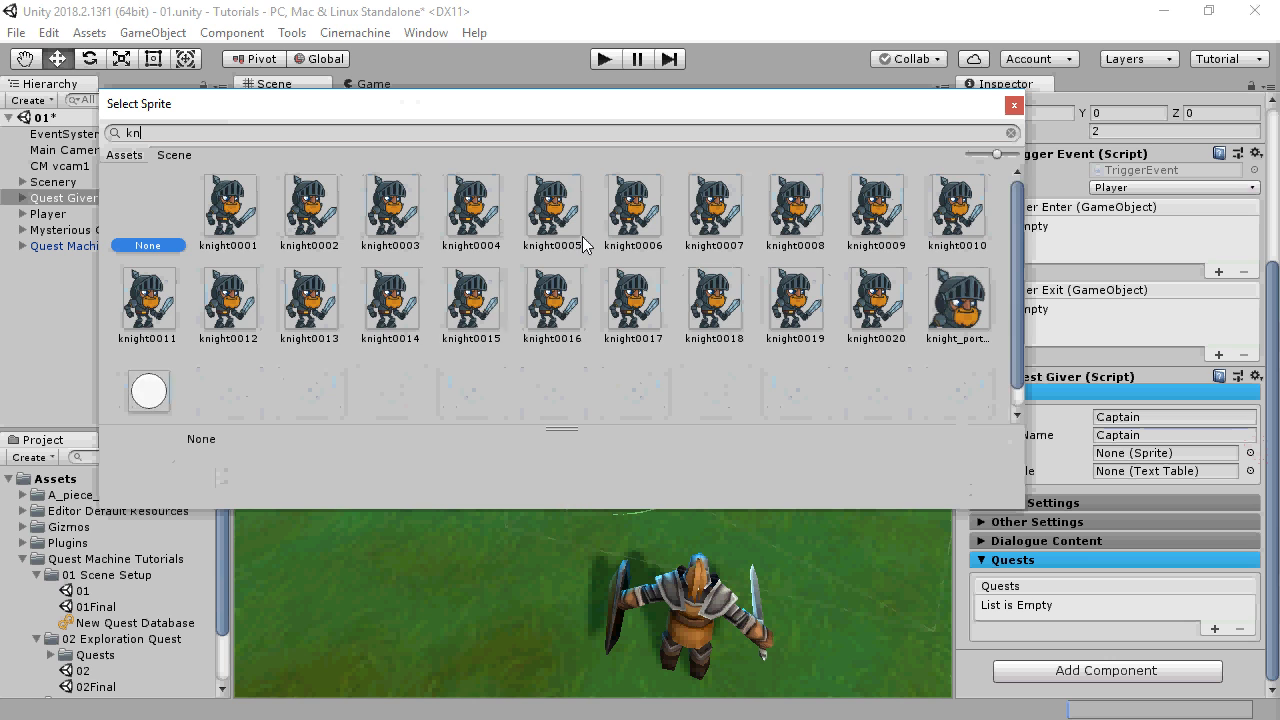
# Step: Assign the knight_portrait sprite as the Quest Giver's image
pyautogui.click(972, 300)
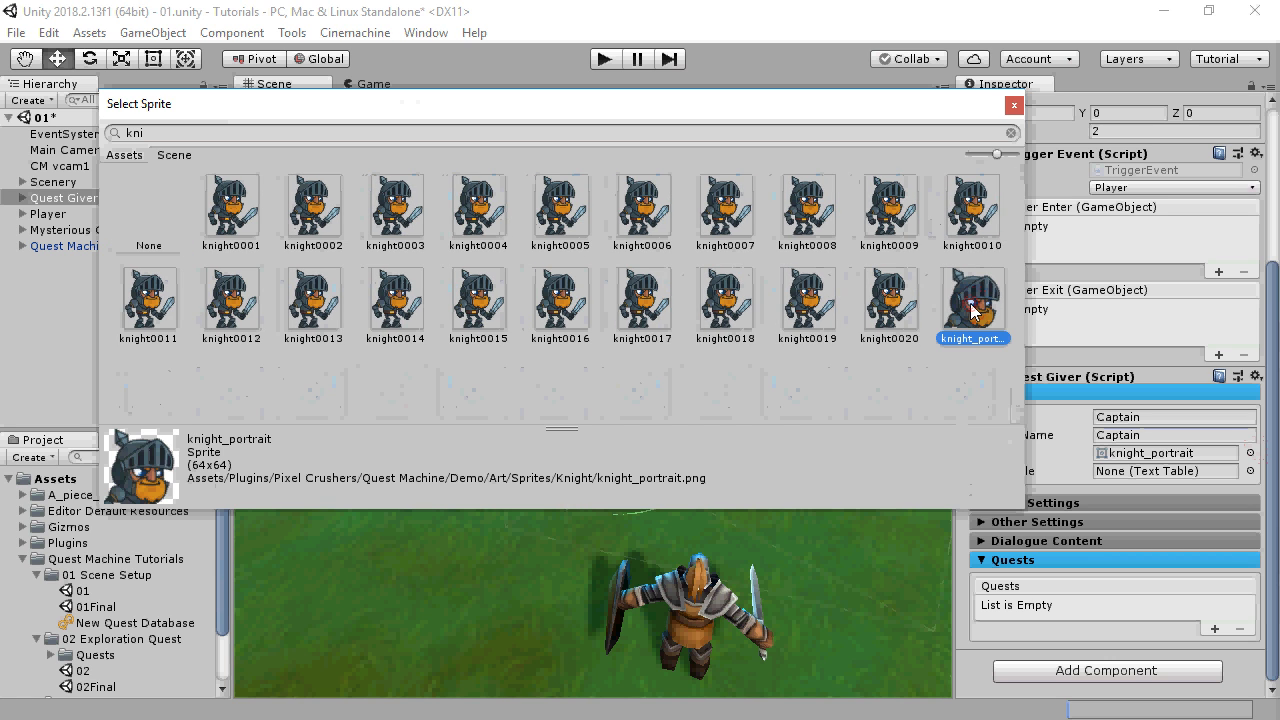
pyautogui.doubleClick(972, 298)
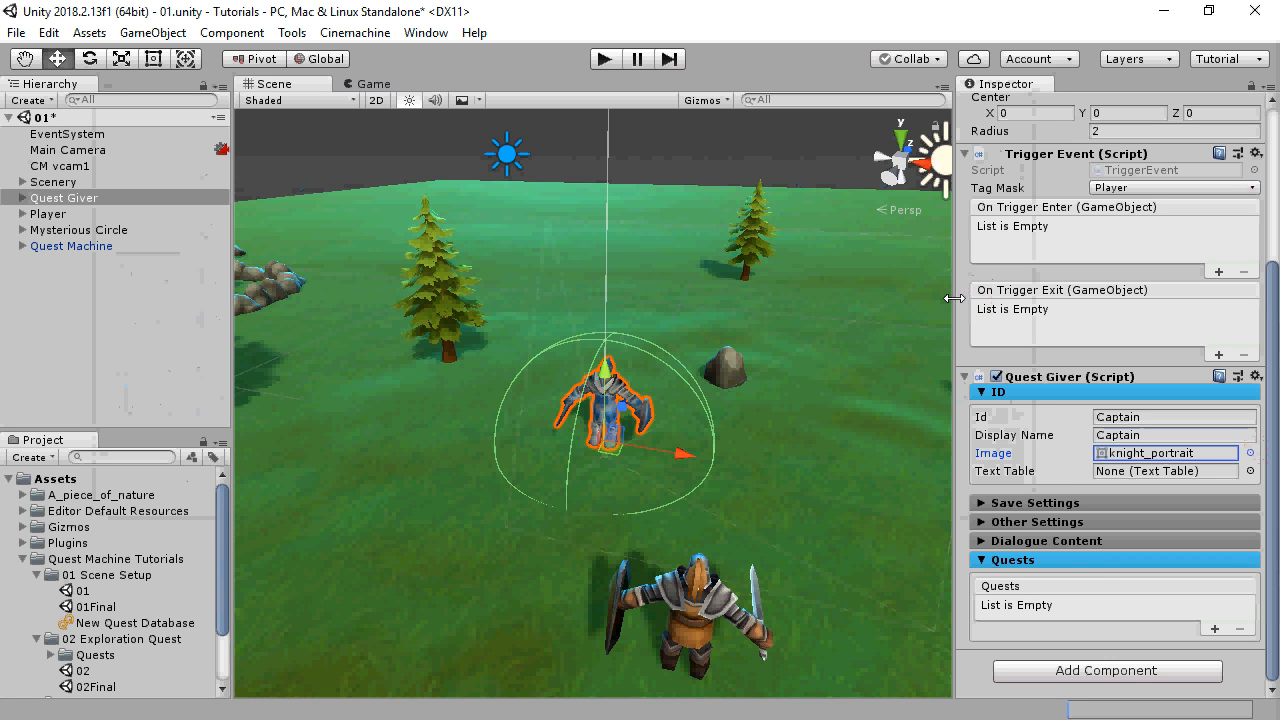
# Step: Enter Hello. as the Body Text under the giver's No Quests UI Contents
pyautogui.click(1048, 540)
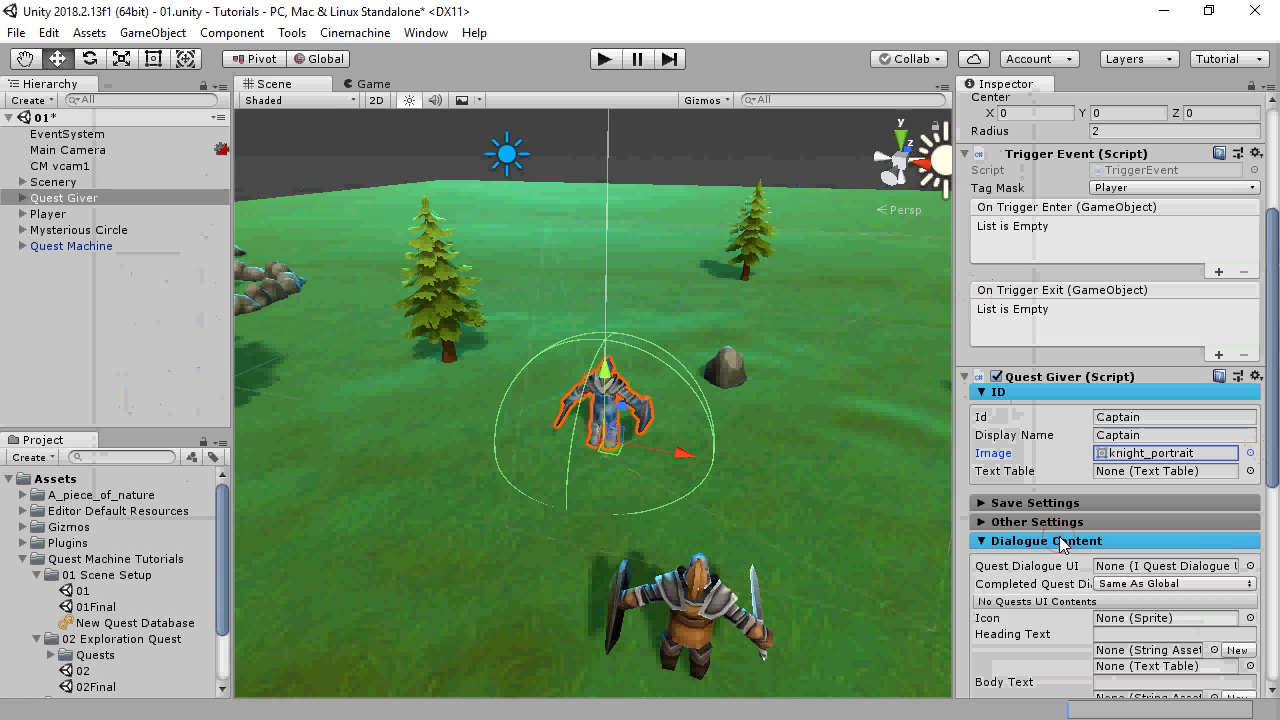
pyautogui.scroll(-3)
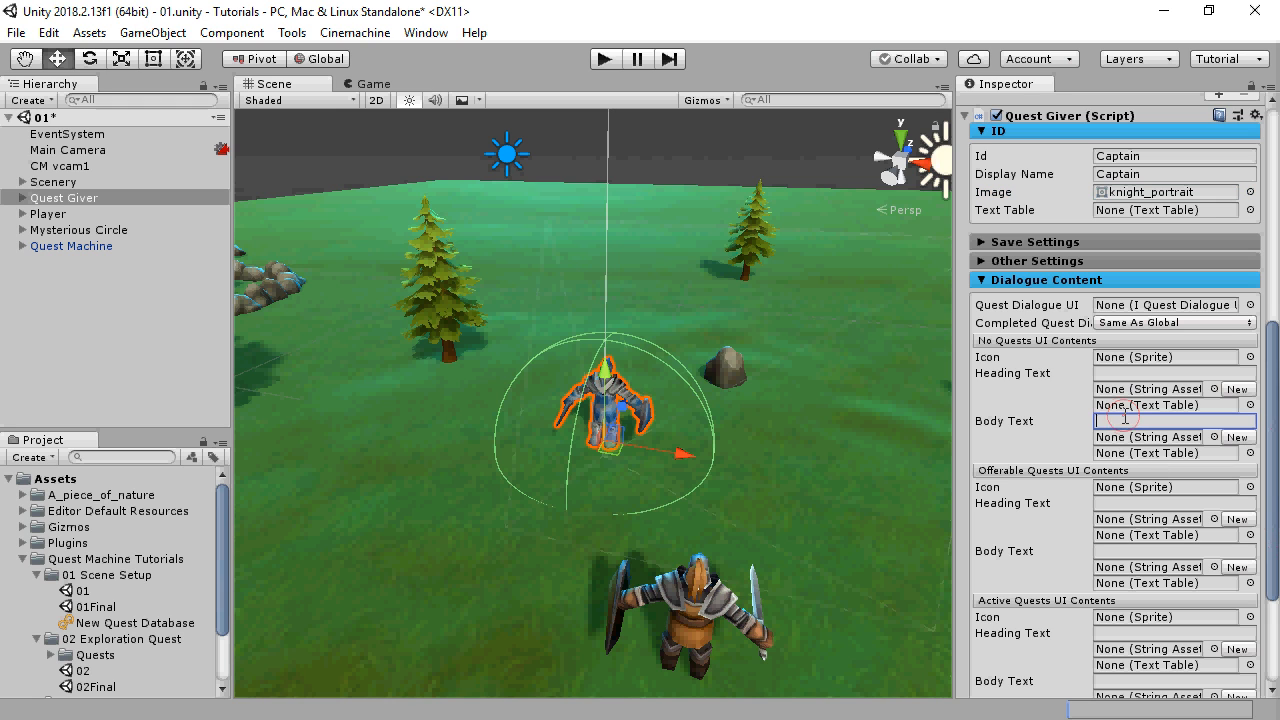
pyautogui.write('Hello.')
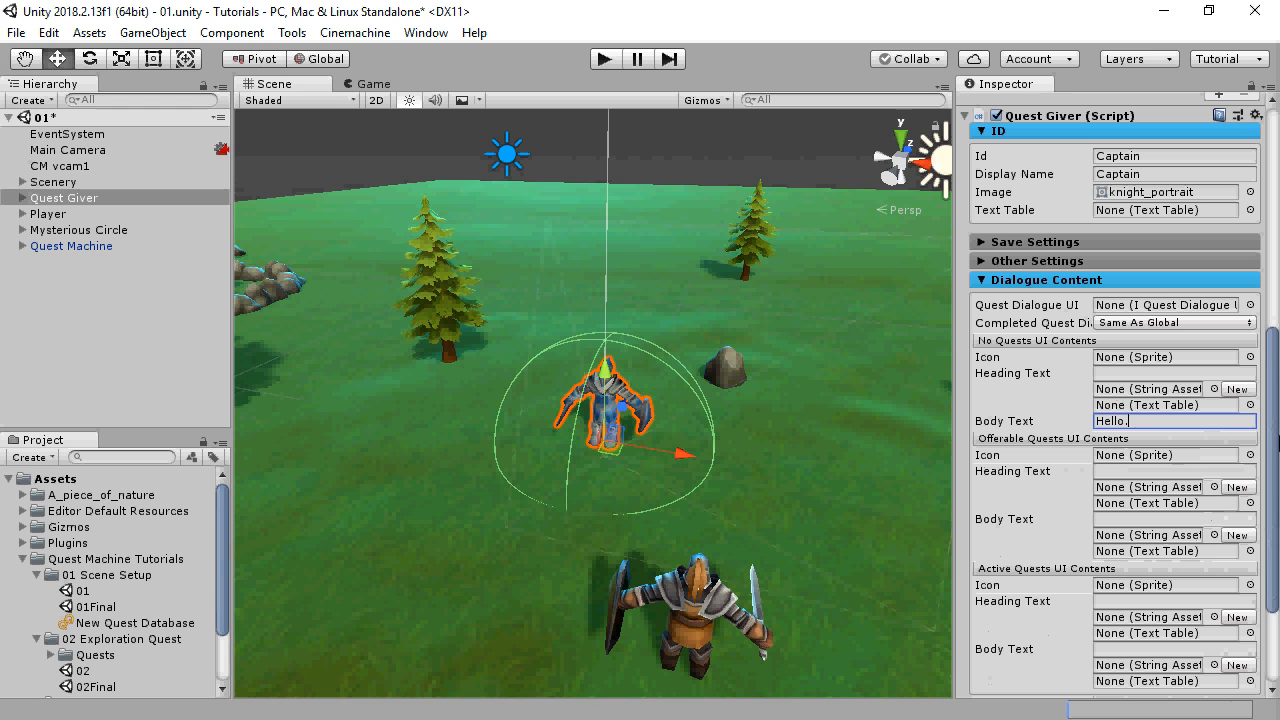
pyautogui.scroll(-3)
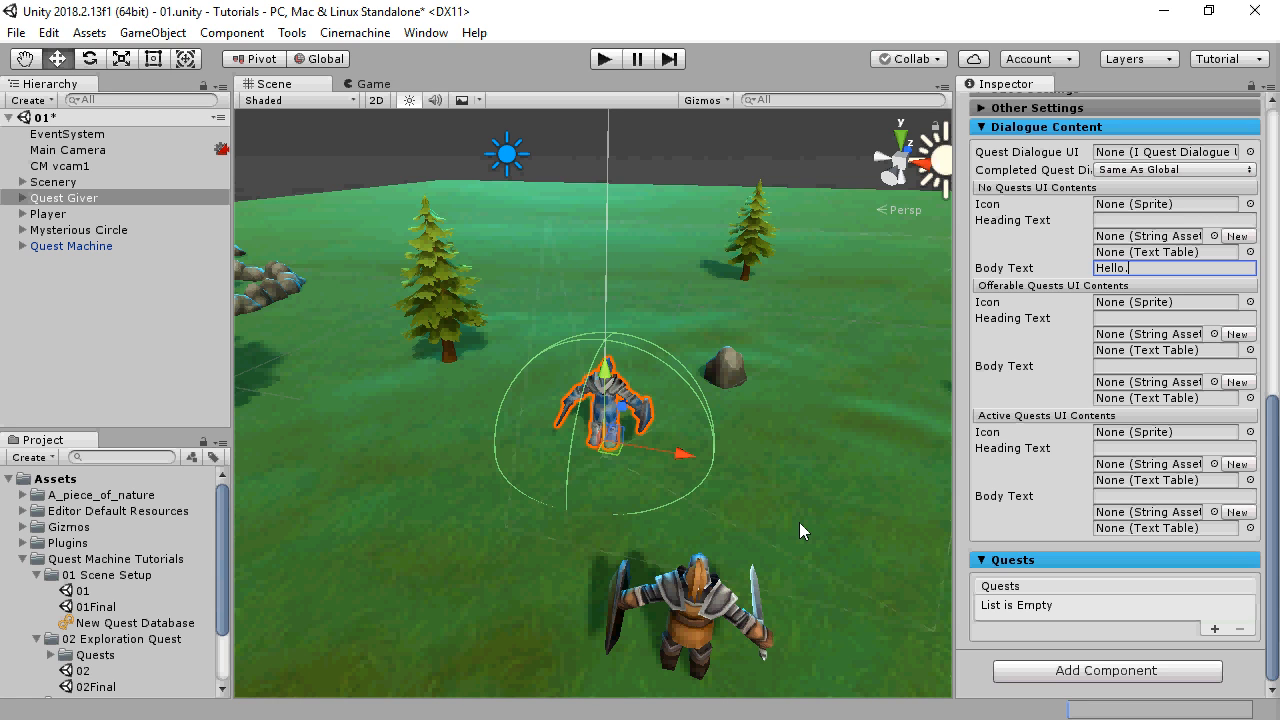
pyautogui.moveTo(222, 28)
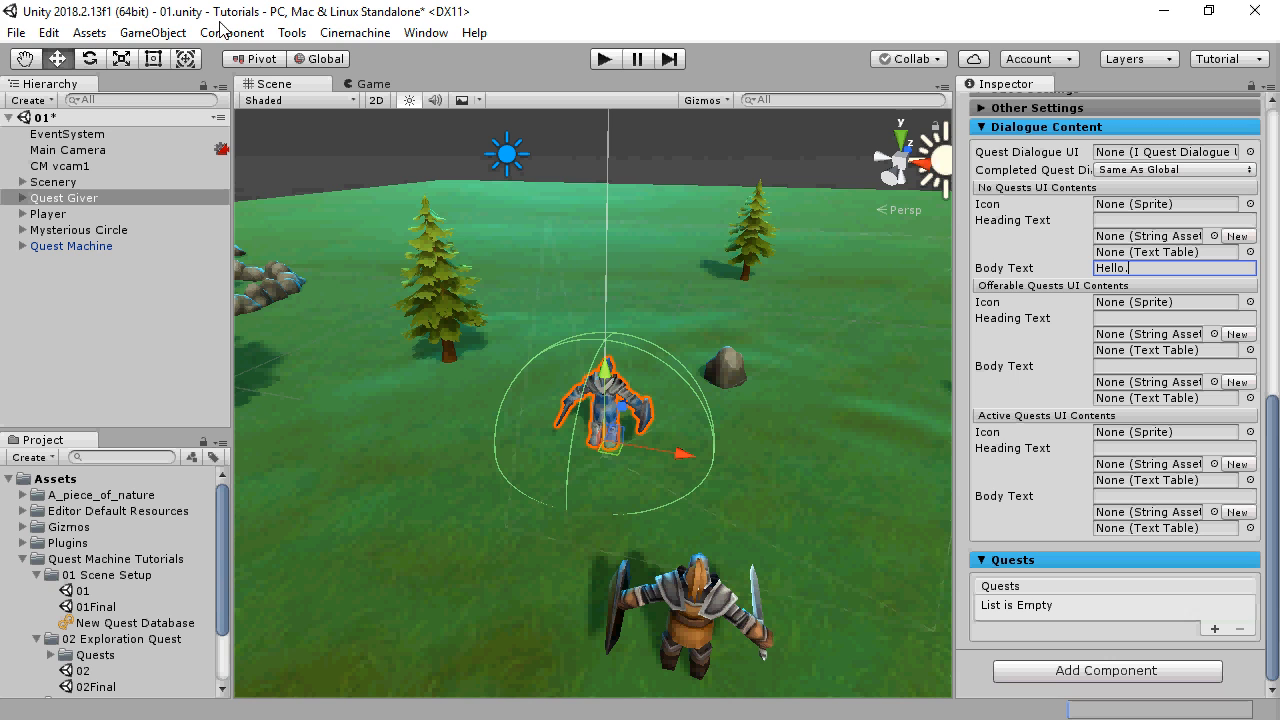
# Step: Create a new UI Button in the quest canvas and rename it Journal Button
pyautogui.click(152, 32)
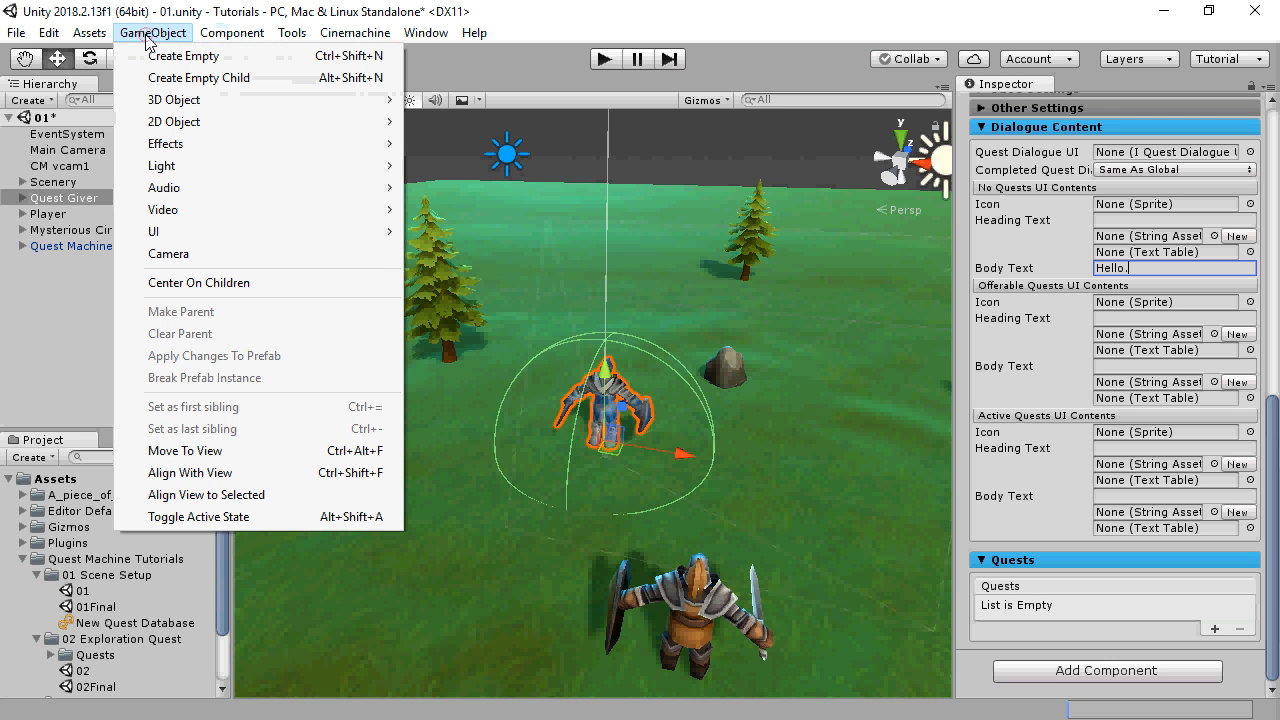
pyautogui.moveTo(152, 232)
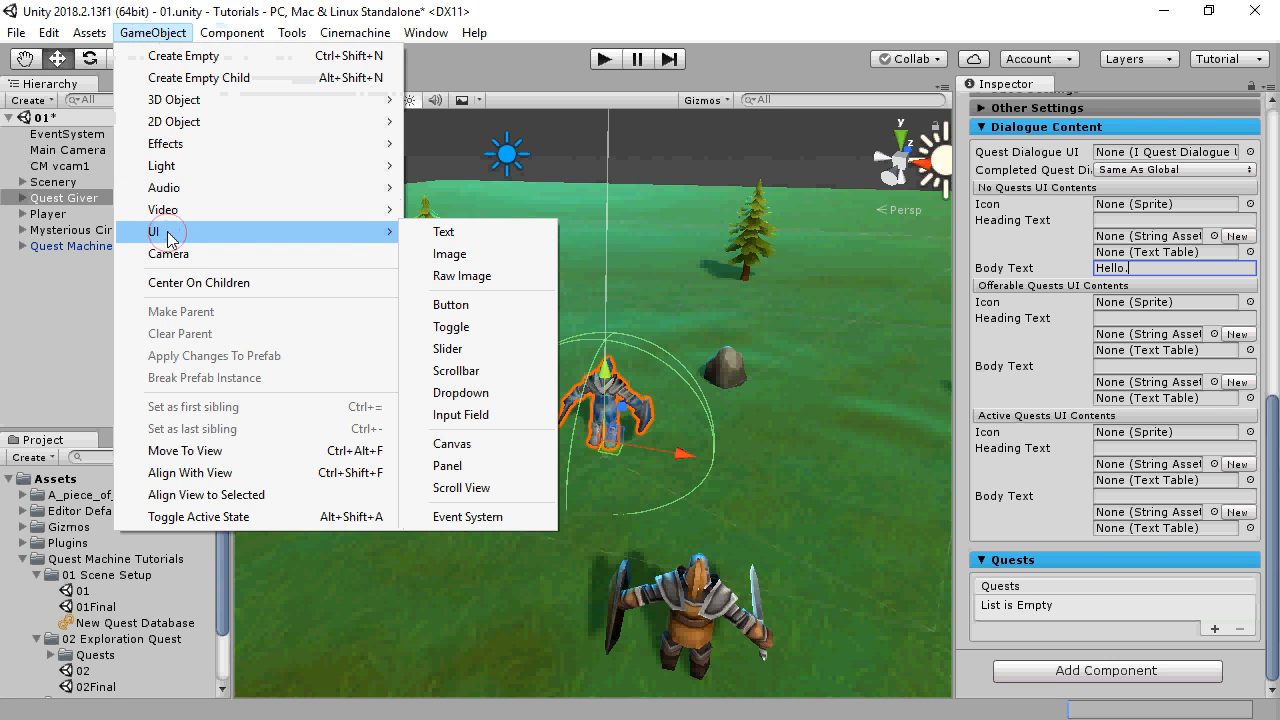
pyautogui.click(452, 304)
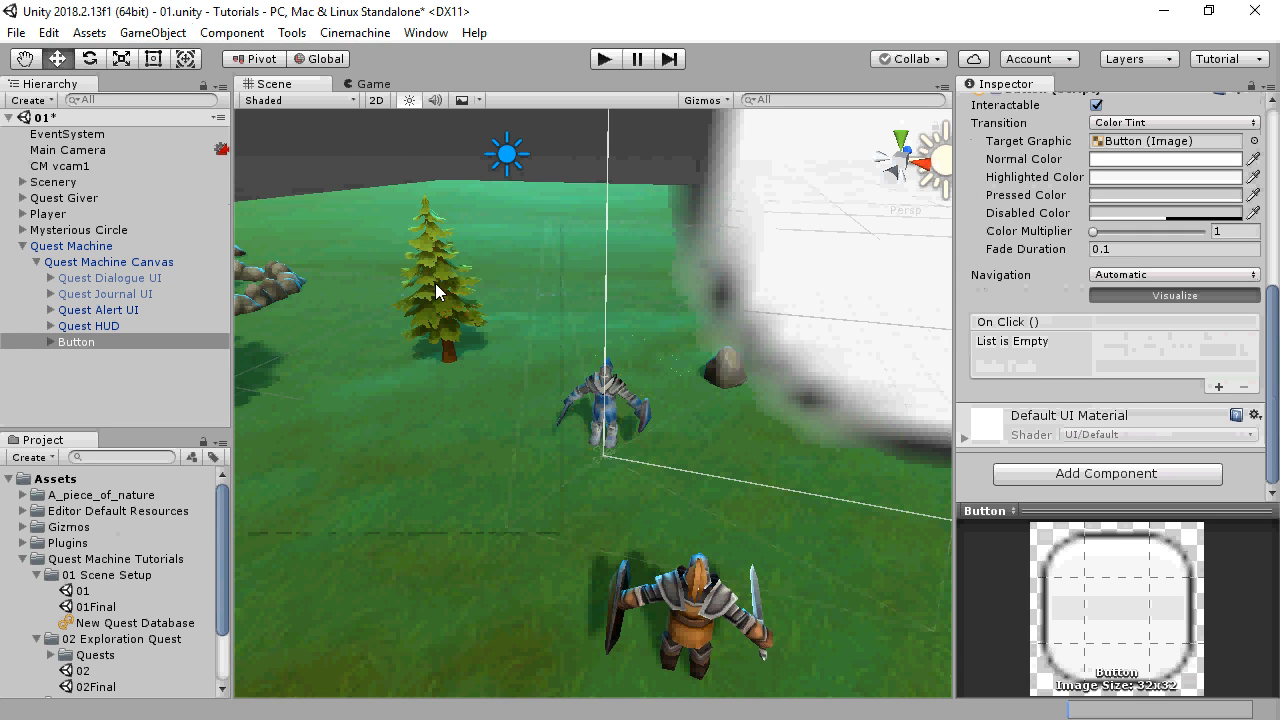
pyautogui.click(374, 84)
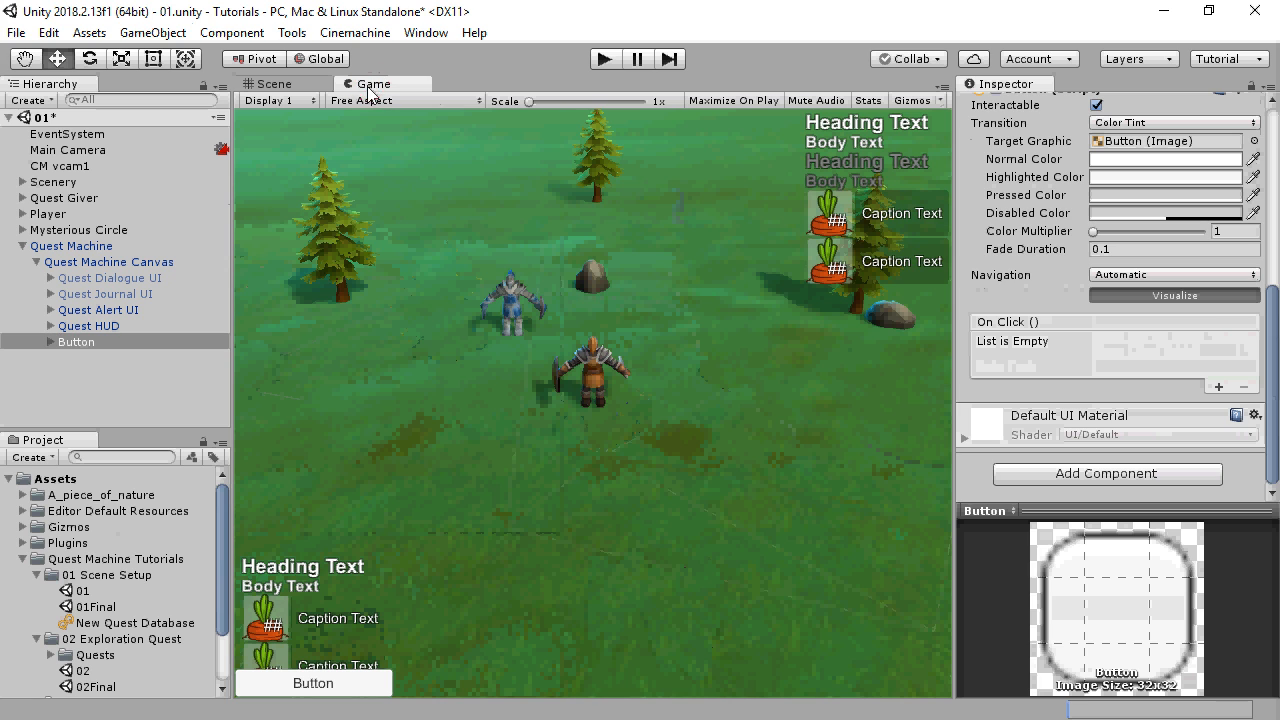
pyautogui.doubleClick(76, 340)
pyautogui.write('Journal ')
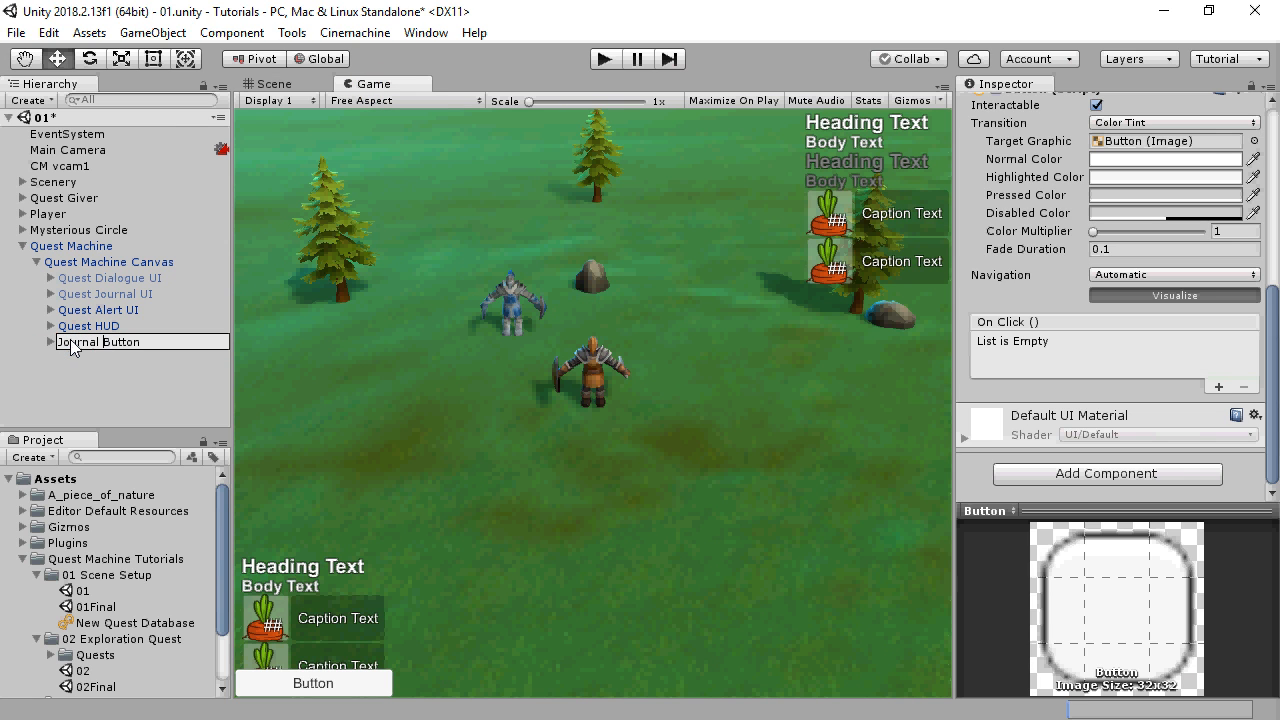
pyautogui.click(98, 340)
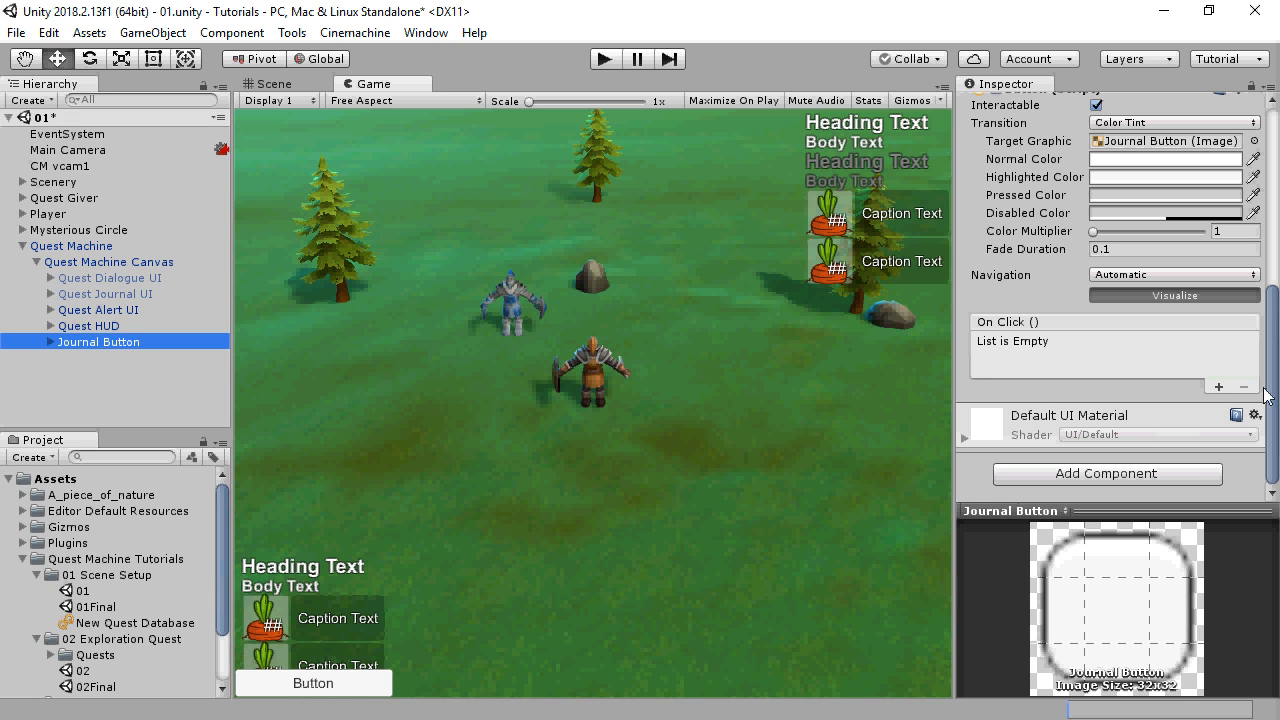
# Step: Make the button's On Click call the Player's QuestJournal.ToggleJournalUI and reveal its Text child
pyautogui.click(1218, 388)
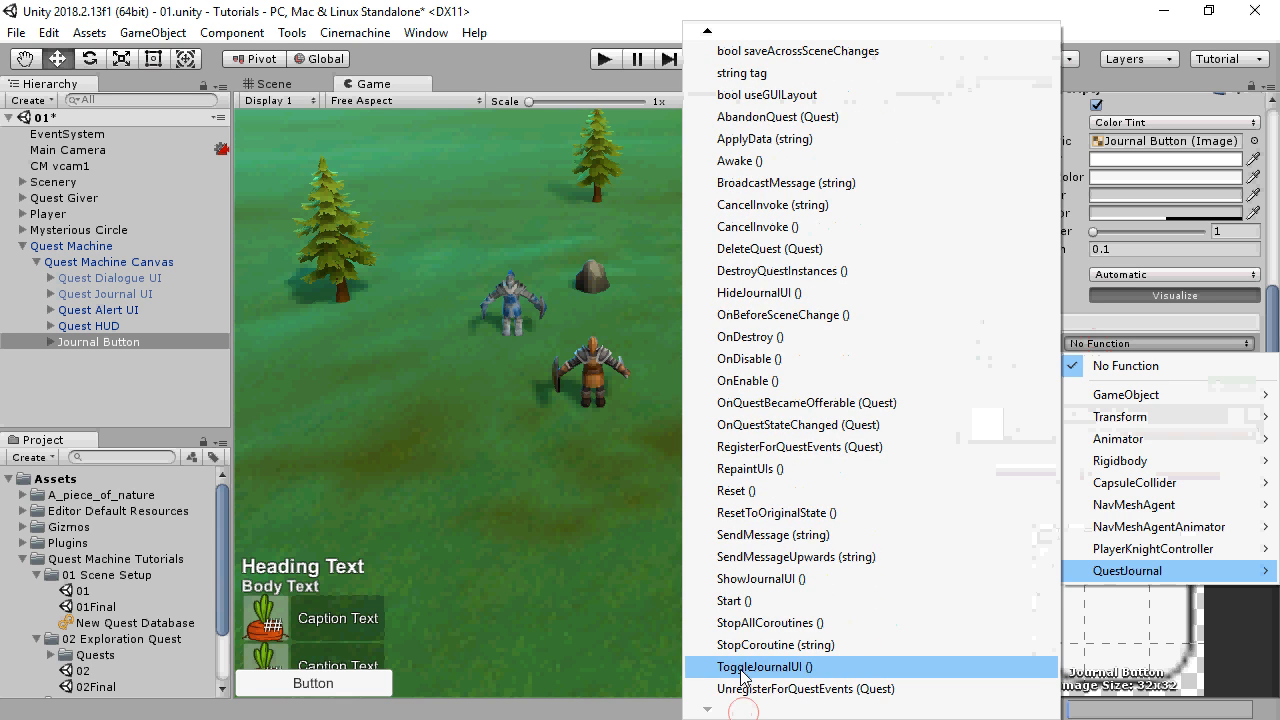
pyautogui.click(764, 666)
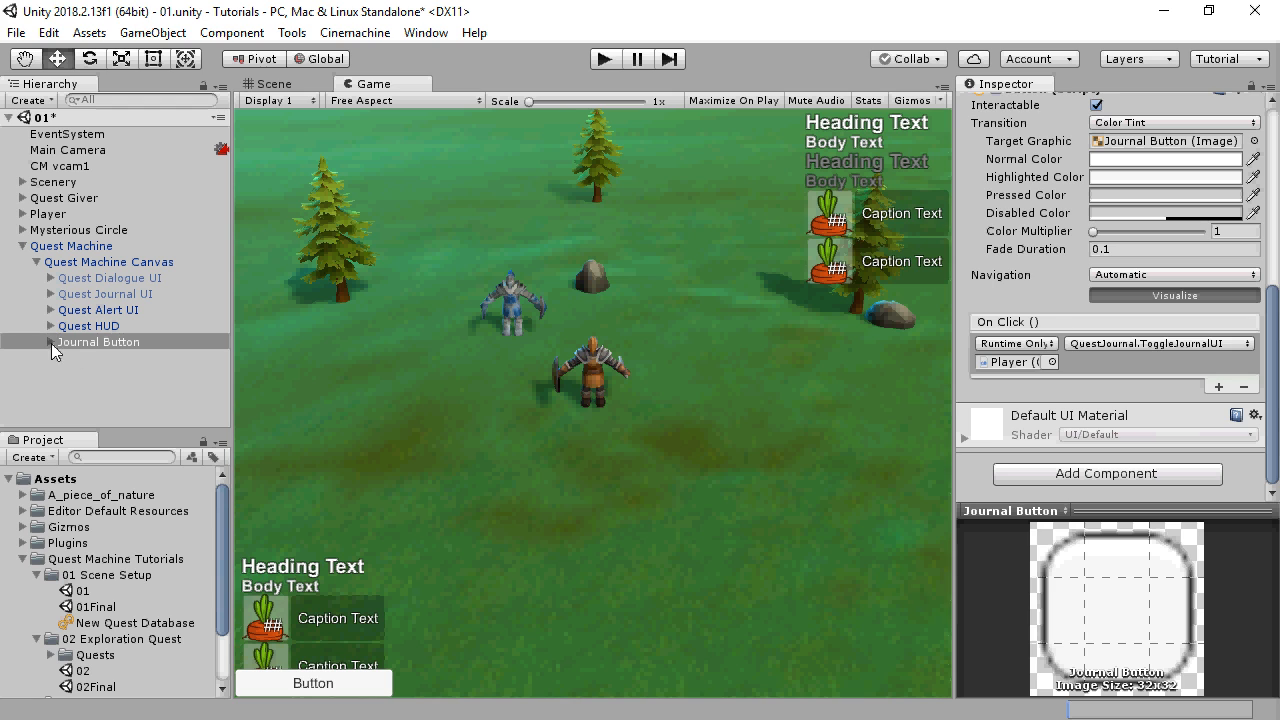
pyautogui.click(84, 356)
pyautogui.write('Journal')
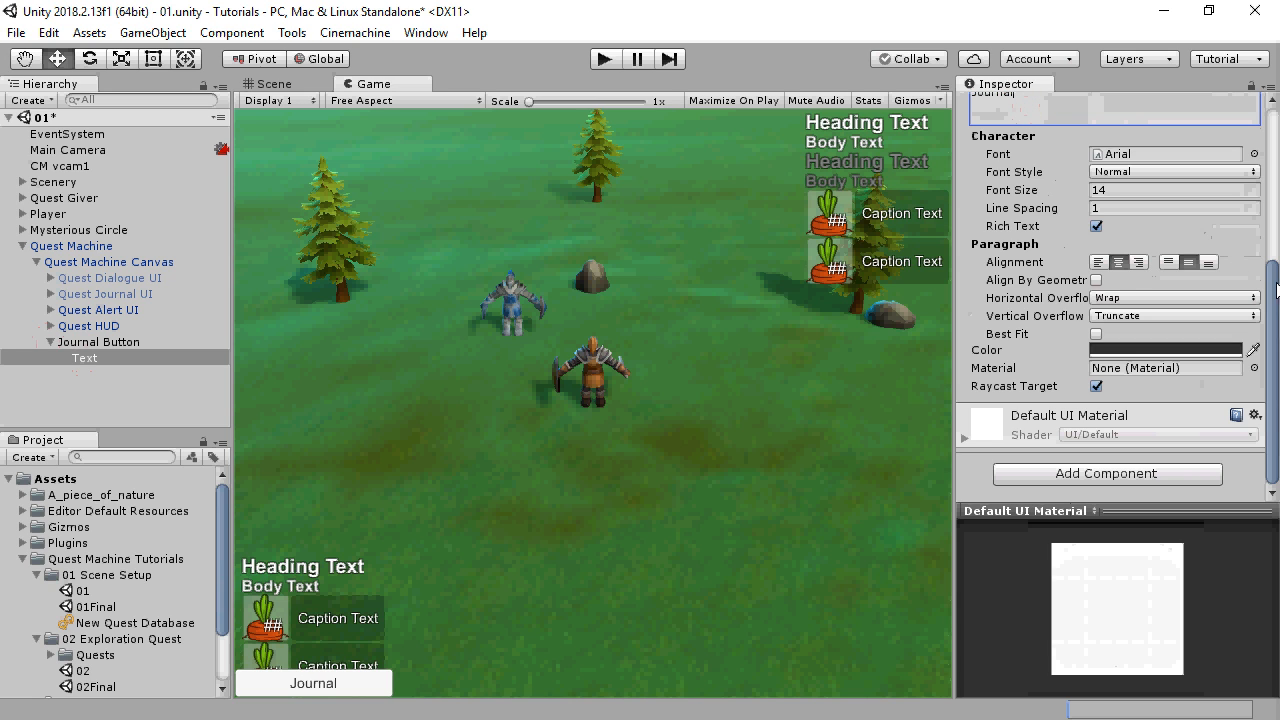
pyautogui.click(100, 340)
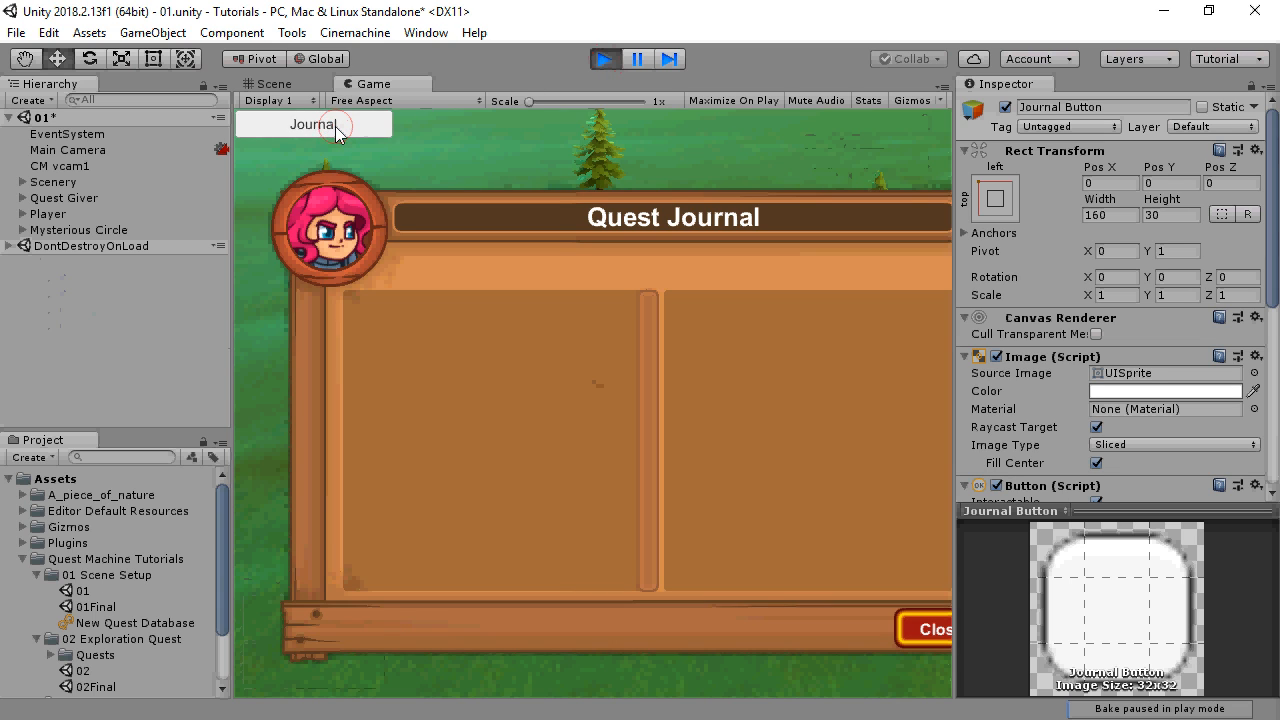
pyautogui.click(930, 628)
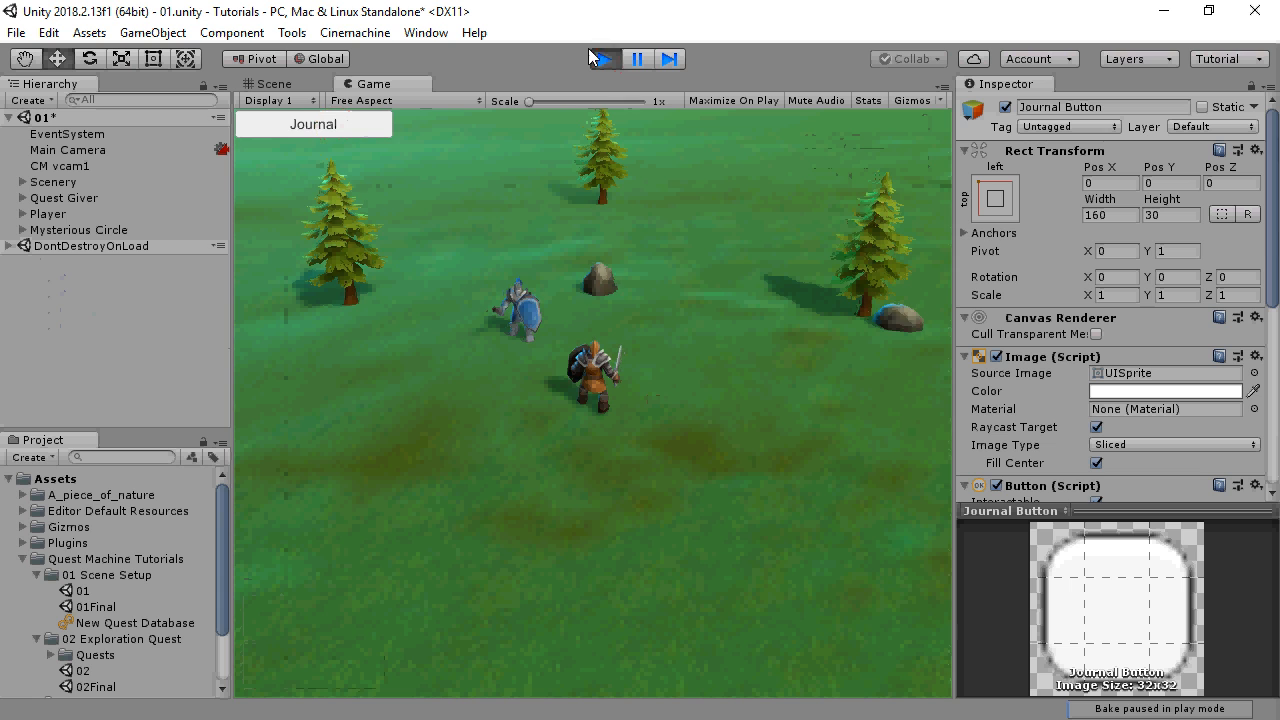
pyautogui.click(604, 58)
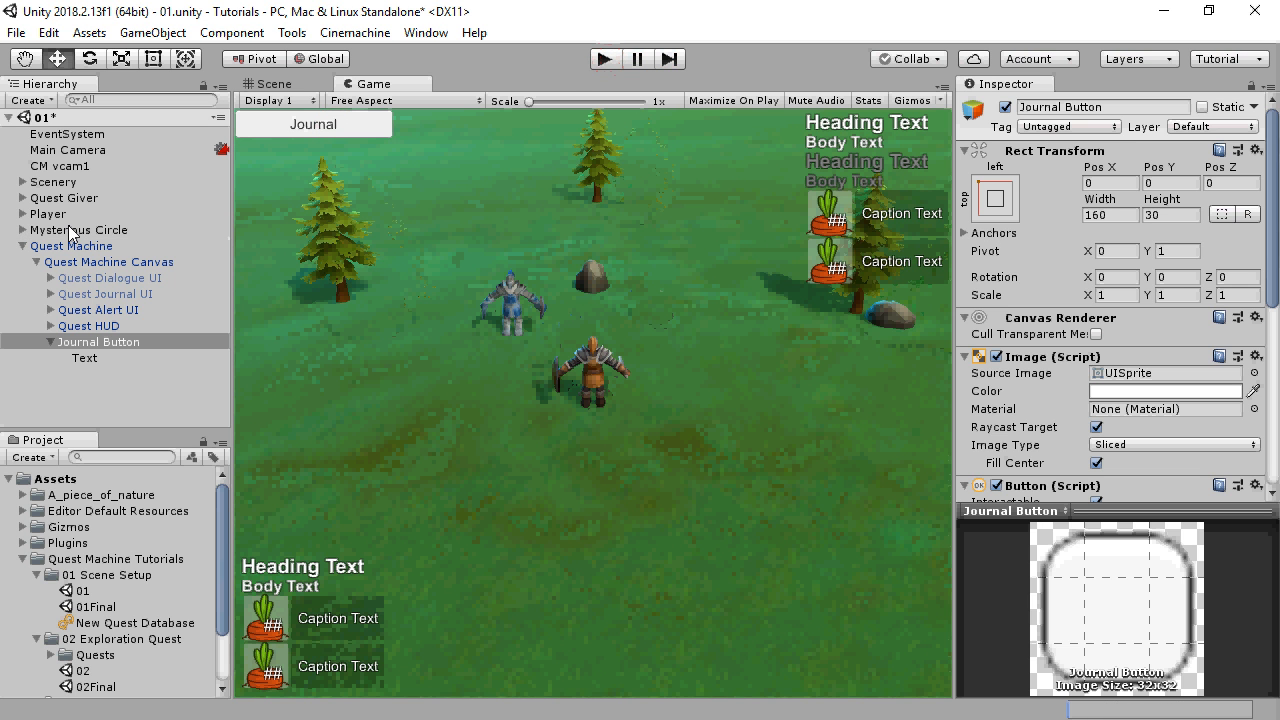
# Step: Set the Quest Giver's On Trigger Enter event to call QuestGiver.StartDialogueWithPlayer
pyautogui.click(64, 198)
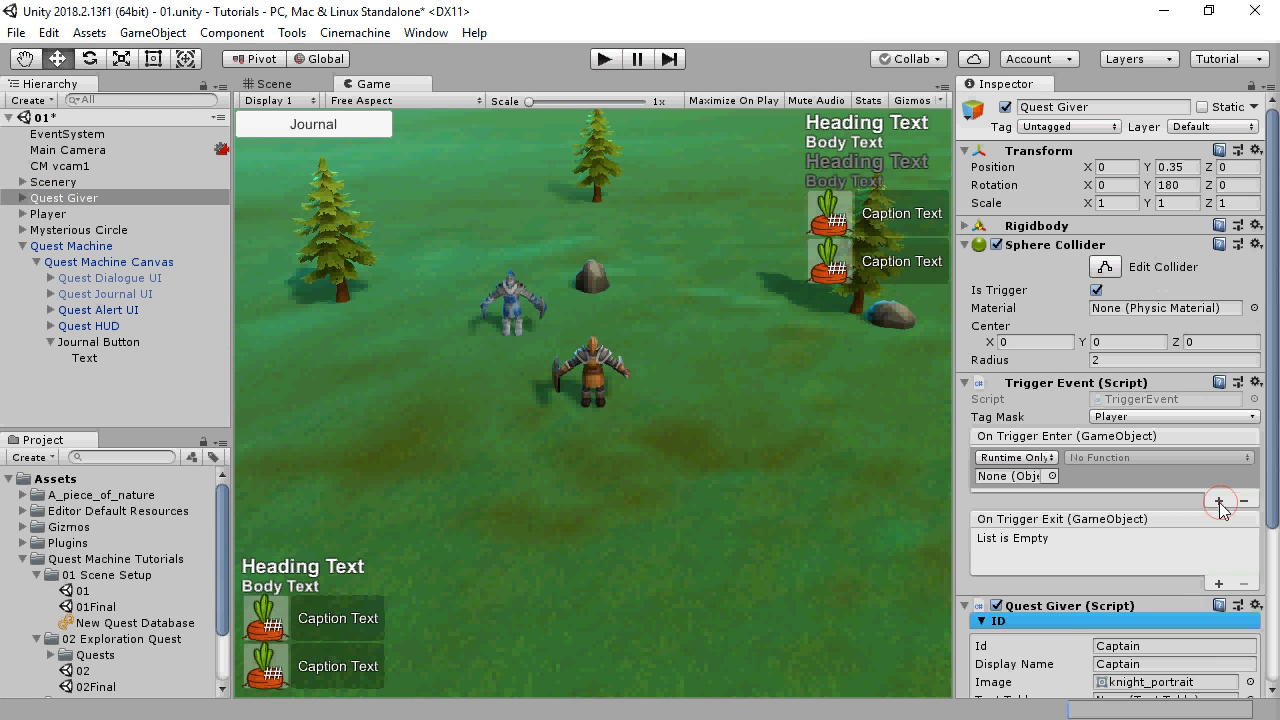
pyautogui.click(1220, 500)
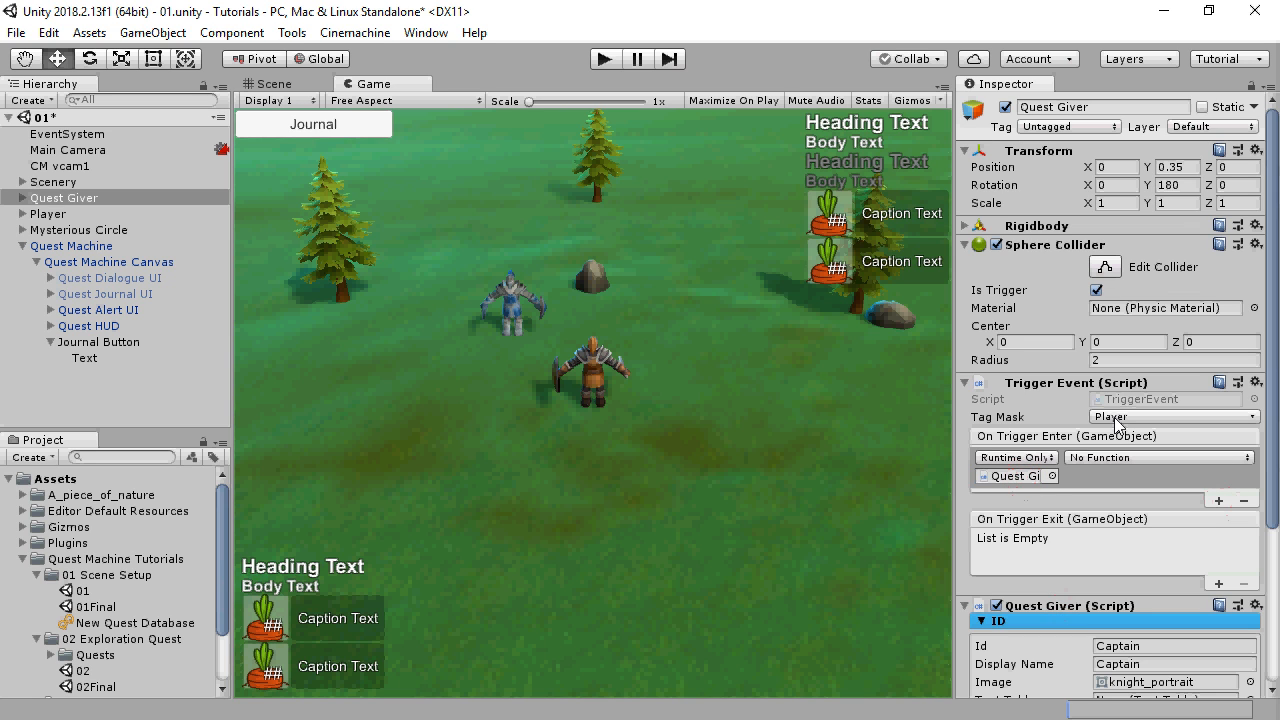
pyautogui.click(1158, 456)
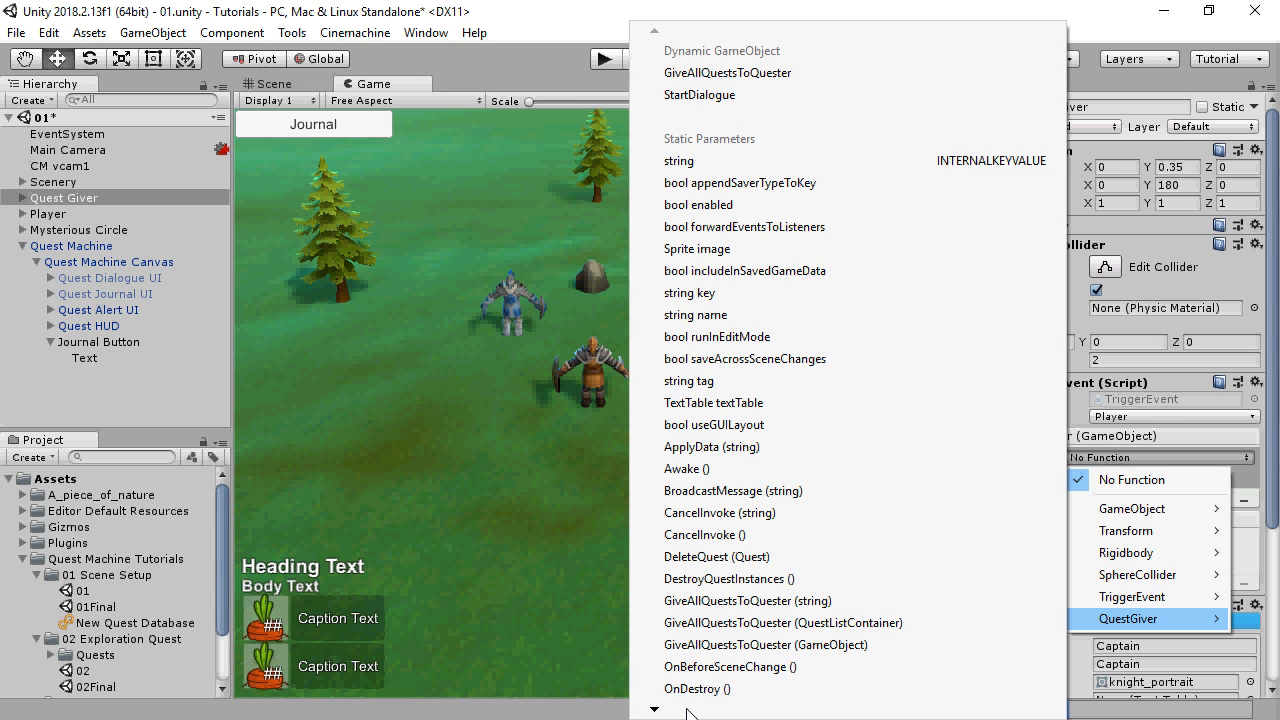
pyautogui.scroll(-3)
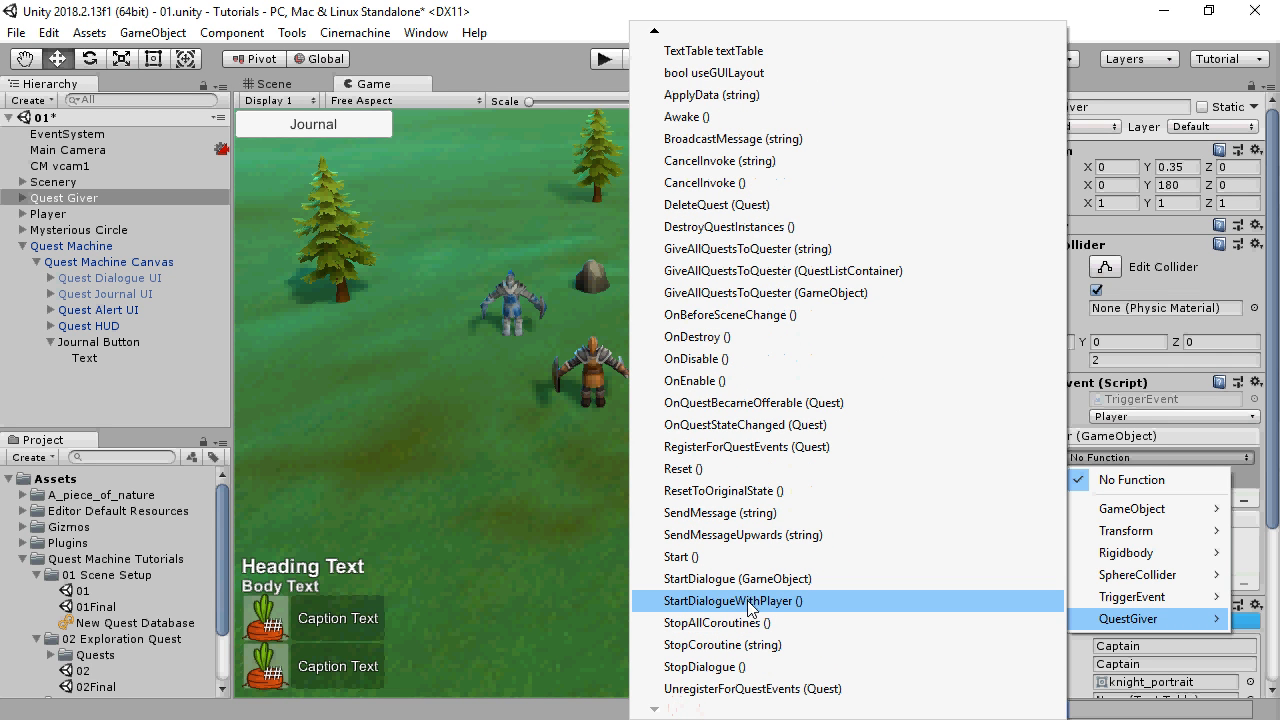
pyautogui.click(734, 600)
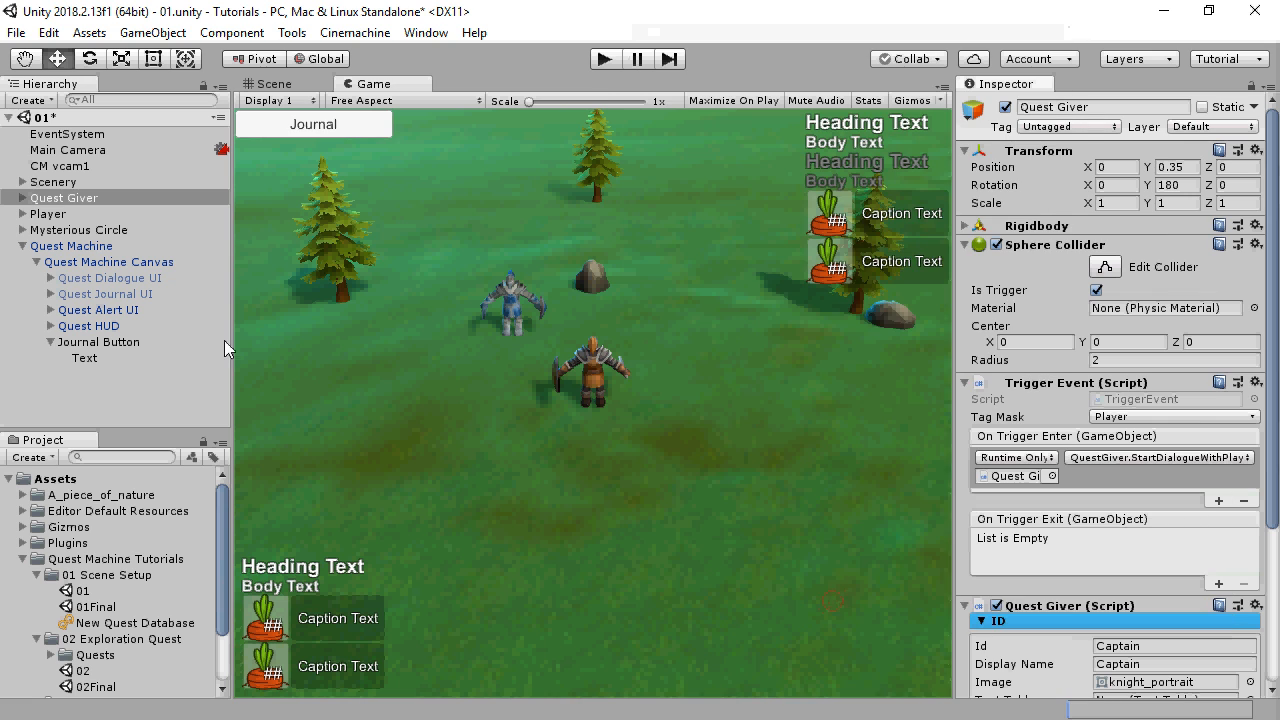
pyautogui.click(48, 212)
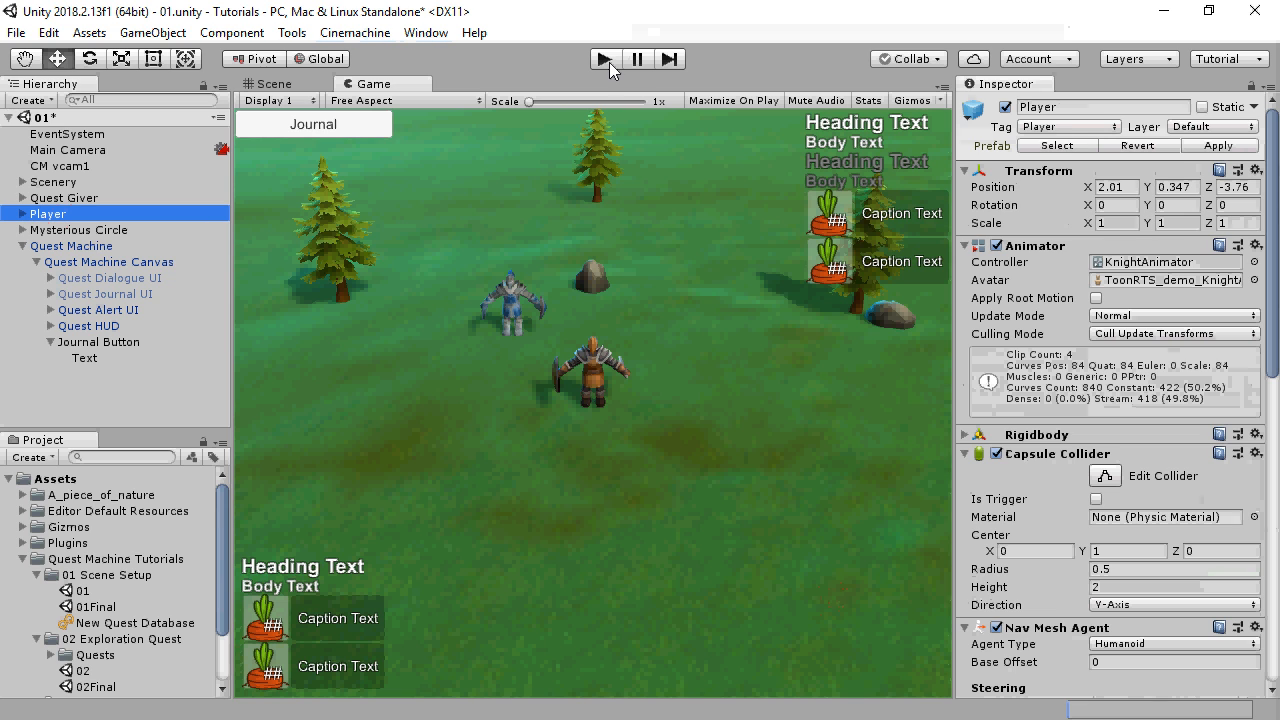
pyautogui.click(604, 58)
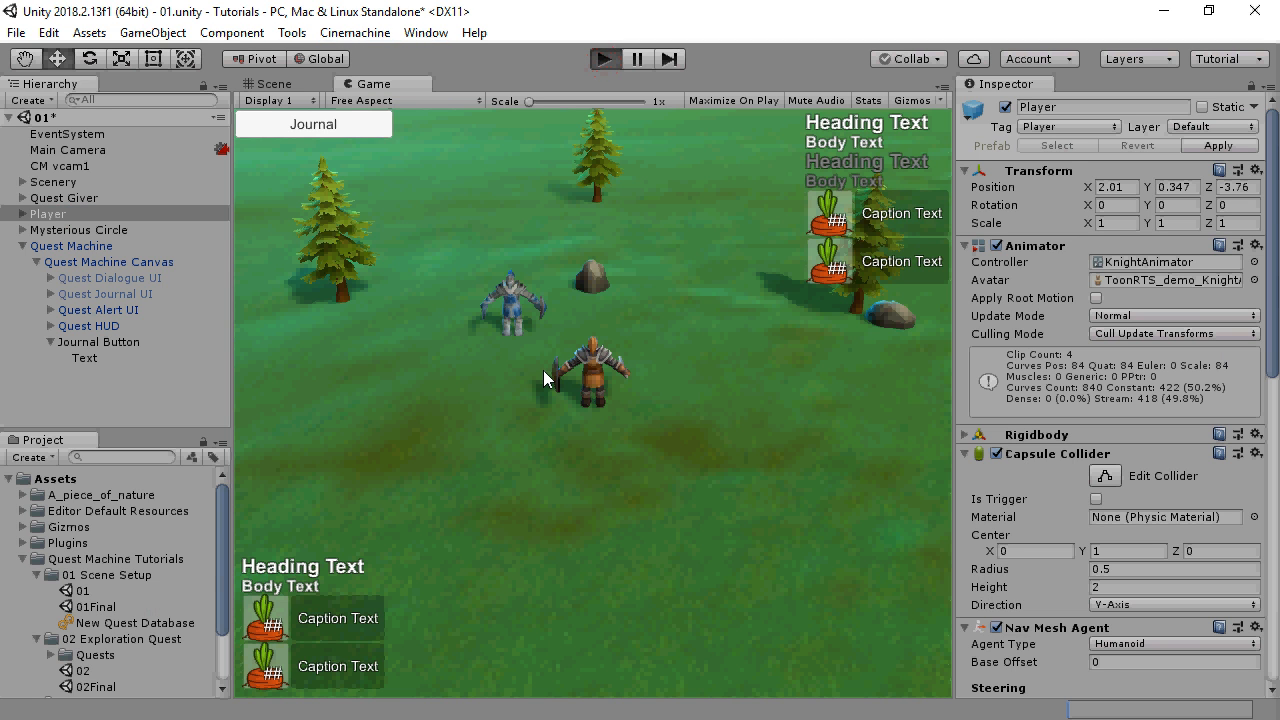
pyautogui.click(604, 58)
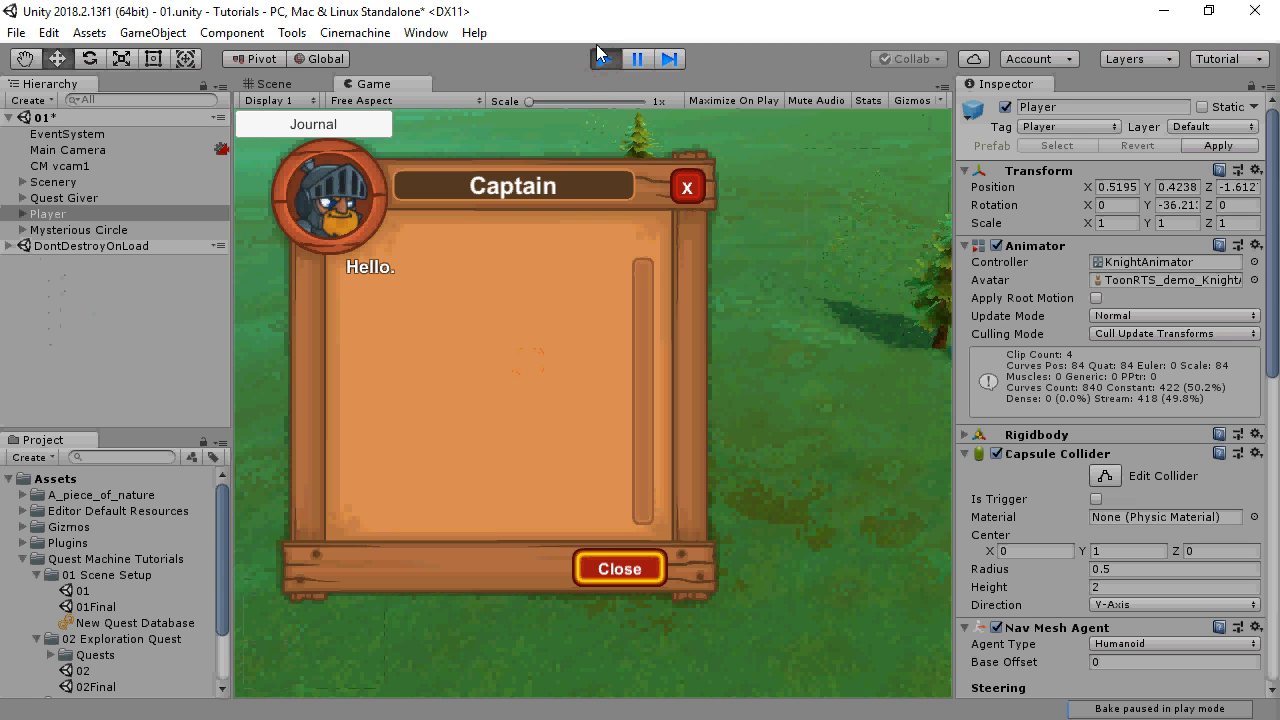
pyautogui.click(604, 58)
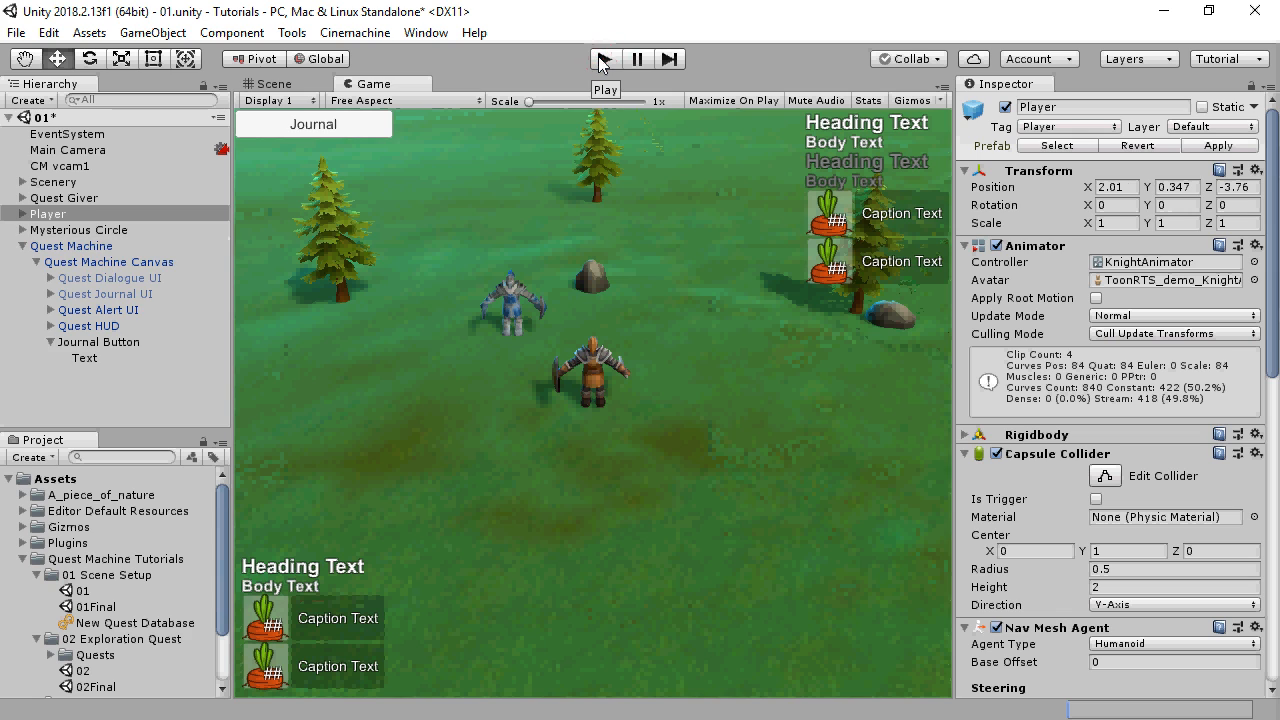